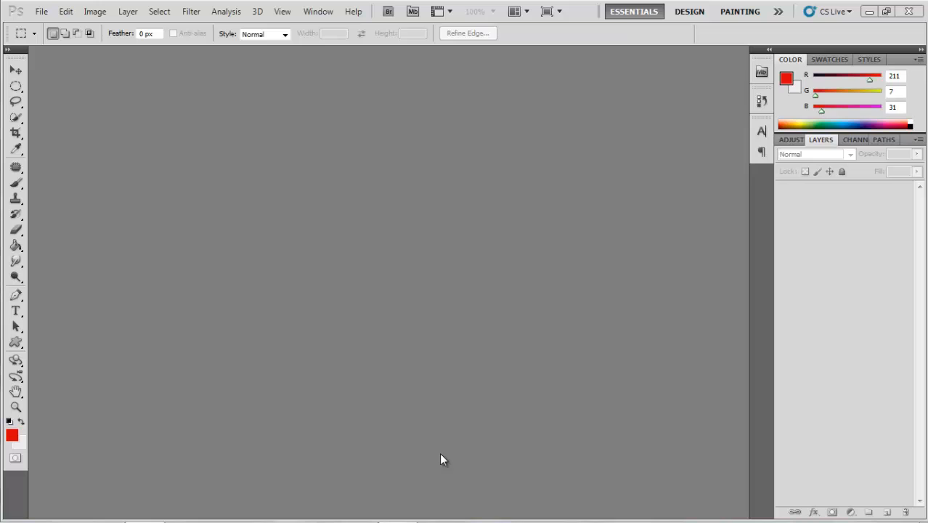
mouse_move(517, 465)
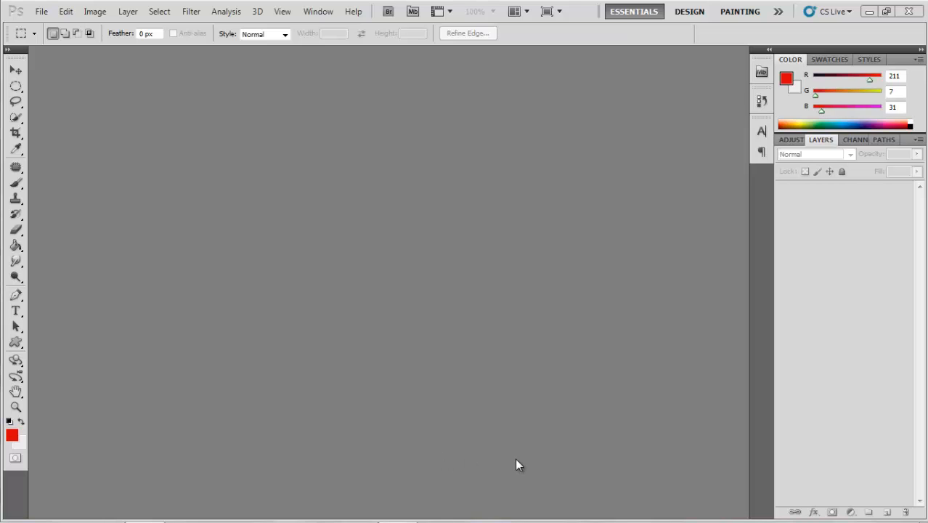
- Bring up the File menu to reach the Open command
left_click(48, 11)
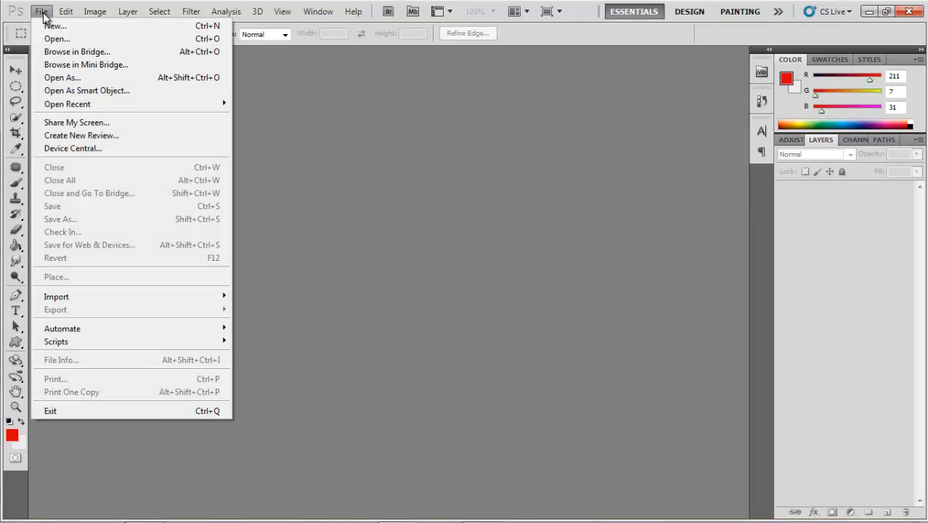
mouse_move(55, 38)
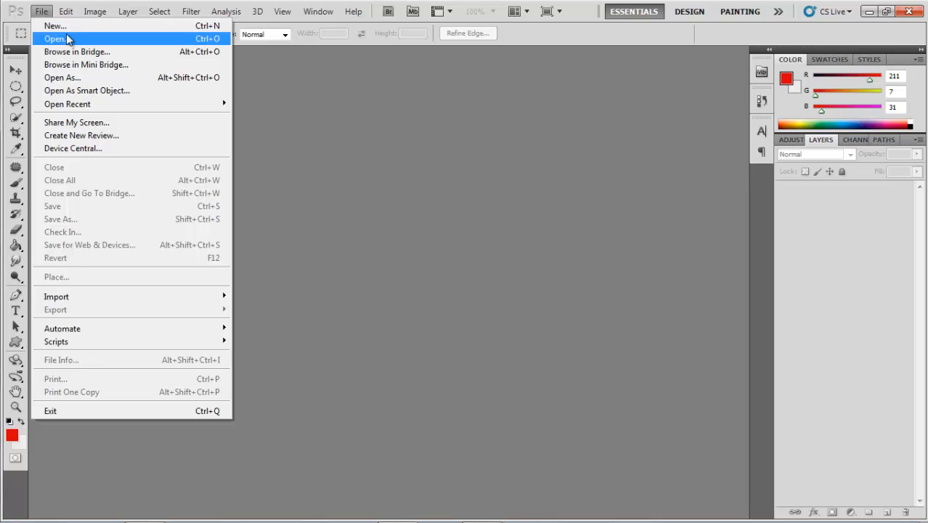
- Start opening a file and browse from Libraries into Pictures and the kit template pack folder
left_click(51, 33)
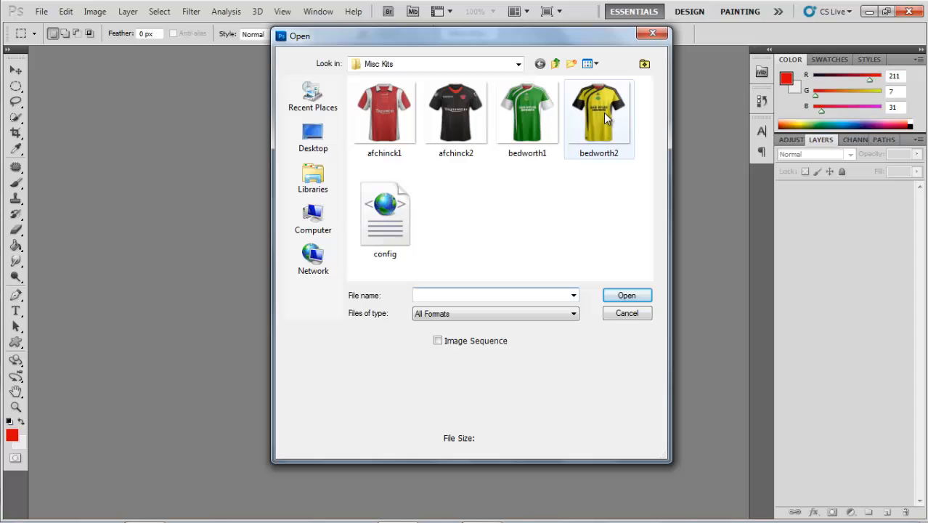
left_click(526, 113)
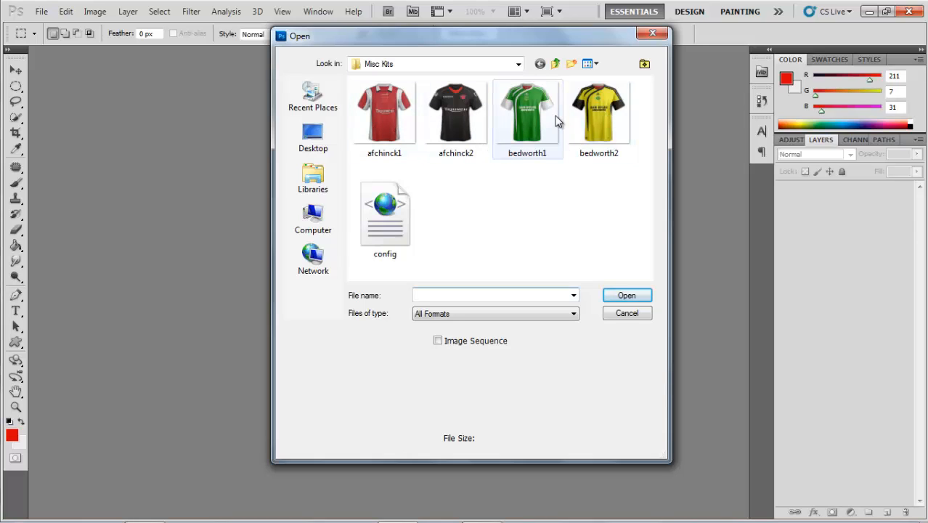
mouse_move(456, 116)
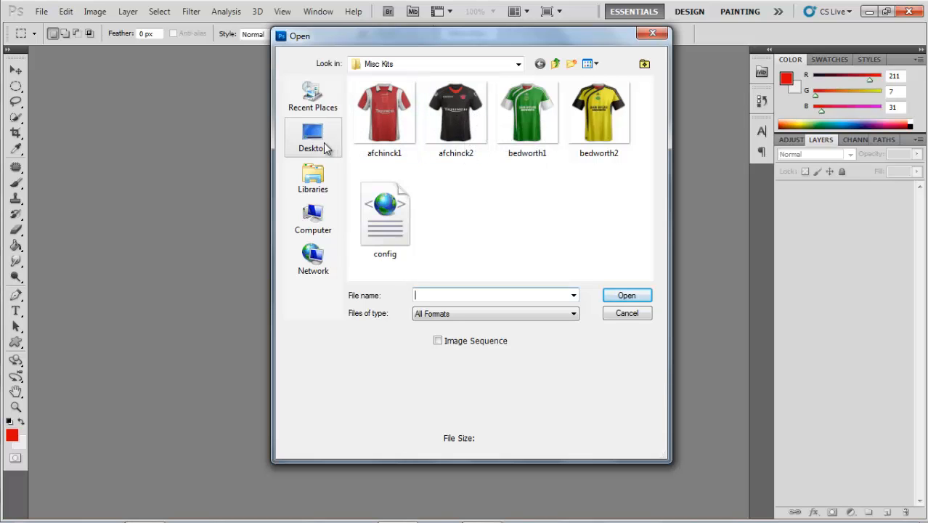
left_click(312, 177)
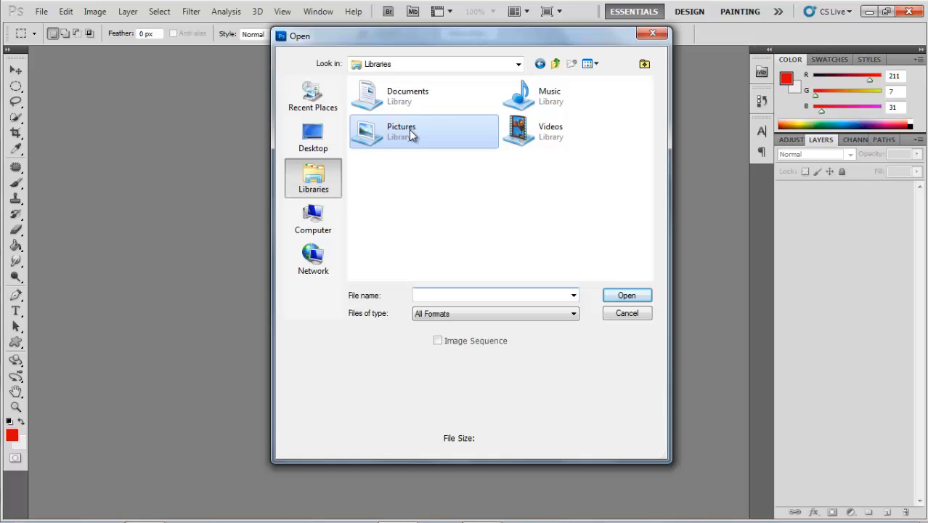
double_click(400, 130)
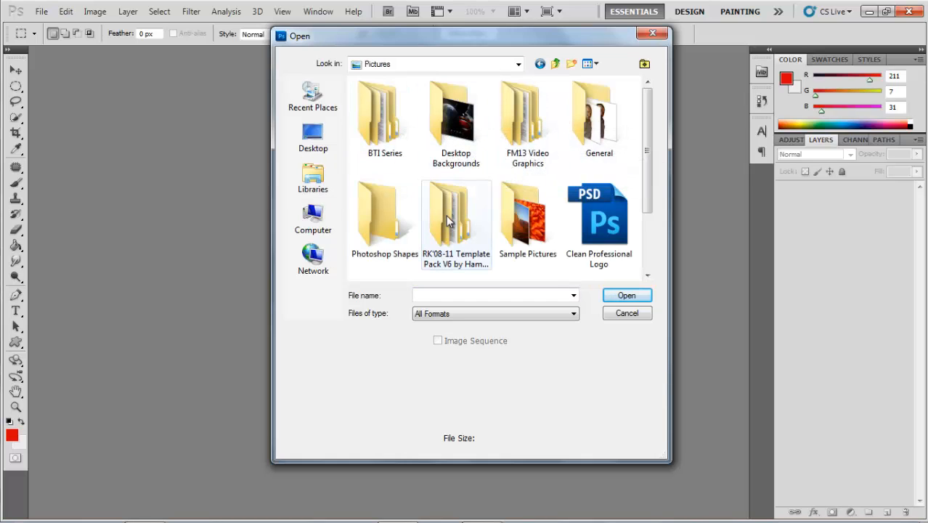
double_click(455, 218)
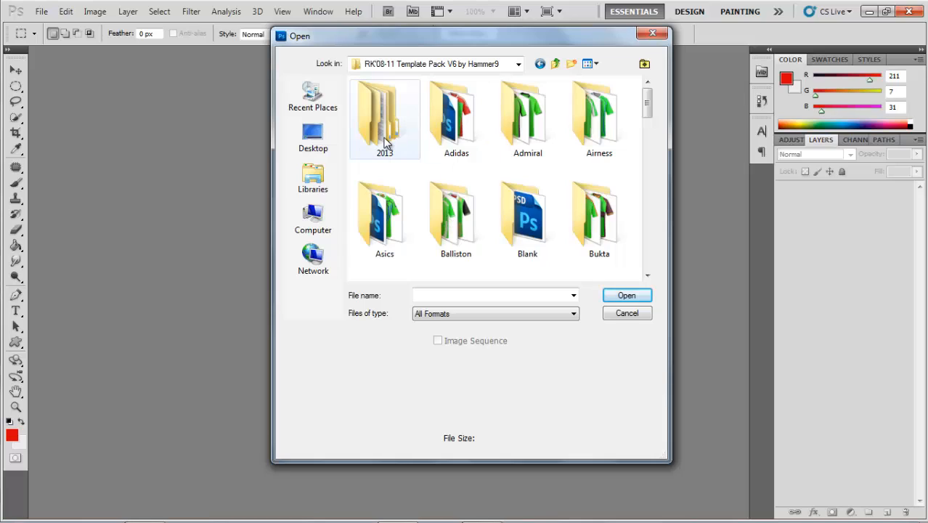
mouse_move(386, 139)
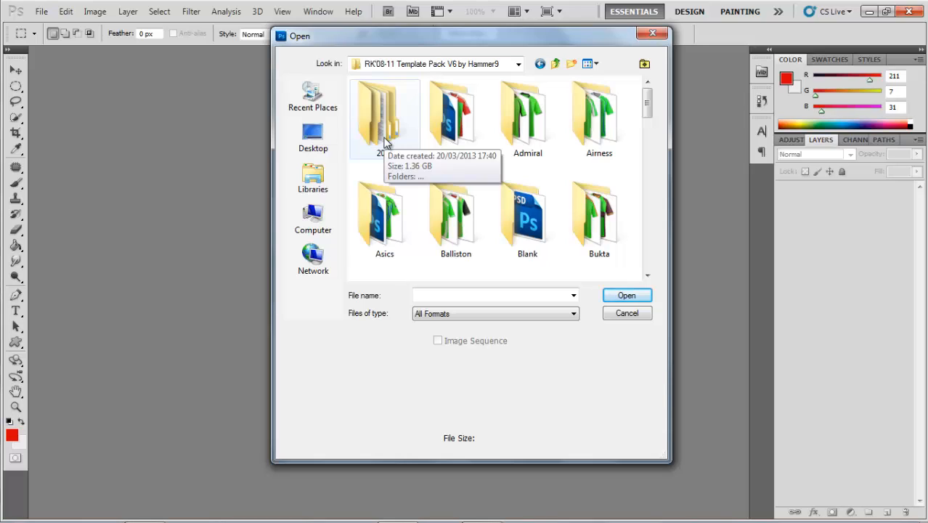
mouse_move(392, 148)
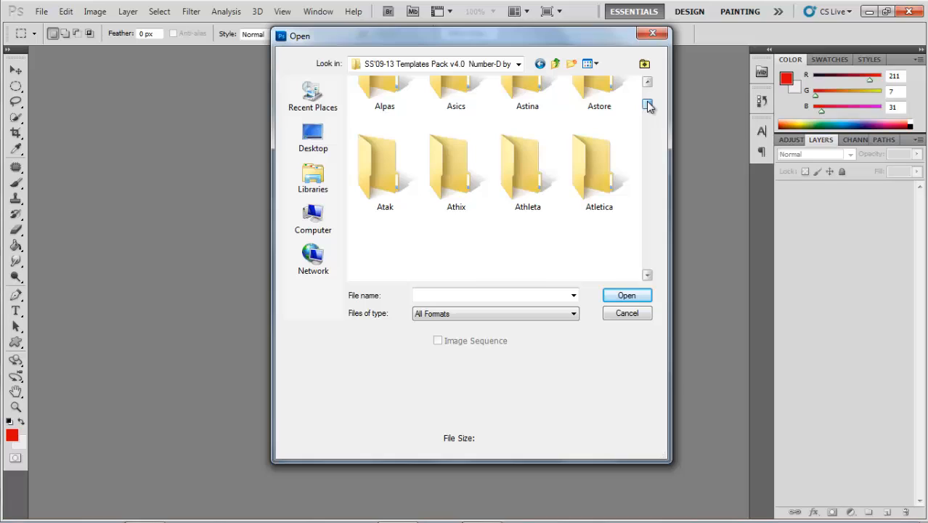
- Browse the SS09-13 pack and jump to the Jako templates folder by name
scroll("down", 3)
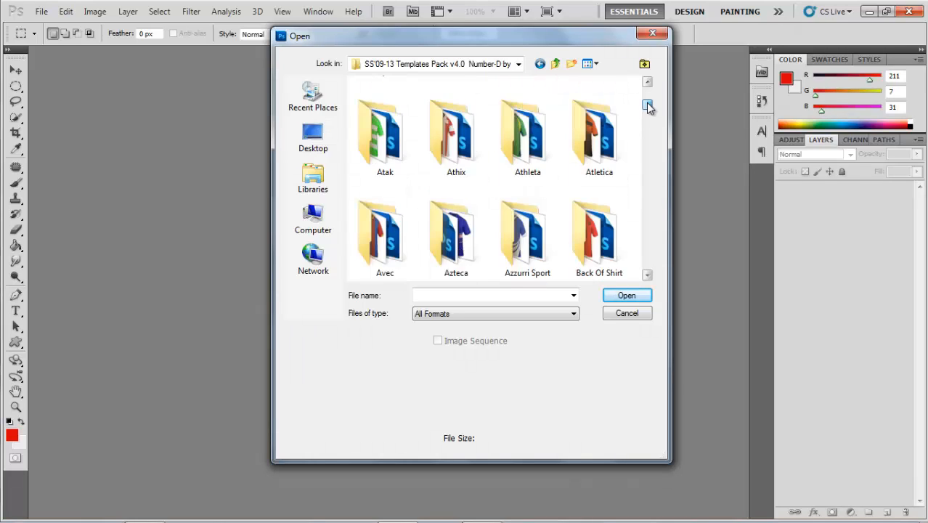
left_click(647, 107)
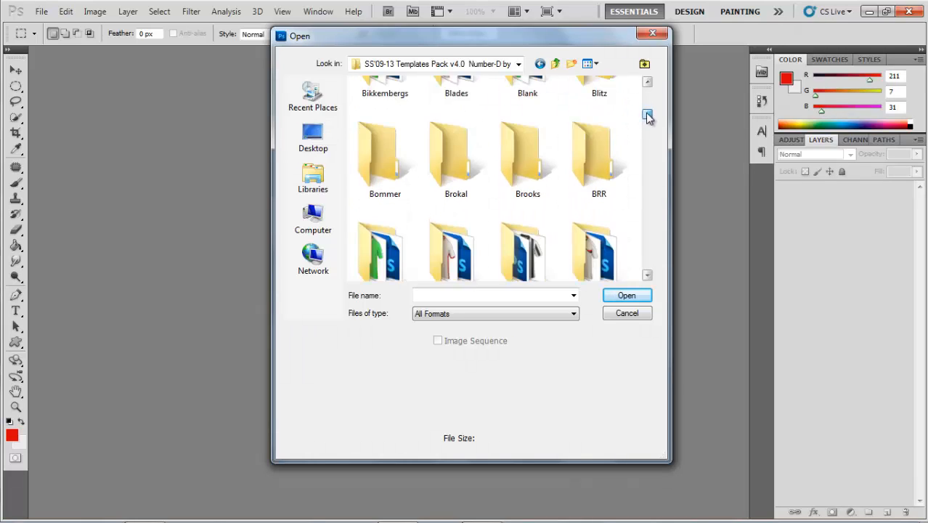
left_click(647, 119)
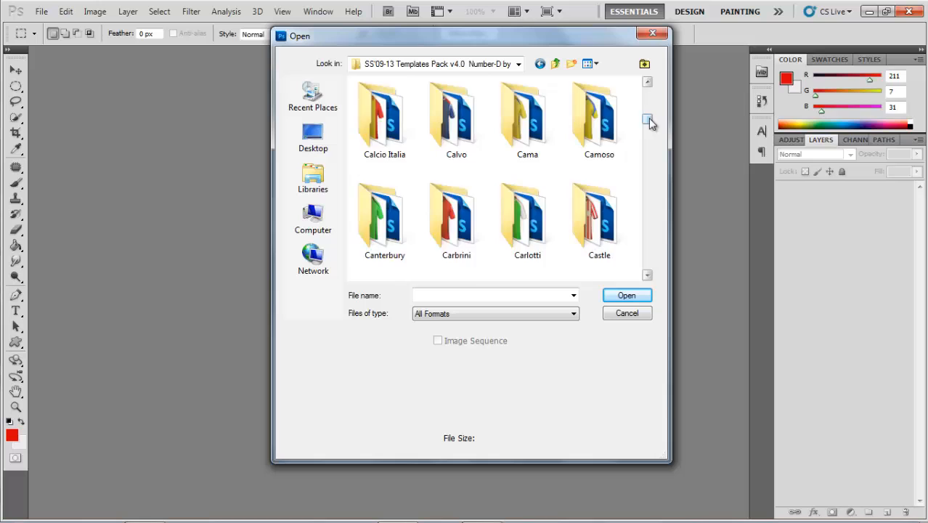
scroll("down", 3)
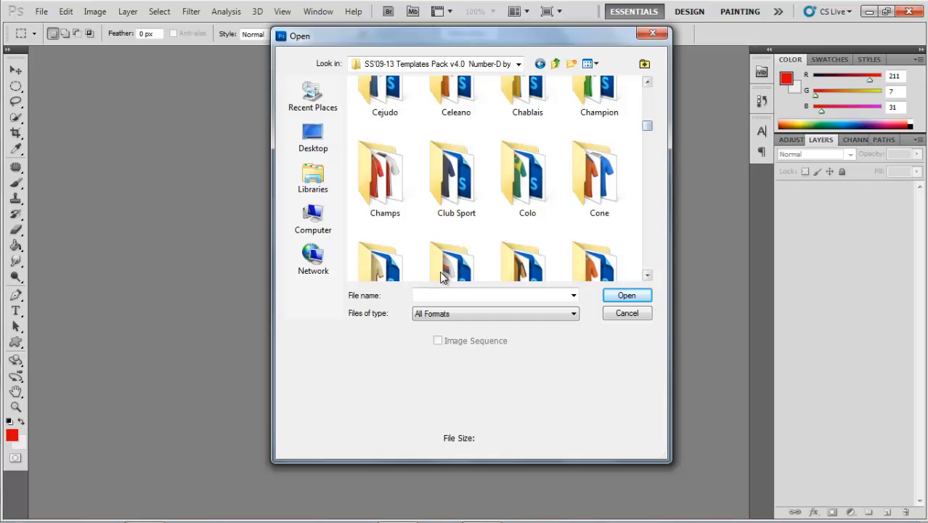
left_click(490, 295)
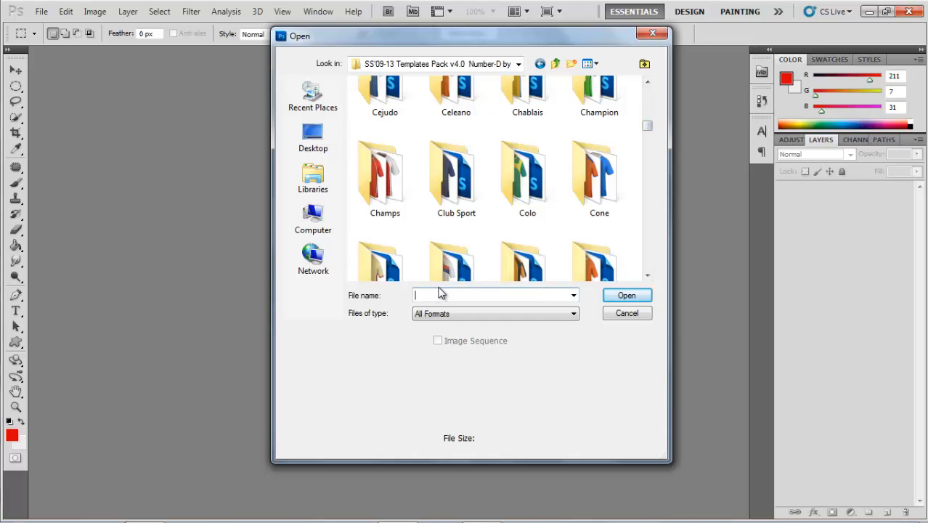
type("Jako")
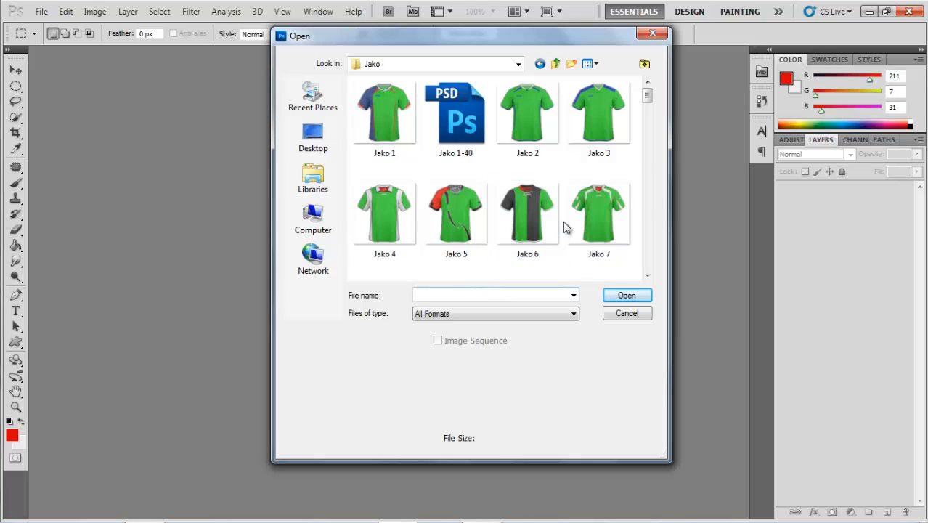
- Look through the Jako shirt thumbnails and open the Jako 1-40 blank white shirt template
left_click(383, 210)
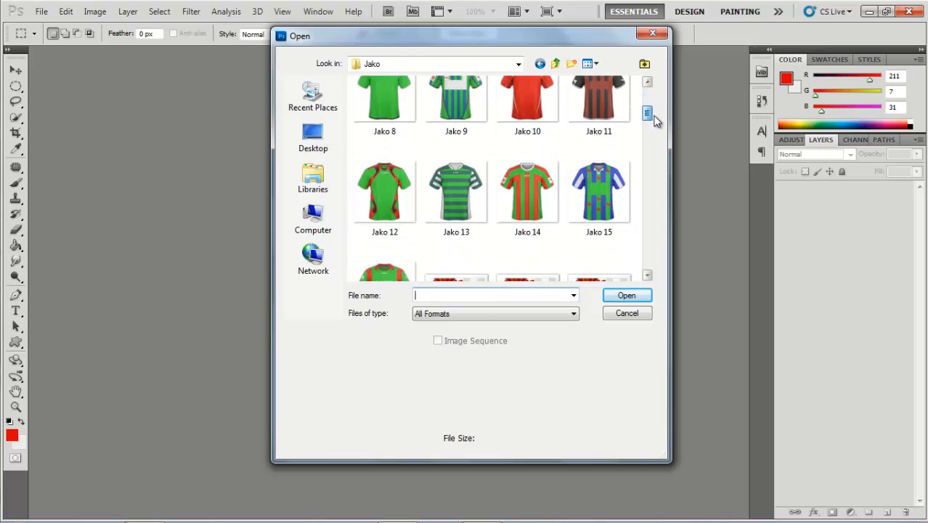
scroll("down", 3)
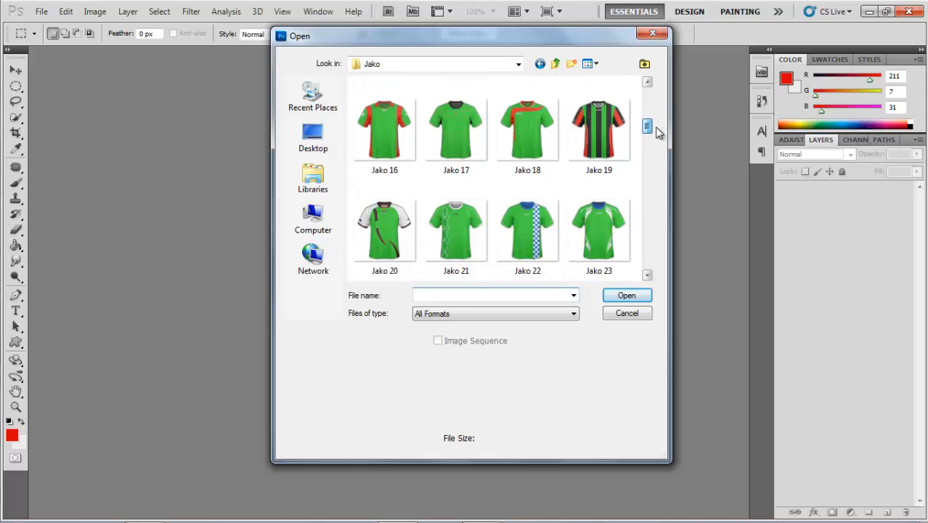
scroll("down", 3)
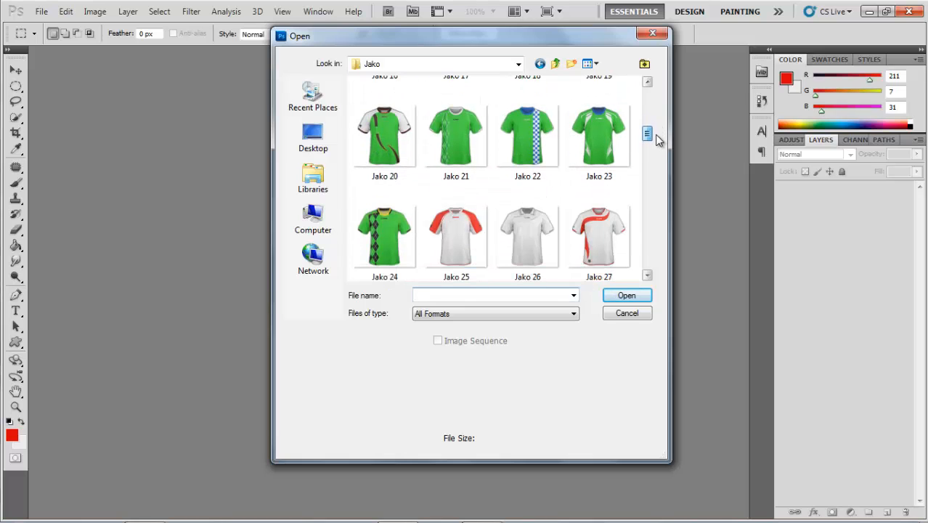
scroll("down", 3)
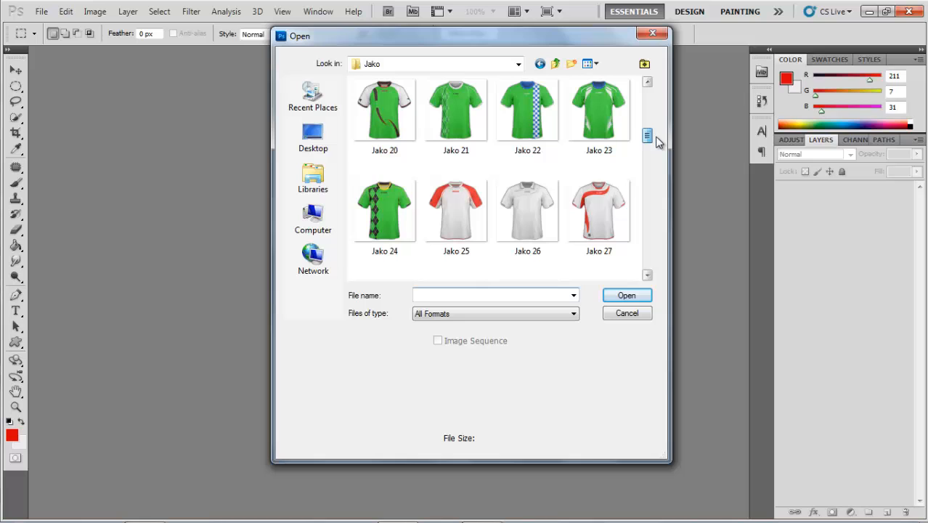
mouse_move(650, 140)
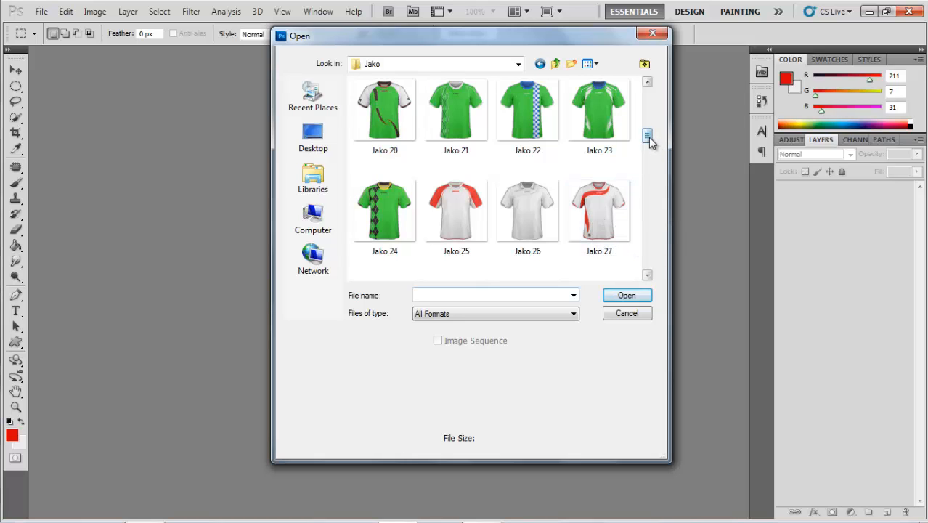
scroll("down", 3)
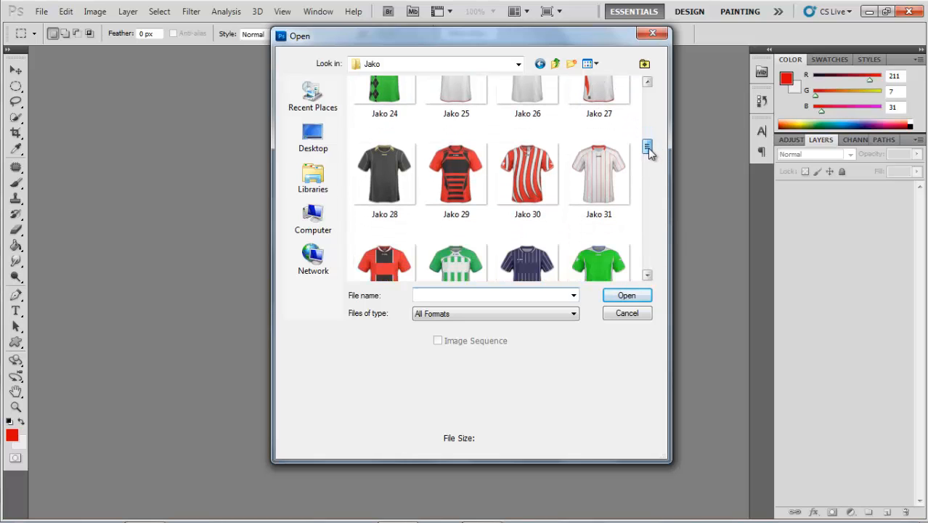
scroll("down", 3)
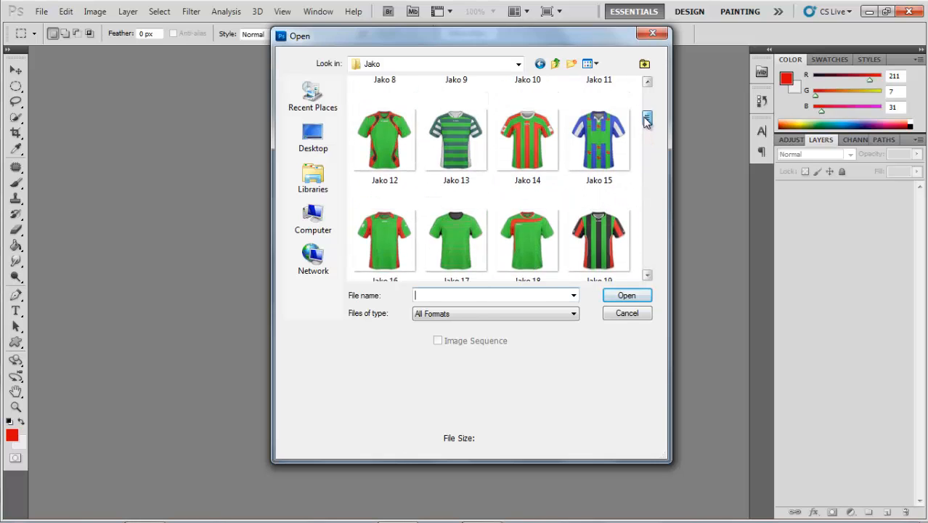
scroll("down", 3)
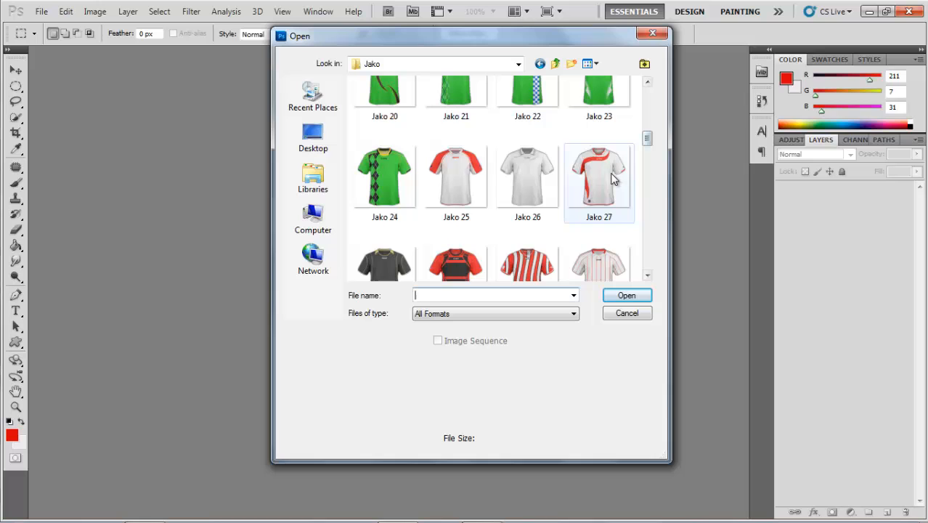
scroll("down", 3)
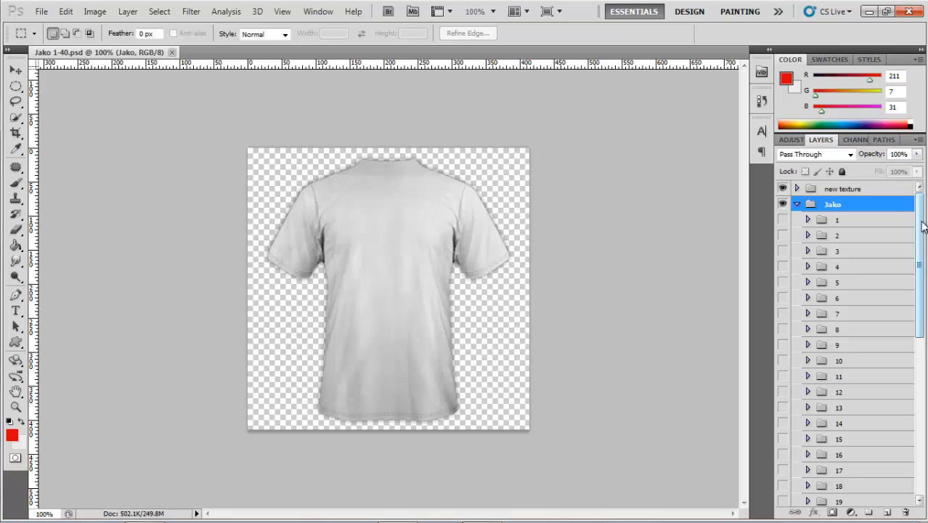
- Show the base shirt layer and recolour it with a near-black 020000 colour overlay
scroll("down", 3)
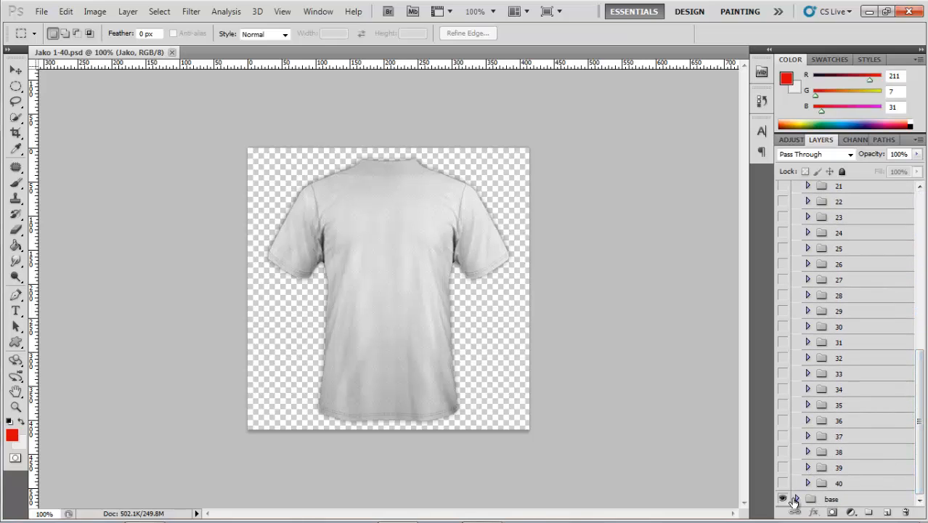
mouse_move(796, 517)
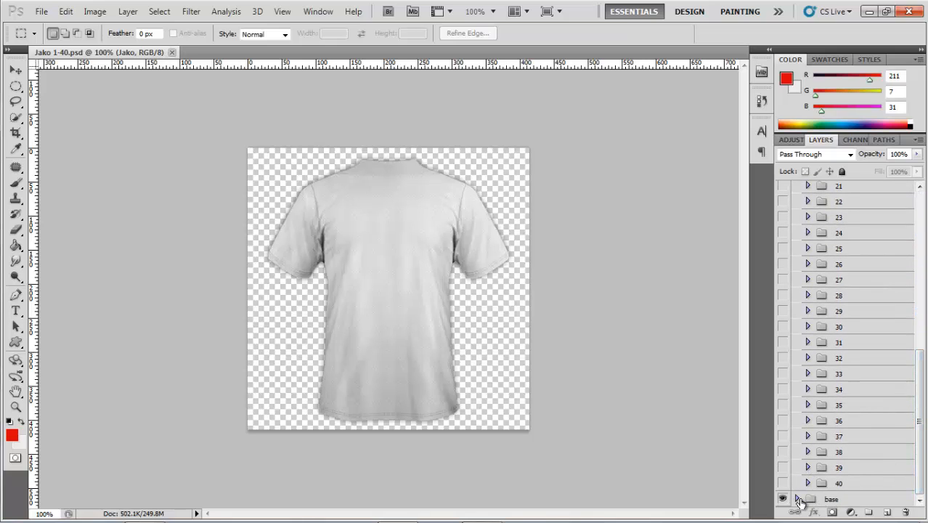
left_click(808, 497)
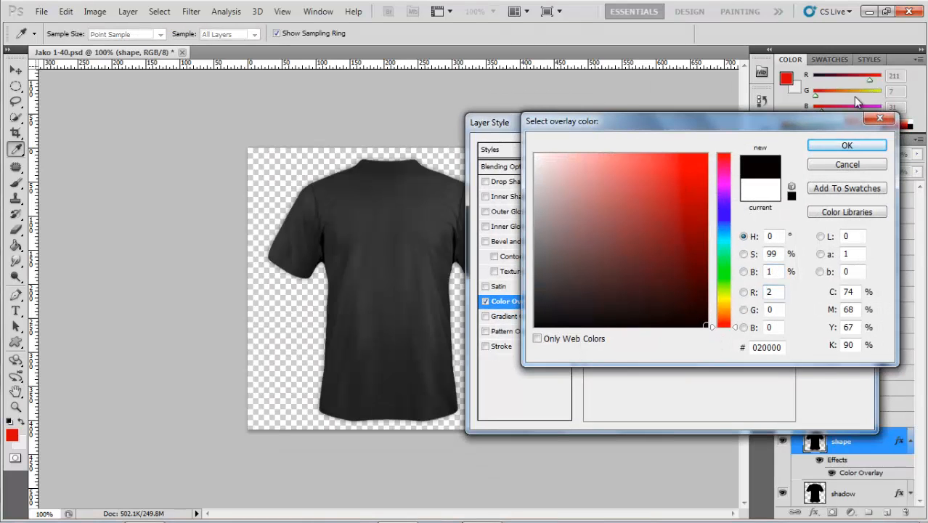
left_click(845, 145)
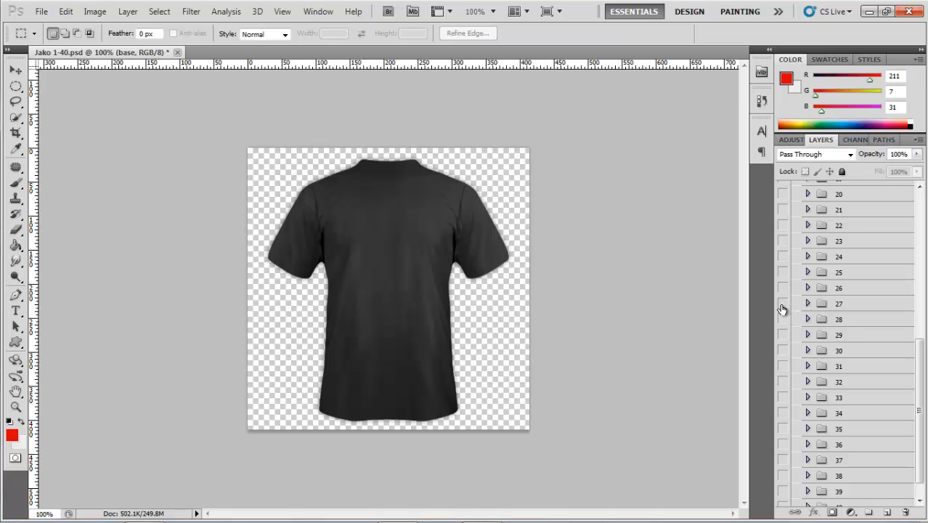
- Expand group 27, peek into Collar, then expand the design group to show the red swoosh layers
left_click(781, 303)
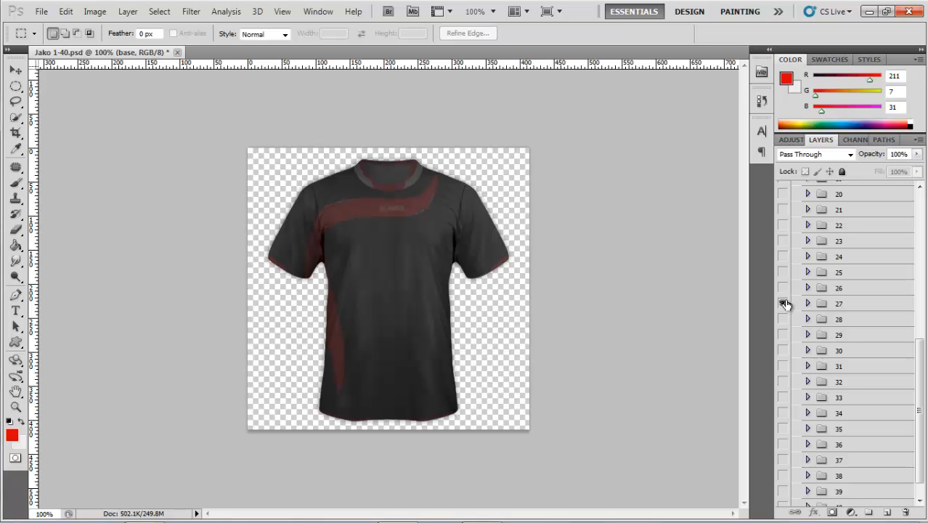
left_click(782, 304)
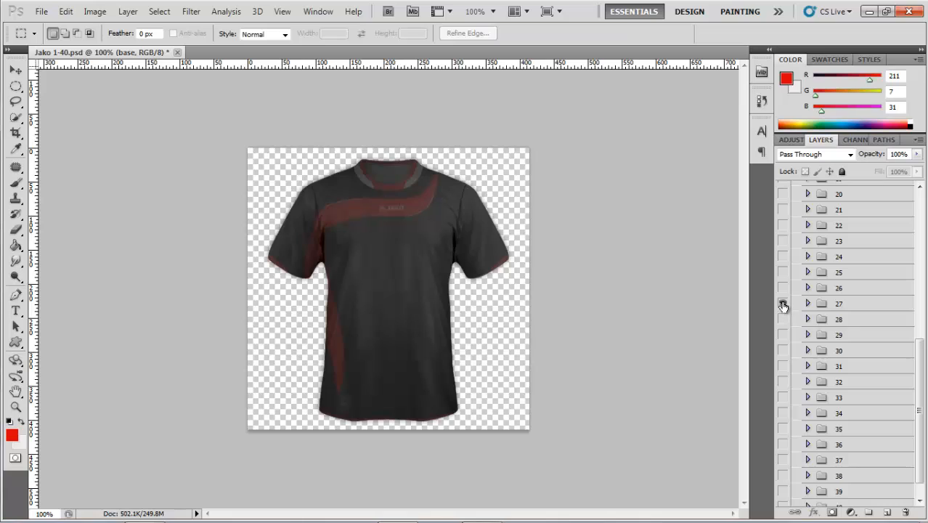
left_click(808, 304)
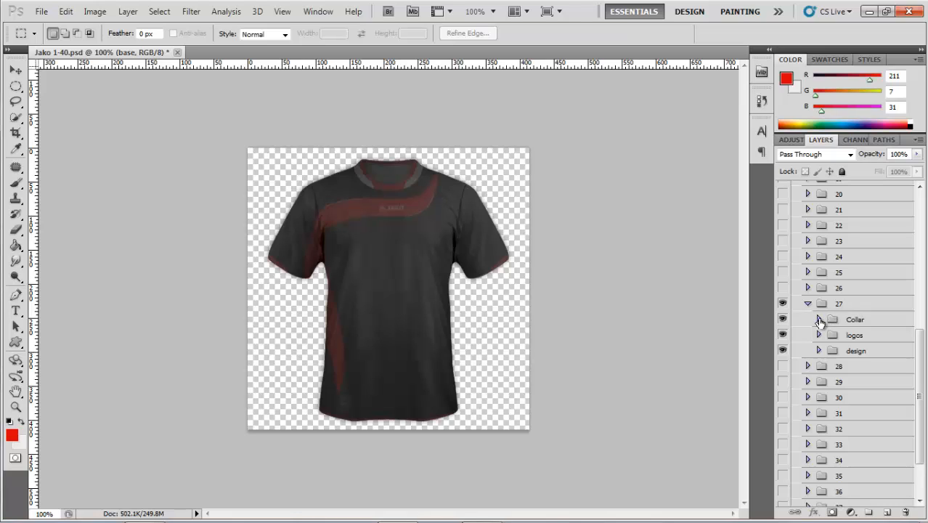
left_click(819, 320)
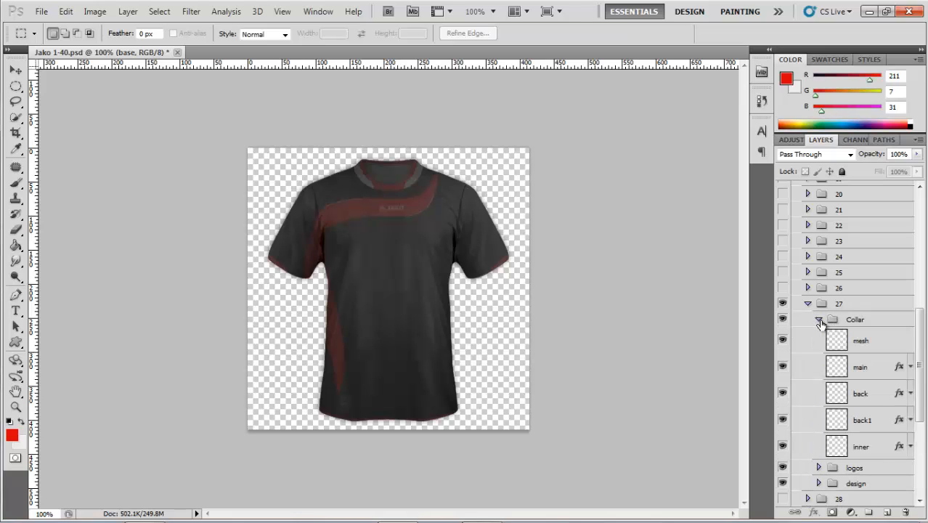
left_click(819, 320)
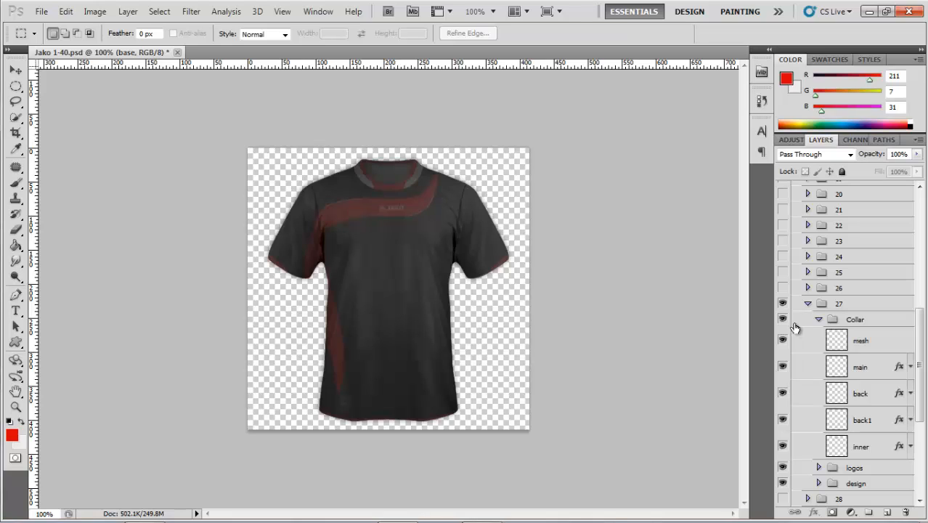
left_click(820, 319)
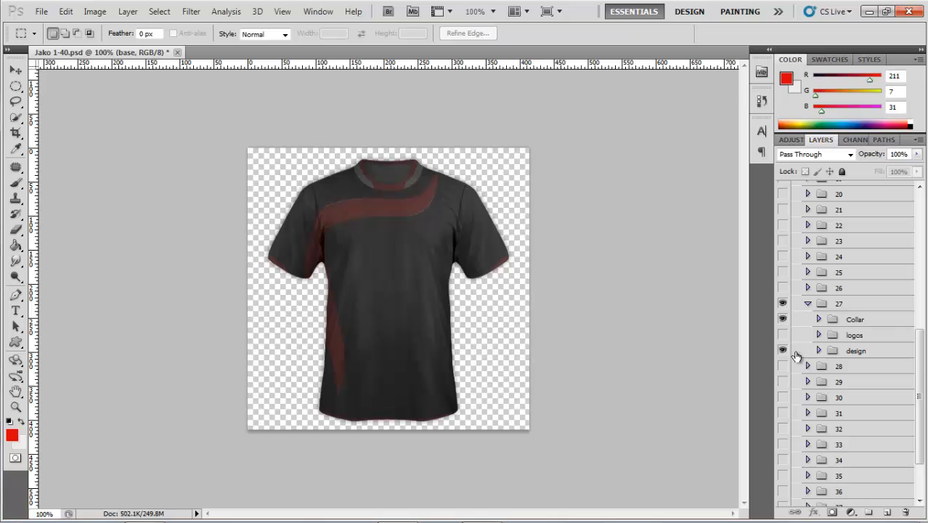
left_click(819, 350)
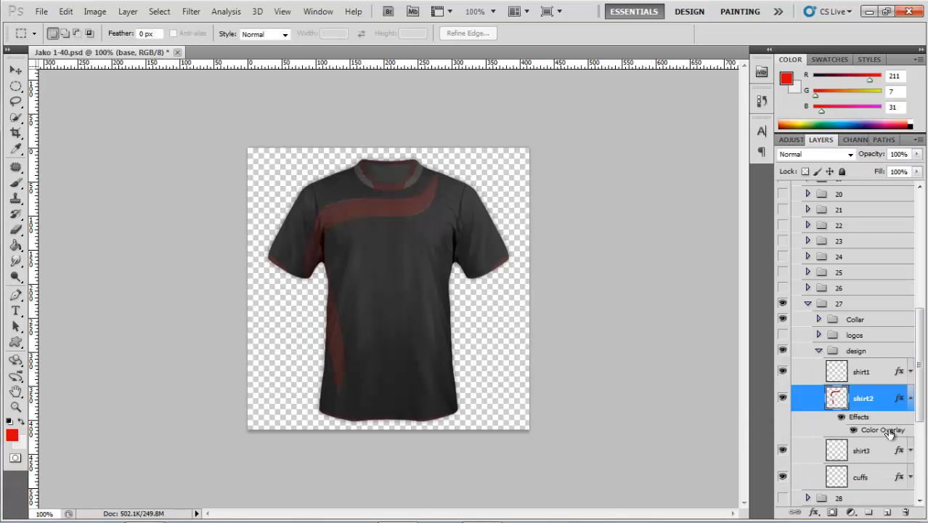
- Change the shirt2 stripe's colour overlay to a slightly adjusted strong red and apply it
double_click(882, 430)
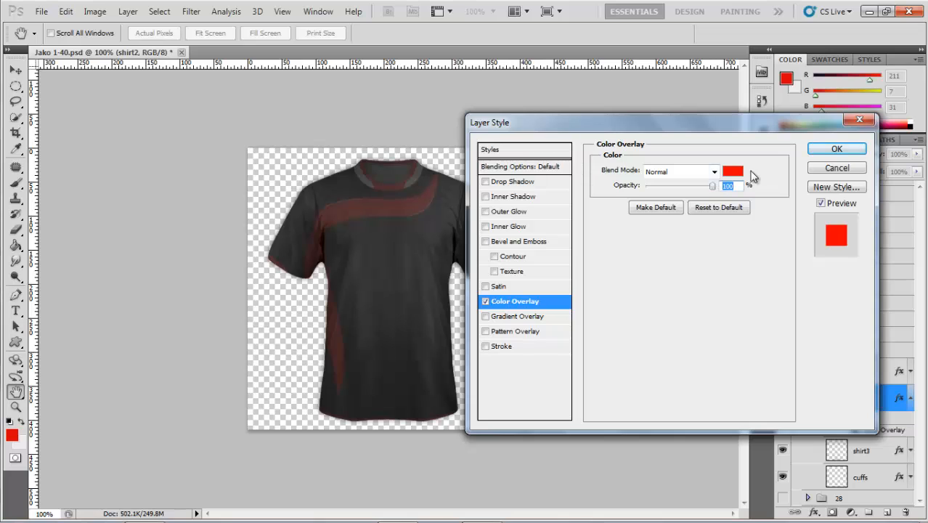
left_click(738, 171)
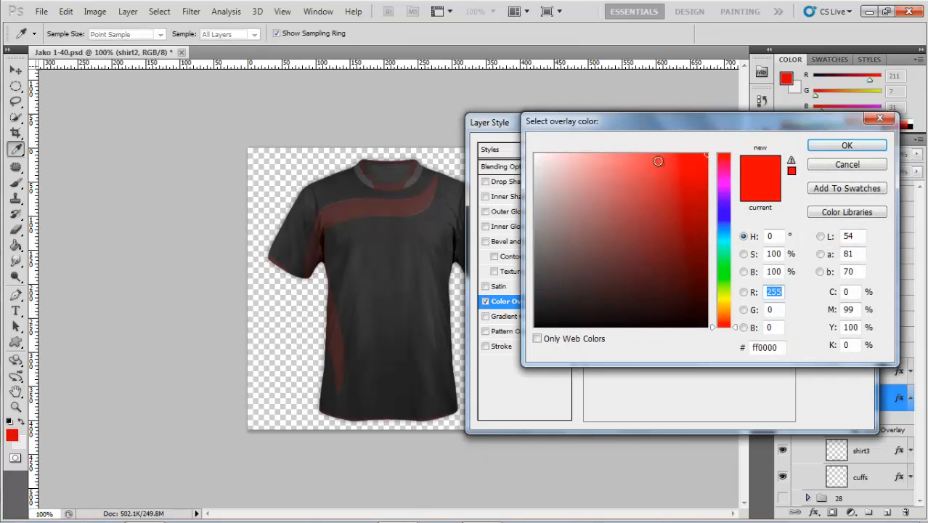
left_click(546, 157)
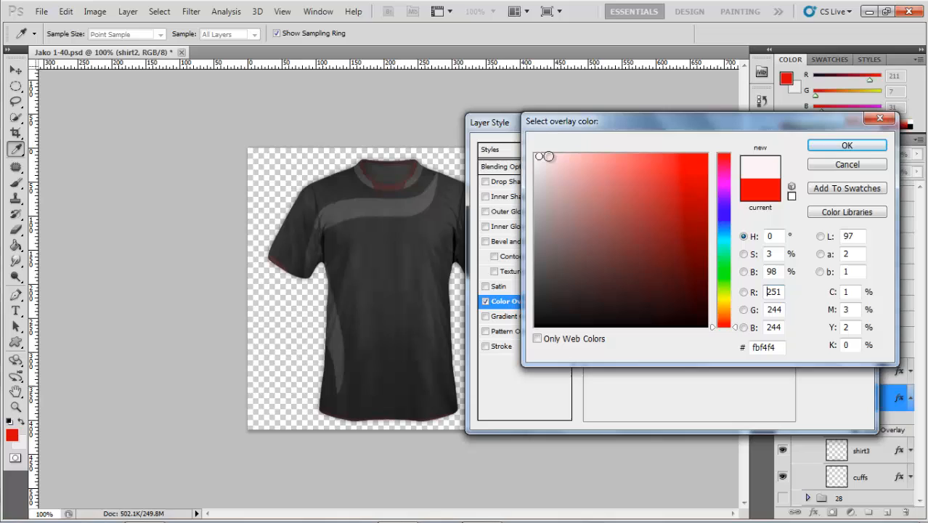
left_click(702, 163)
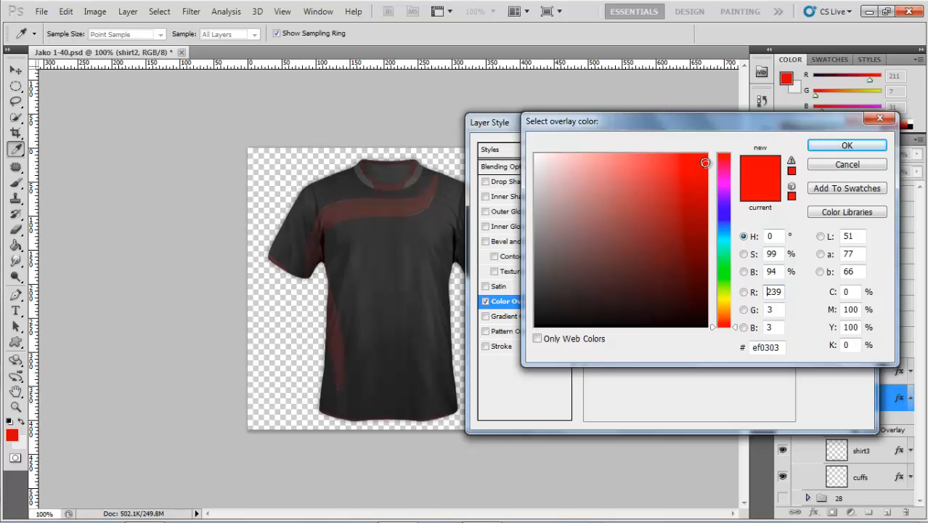
left_click(704, 154)
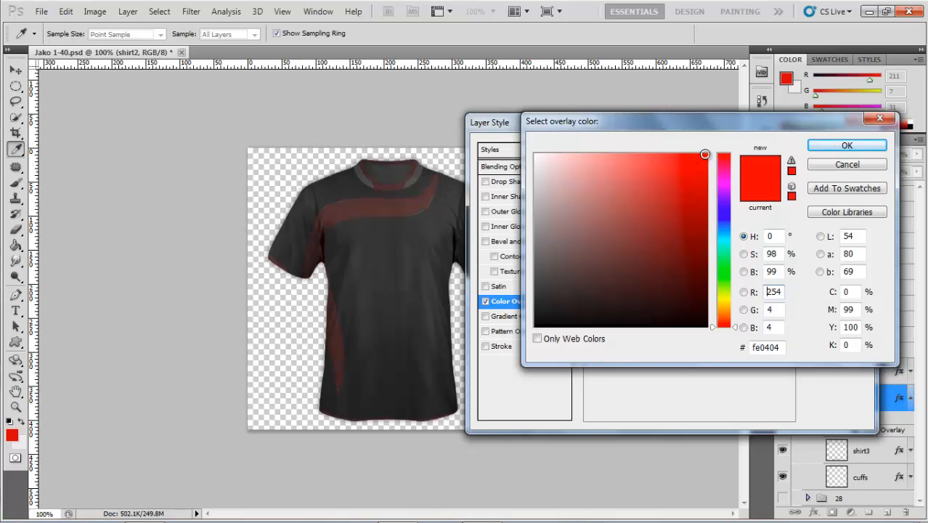
left_click(845, 146)
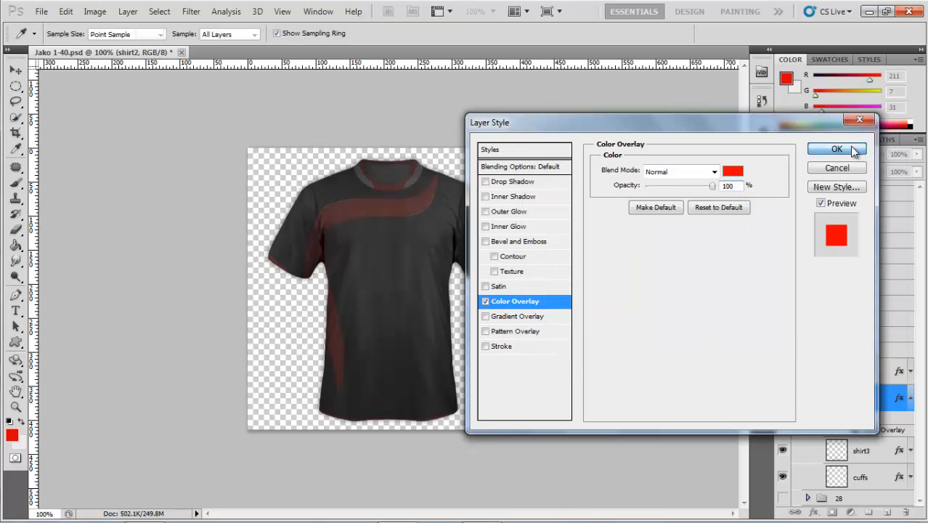
left_click(835, 148)
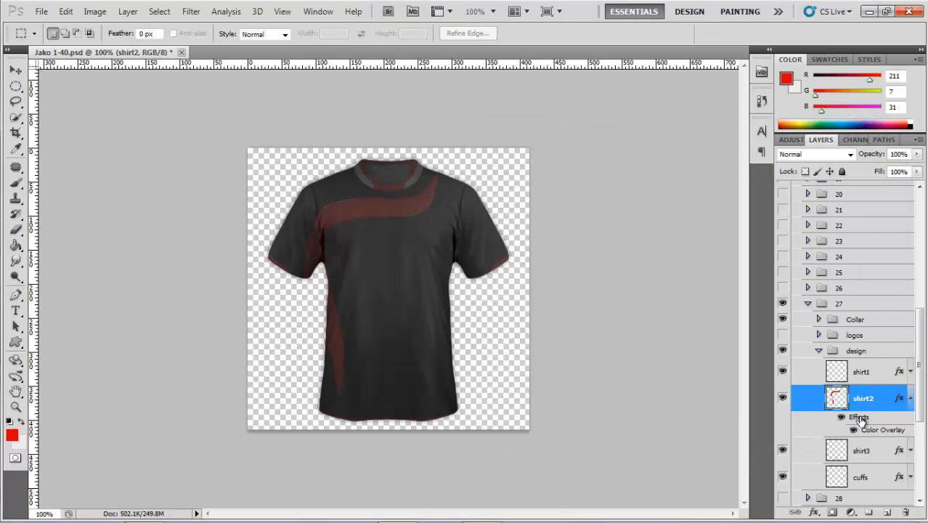
- Test shirt2's blending, overlay and drop shadow toggles, then lower the overlay opacity
double_click(860, 418)
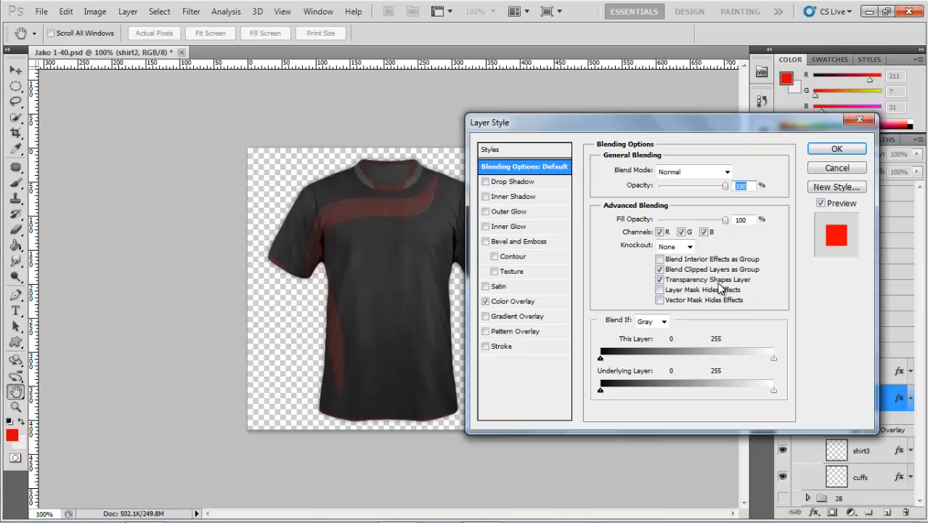
left_click(659, 268)
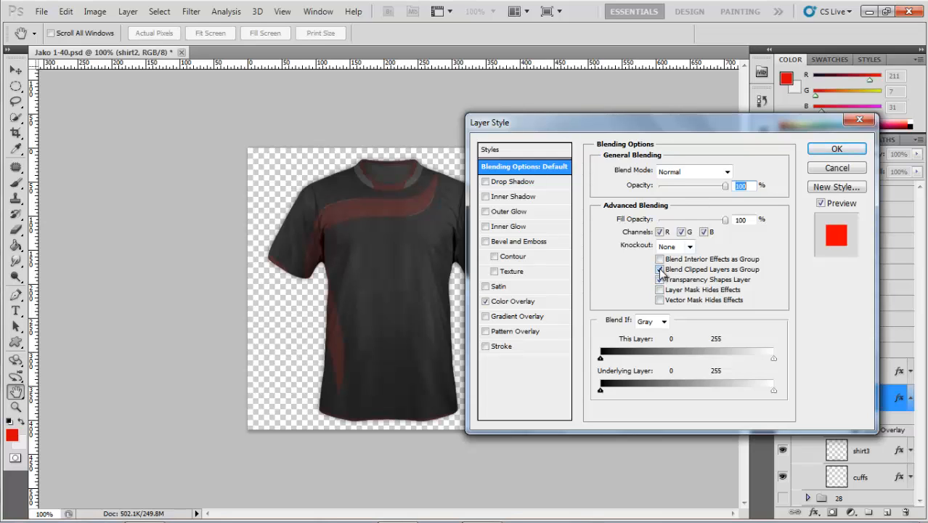
left_click(659, 269)
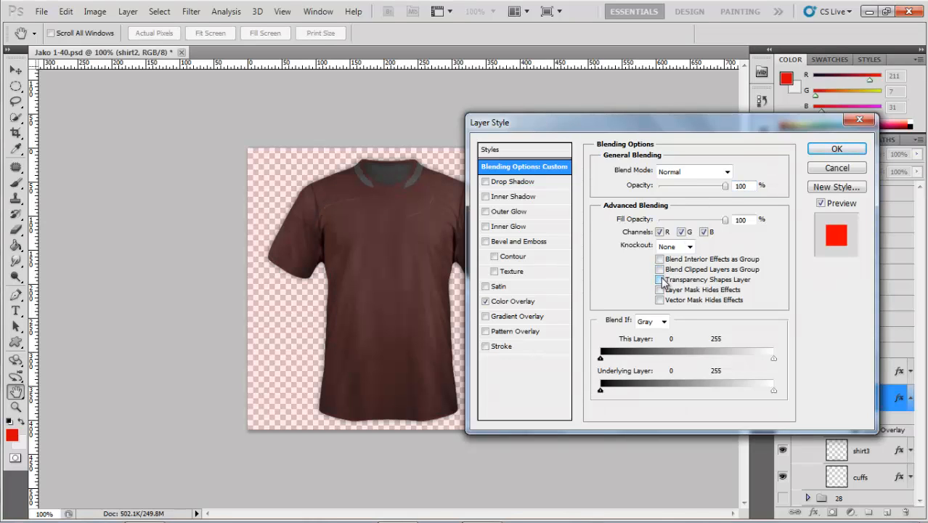
left_click(659, 269)
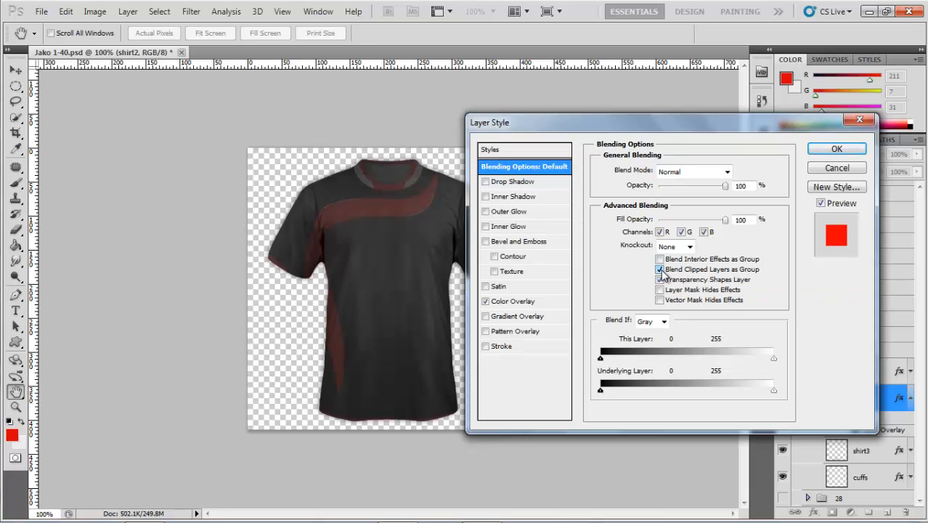
left_click(485, 300)
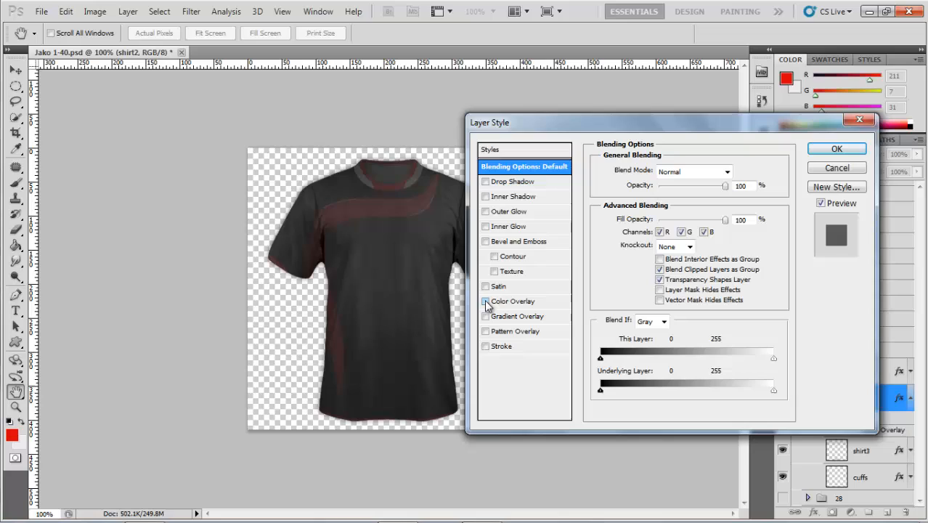
left_click(485, 300)
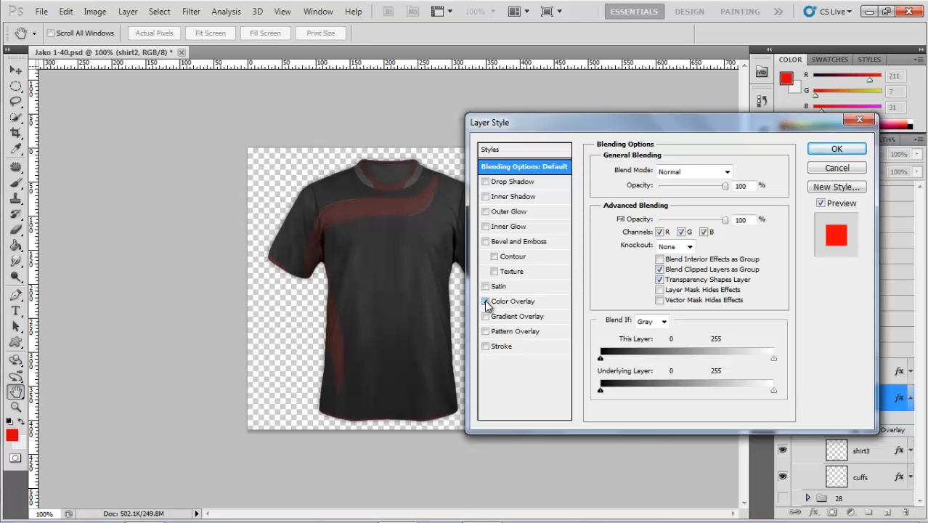
left_click(484, 181)
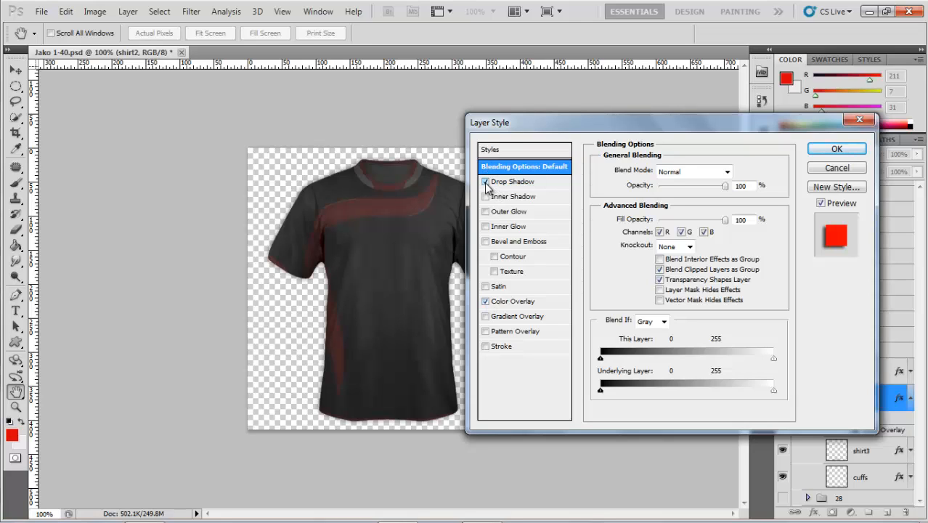
left_click(485, 181)
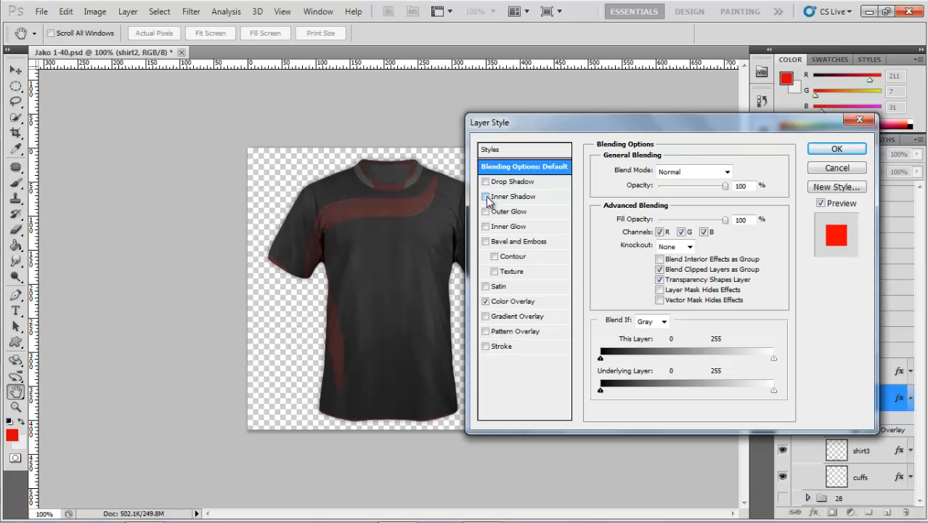
left_click(836, 148)
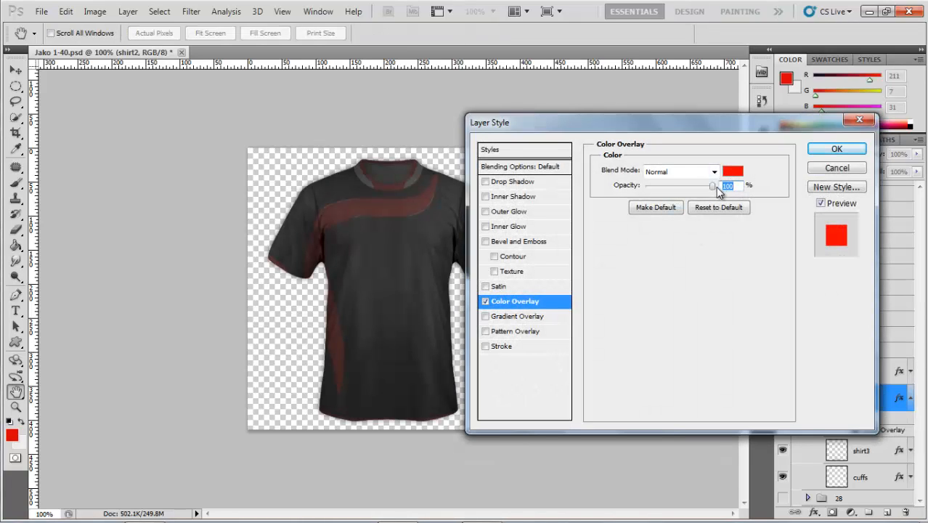
left_click_drag(711, 186, 645, 186)
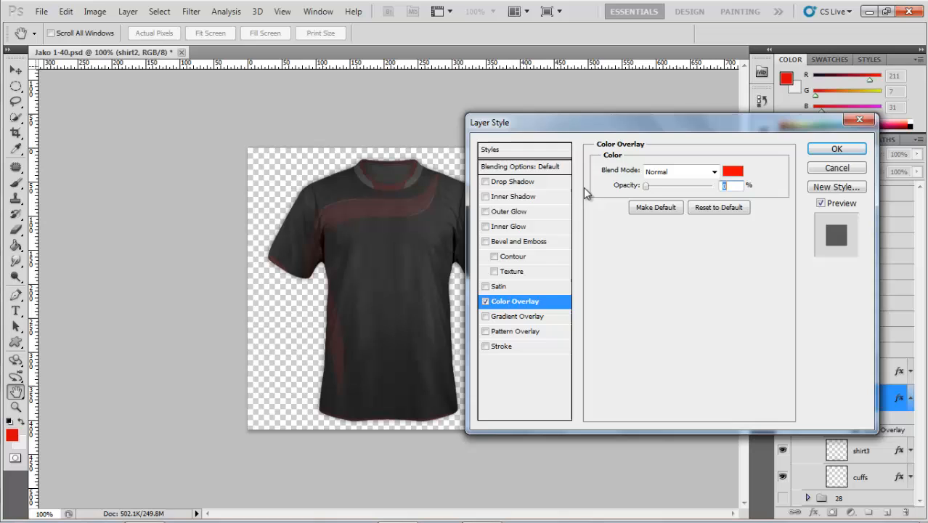
left_click(731, 171)
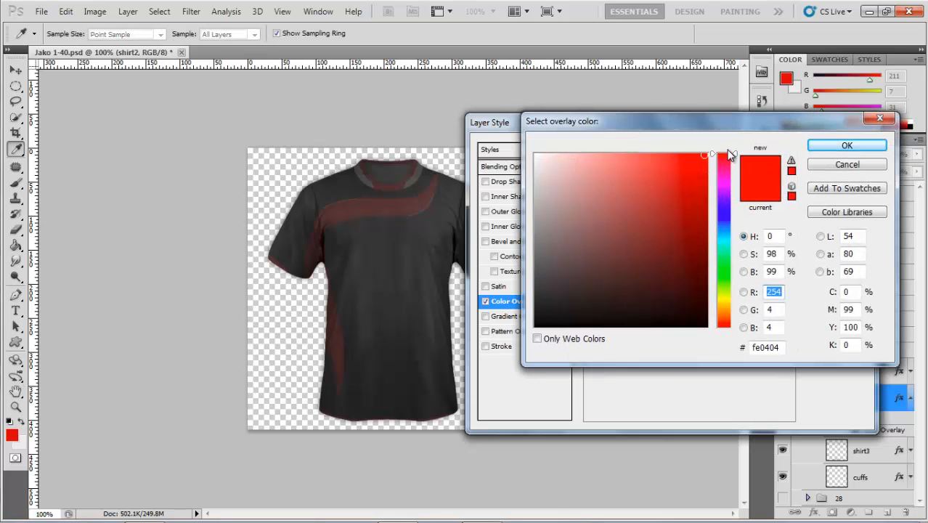
- Set the shirt2 stripe's overlay to pure red ff0000 at full opacity and apply the layer style
left_click(710, 156)
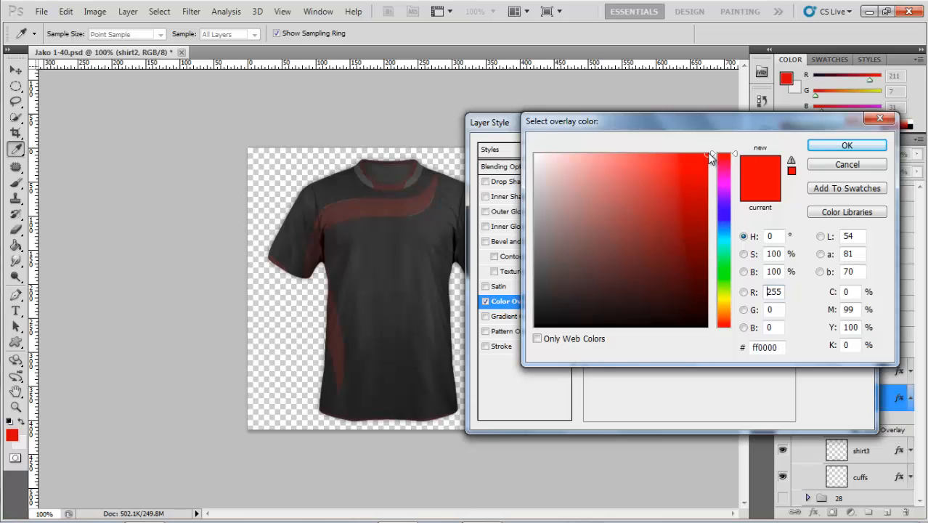
mouse_move(846, 145)
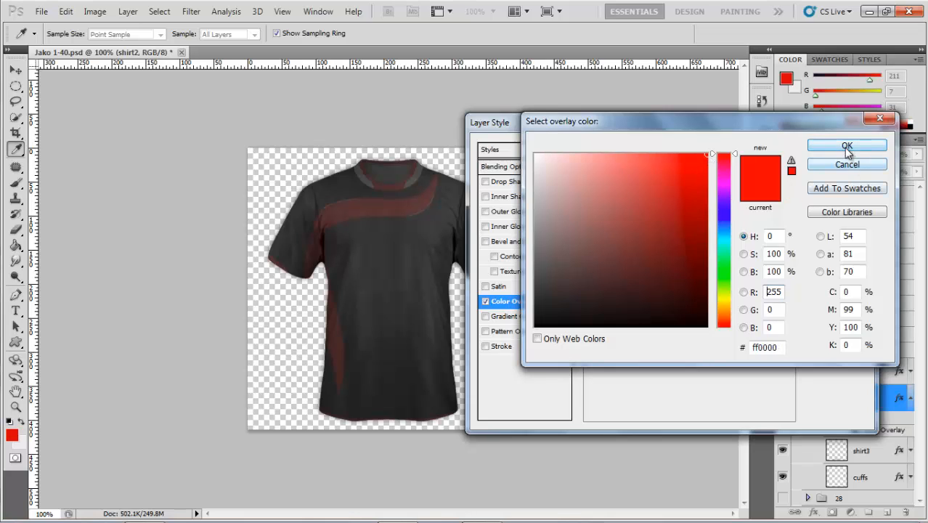
left_click(845, 145)
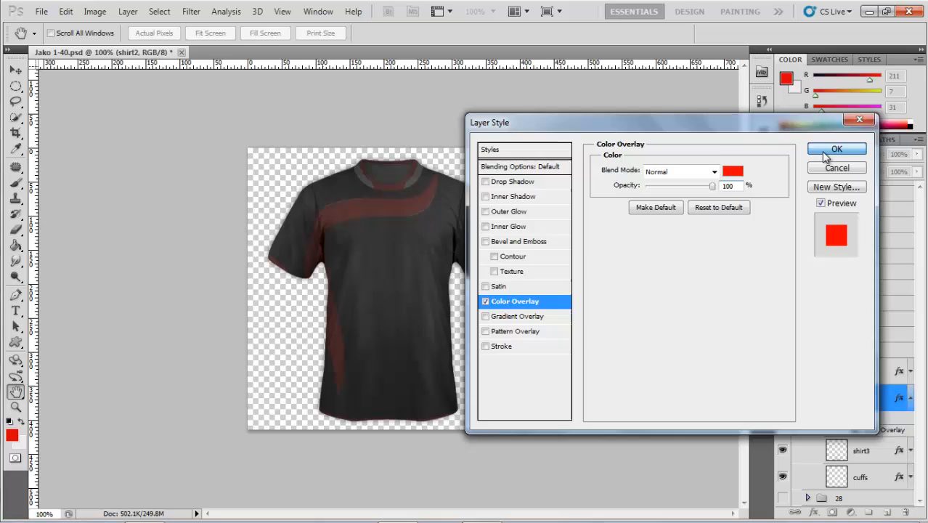
left_click(837, 148)
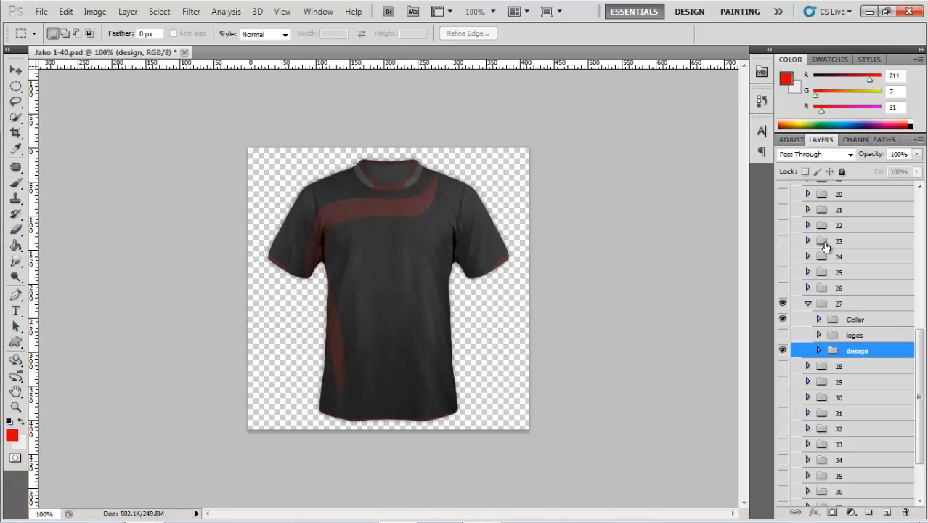
mouse_move(822, 328)
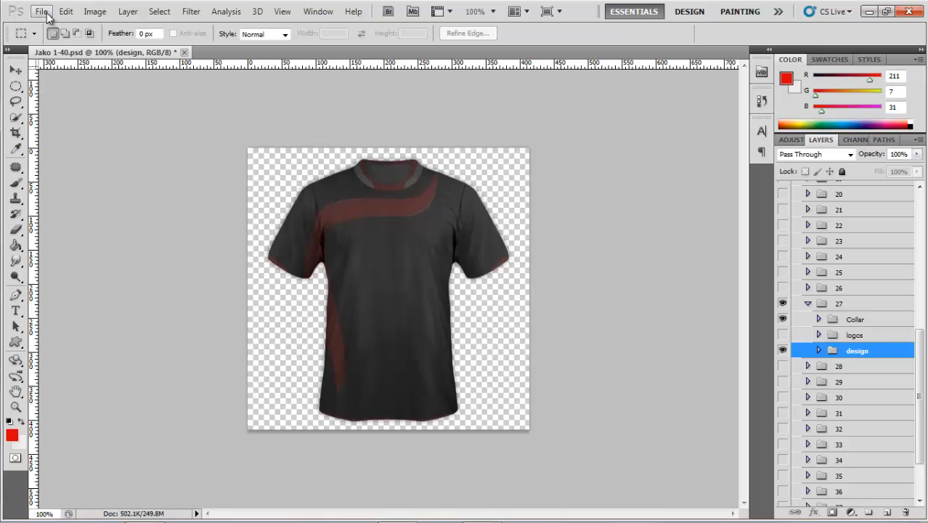
- Open the Carbrini 1-27 template from the Carbrini folder of the kit pack
left_click(48, 15)
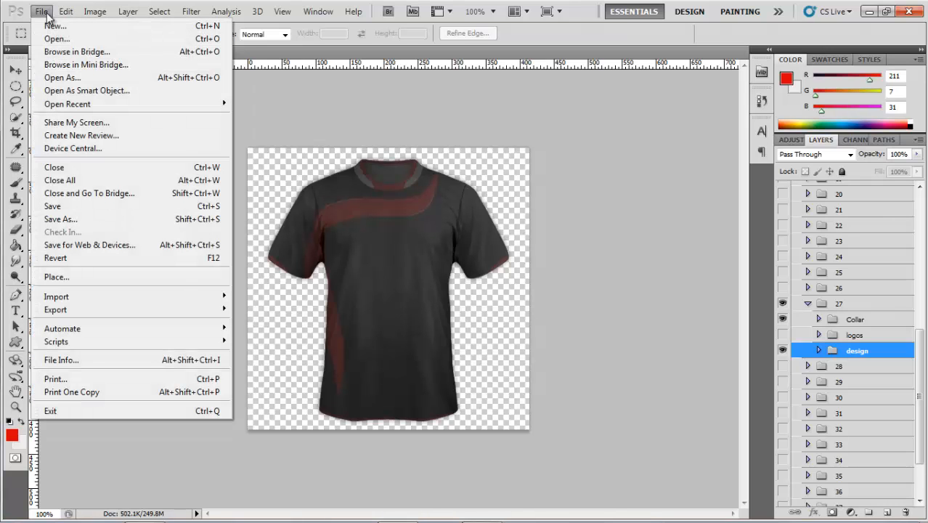
mouse_move(53, 37)
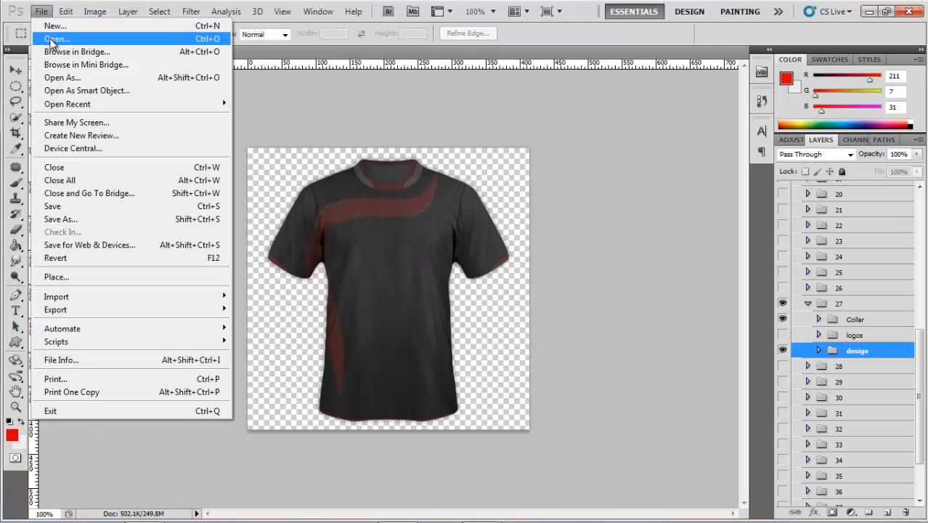
left_click(55, 38)
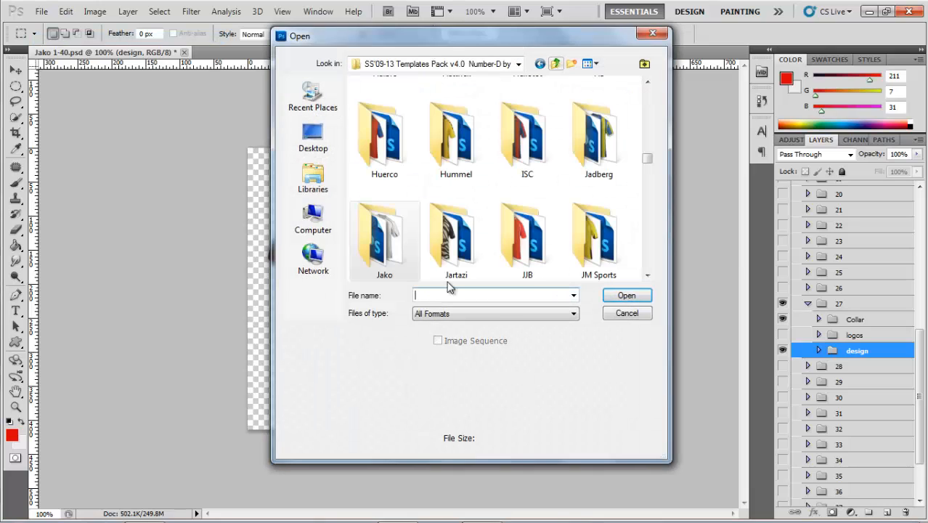
type("cabl")
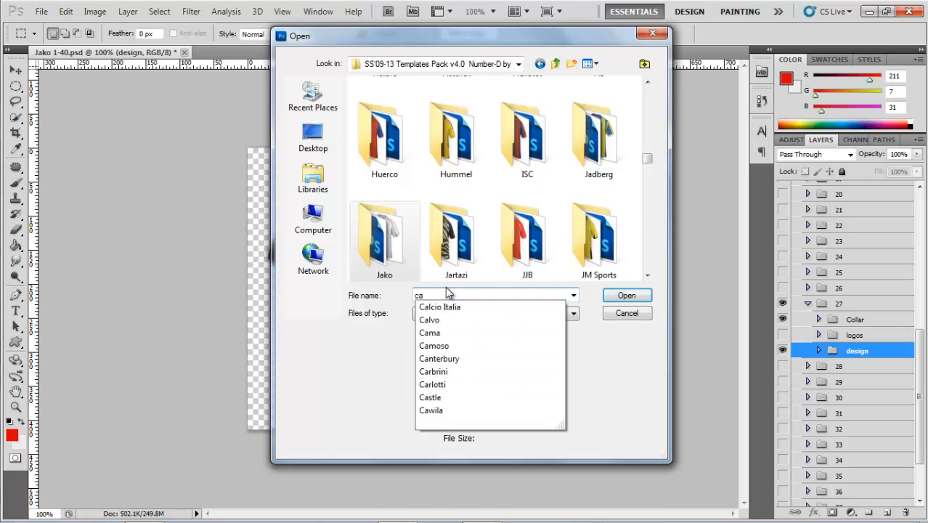
left_click(433, 372)
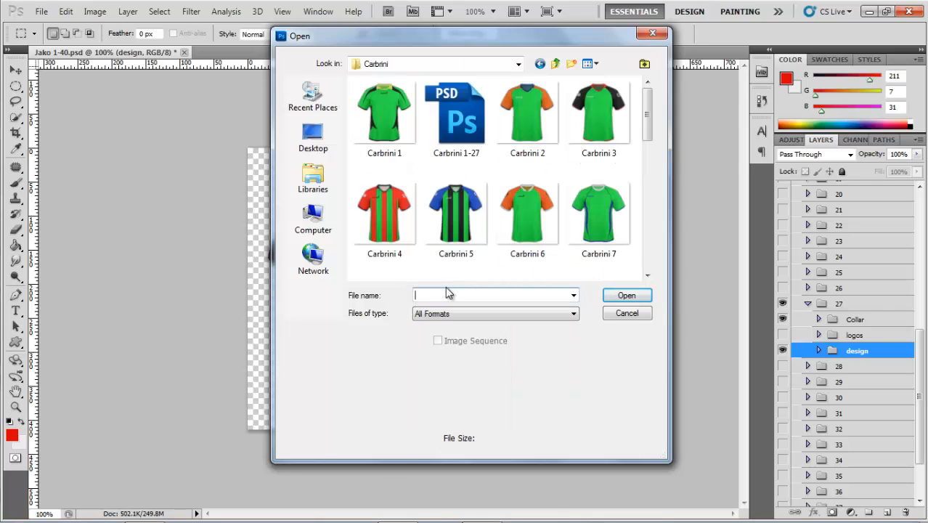
left_click(456, 210)
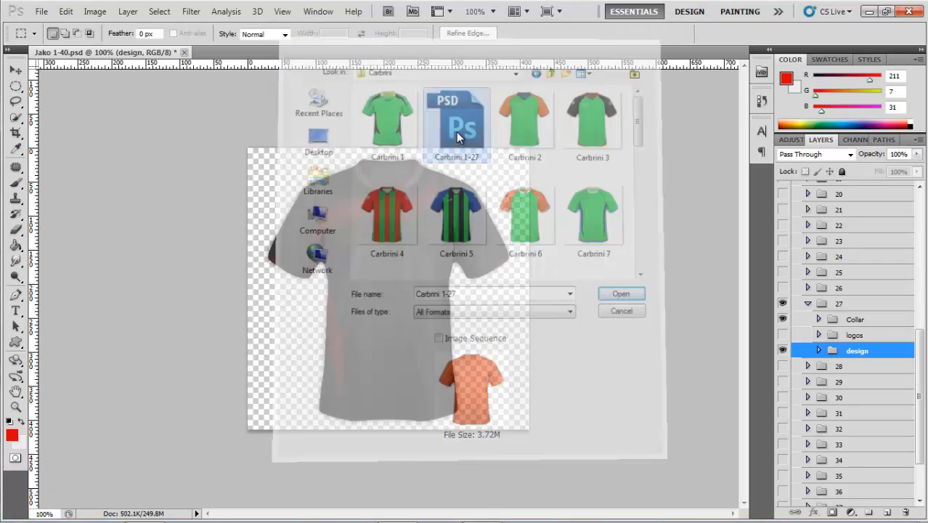
left_click(622, 293)
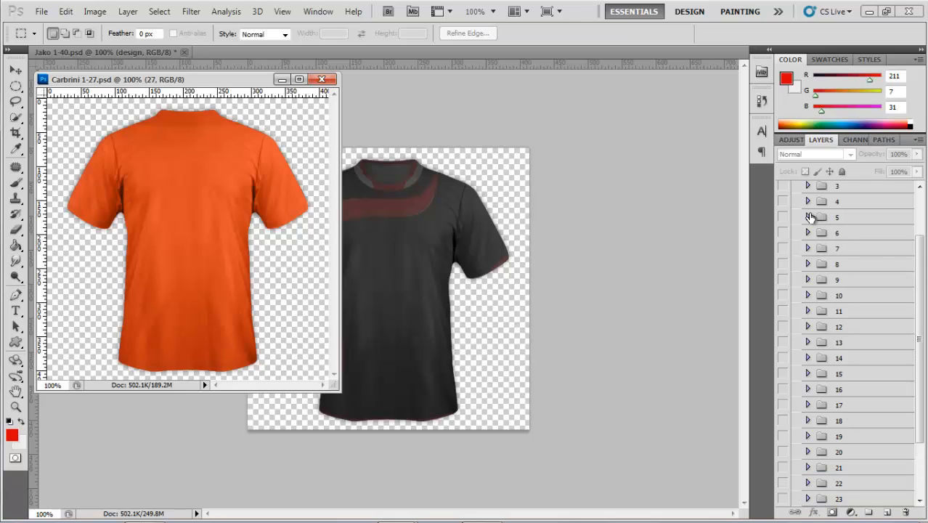
- Copy the logos copy 3 layer from kit group 5 into the Jako file and close Carbrini without saving
left_click(807, 216)
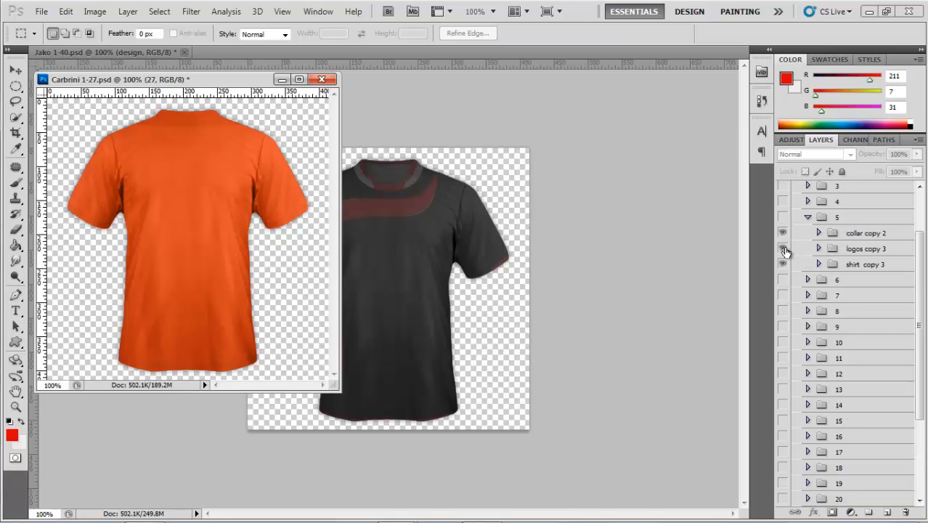
left_click(783, 246)
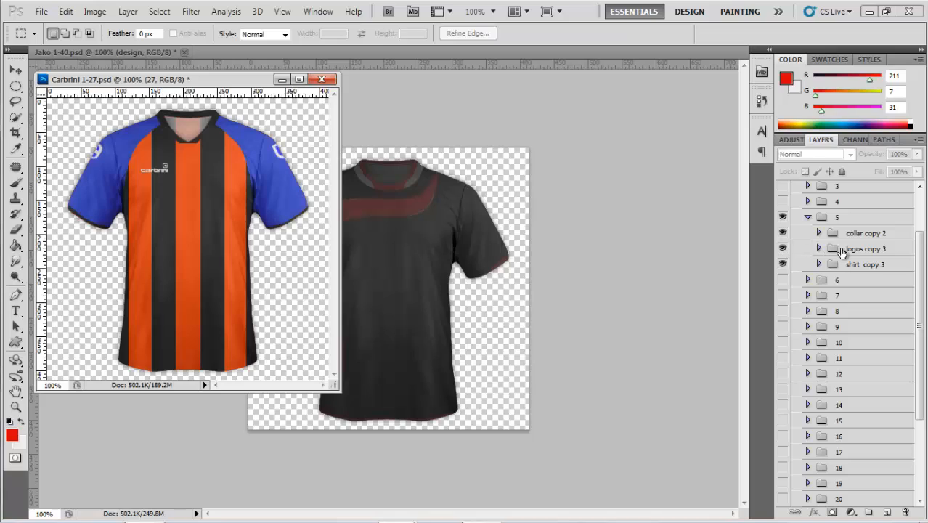
left_click(816, 248)
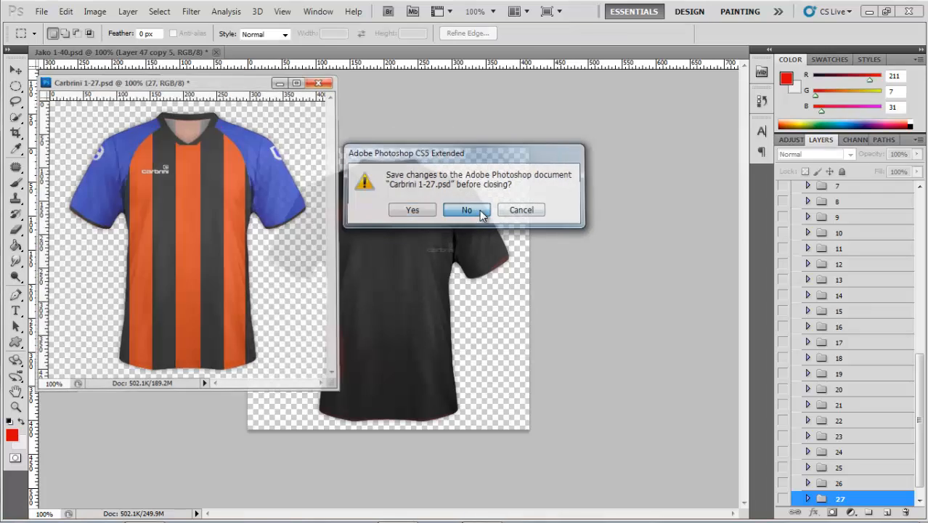
left_click(466, 209)
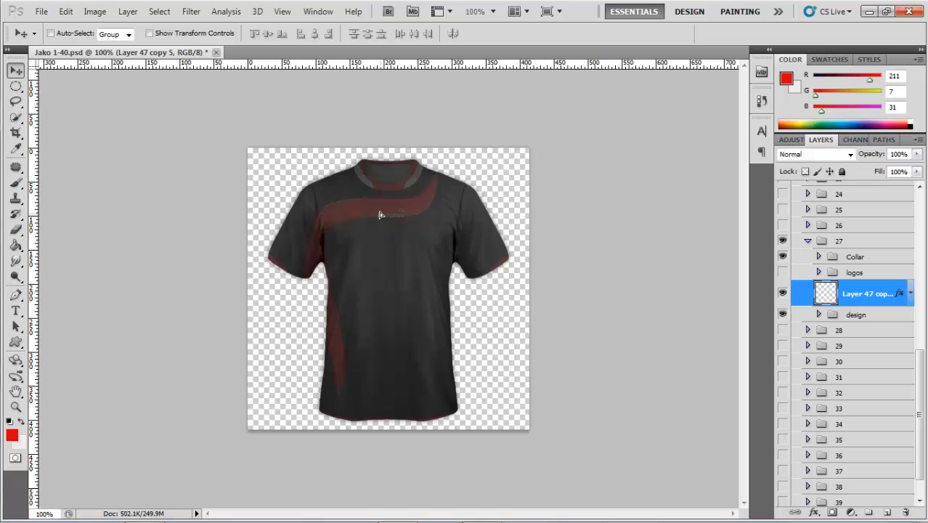
mouse_move(593, 252)
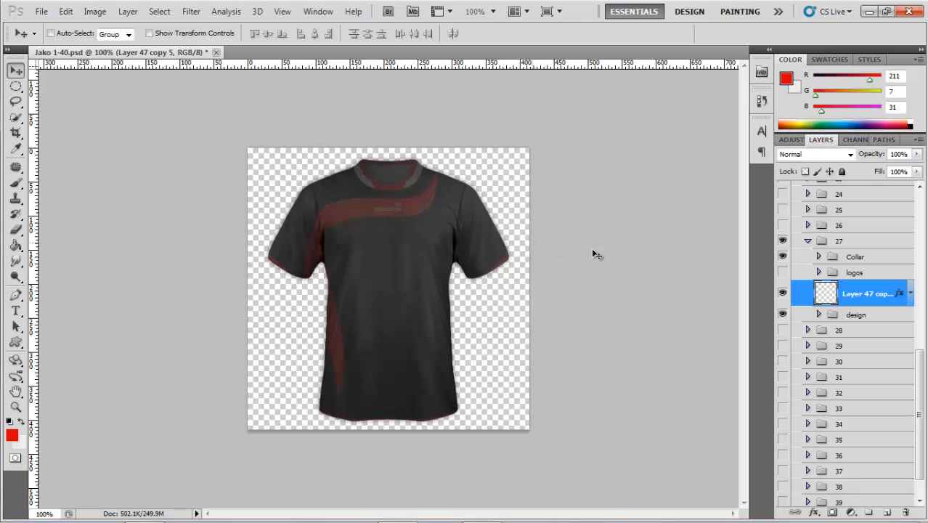
mouse_move(390, 271)
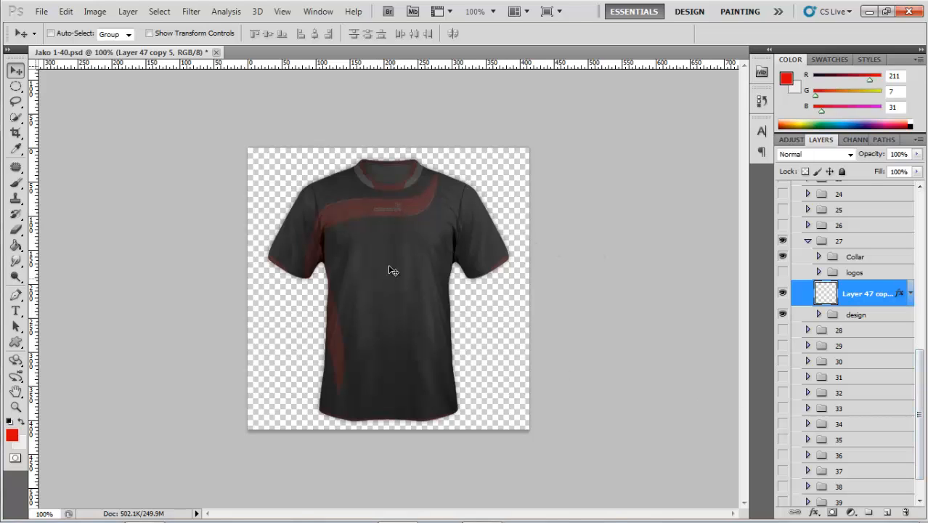
- Scroll the Layers panel to reach Layer 47 copy 5 and the Collar folder in group 27
scroll("down", 3)
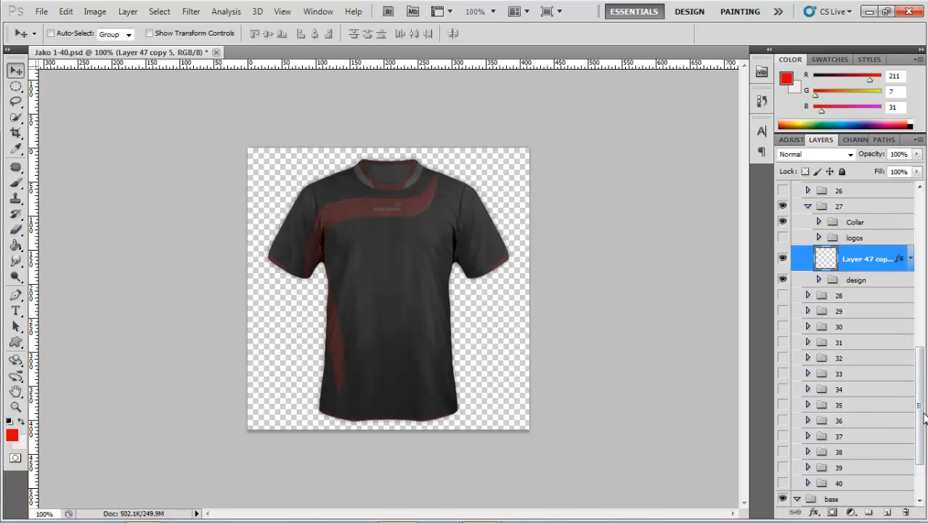
scroll("down", 3)
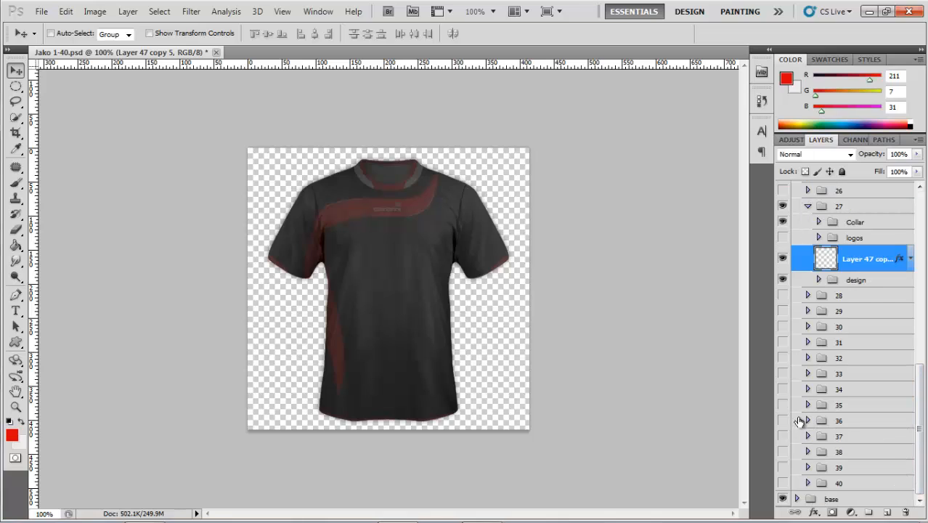
mouse_move(444, 227)
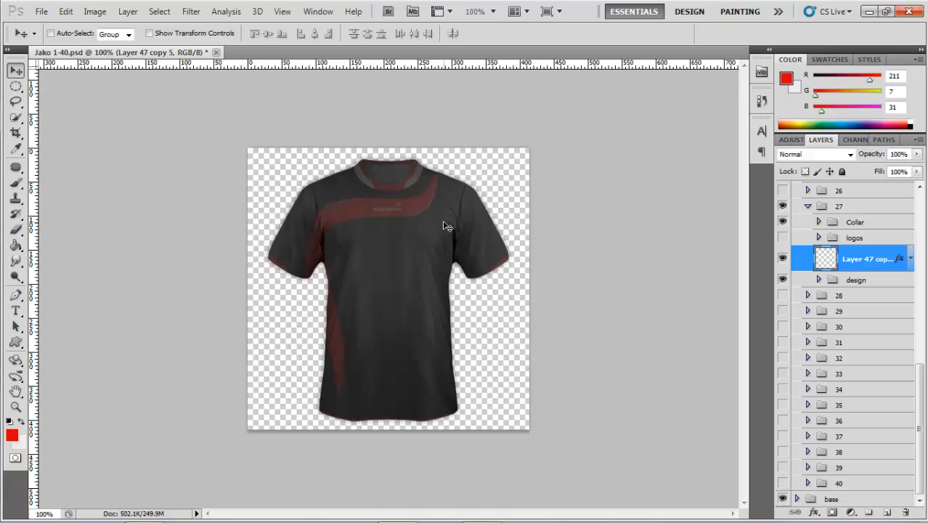
mouse_move(395, 221)
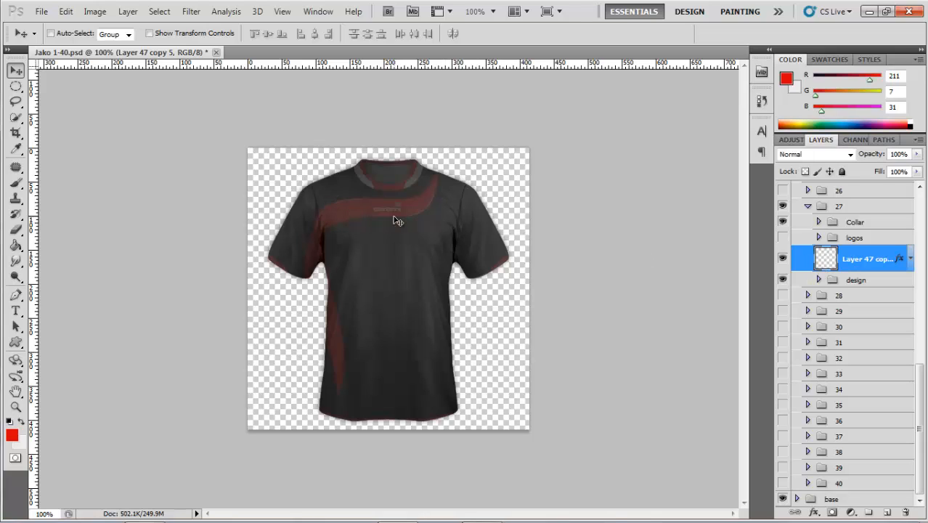
mouse_move(913, 260)
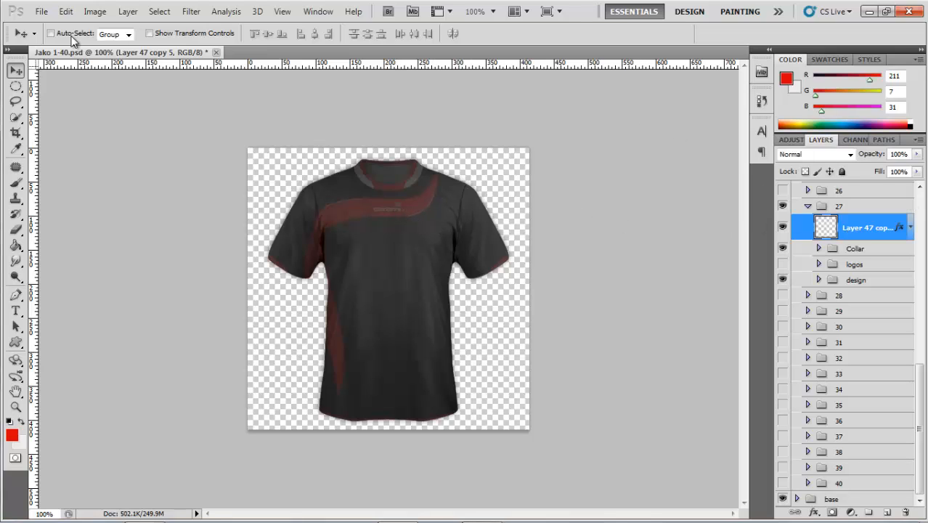
- Open AFCHINCKLEY2.png from the Desktop to bring in the red club badge
left_click(48, 11)
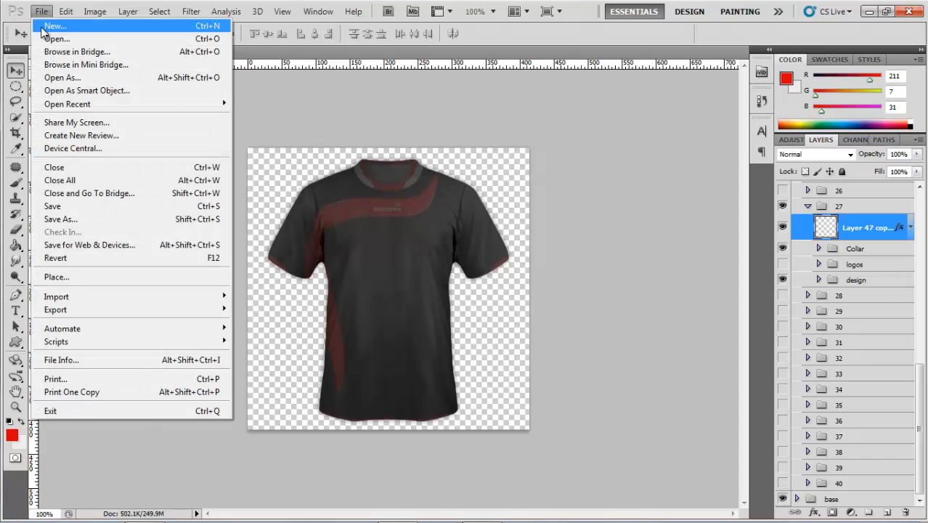
left_click(54, 38)
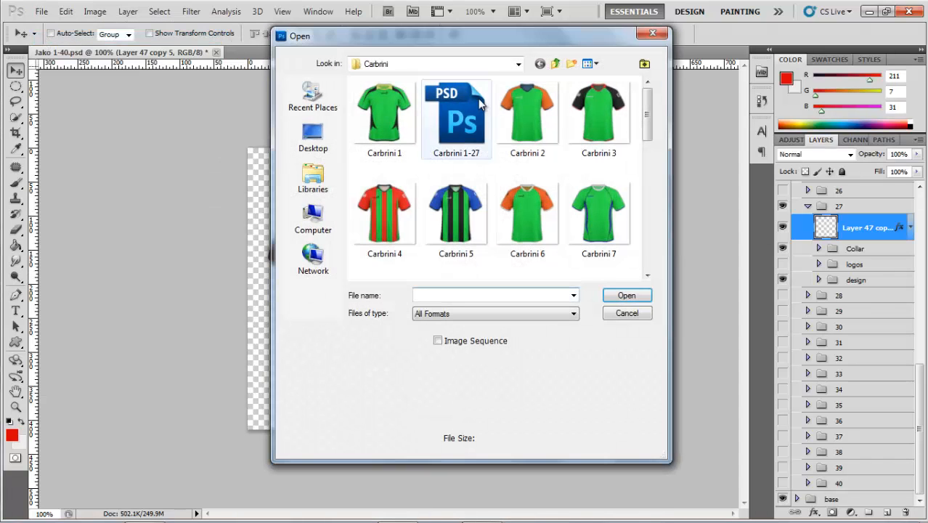
left_click(312, 136)
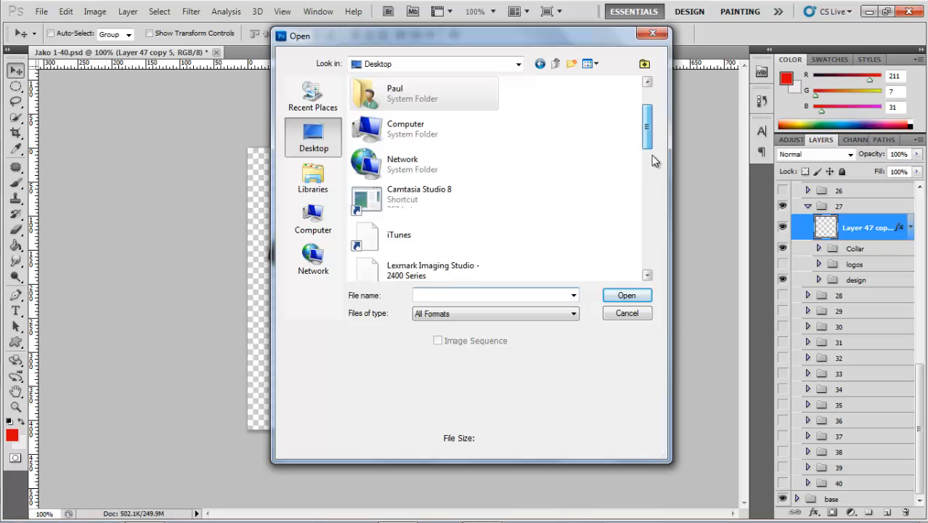
left_click(424, 250)
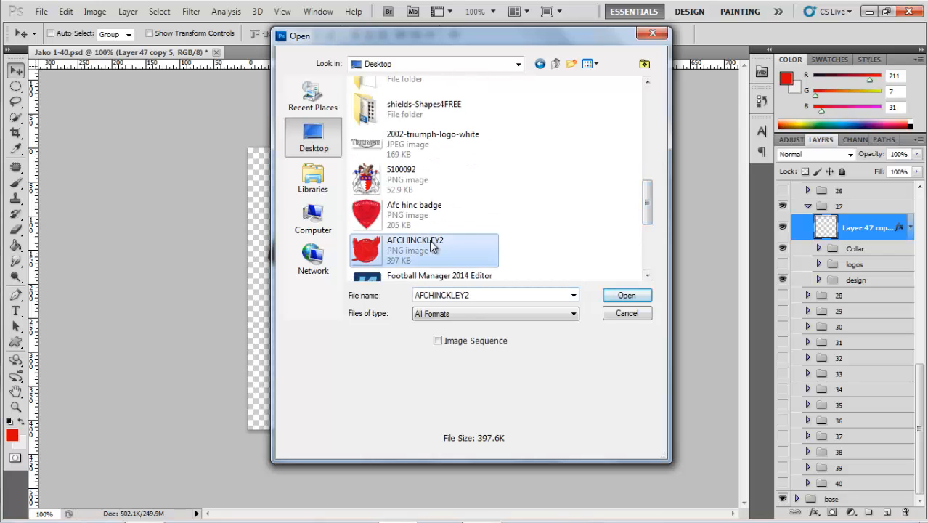
left_click(627, 295)
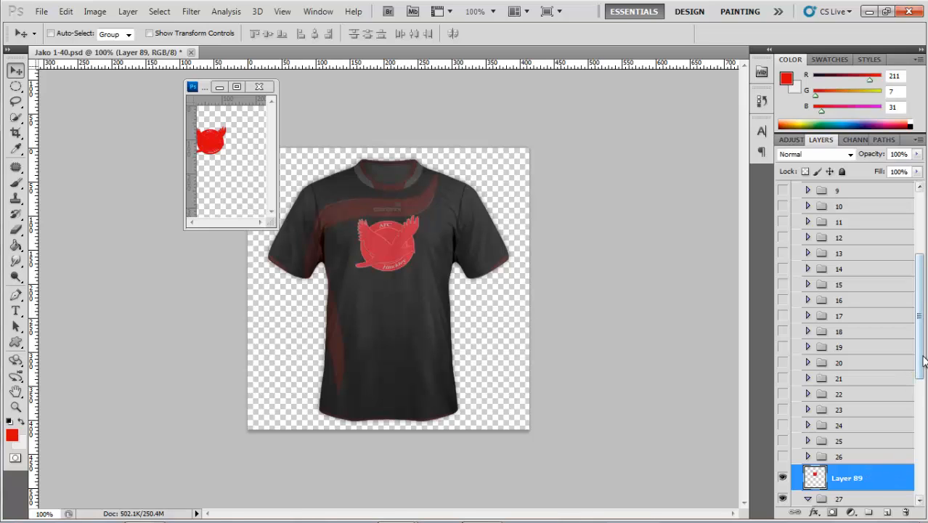
- Reorder Layer 47 copy 5 above Layer 89, add short2, and close AFCHINCKLEY2.png without saving
scroll("down", 3)
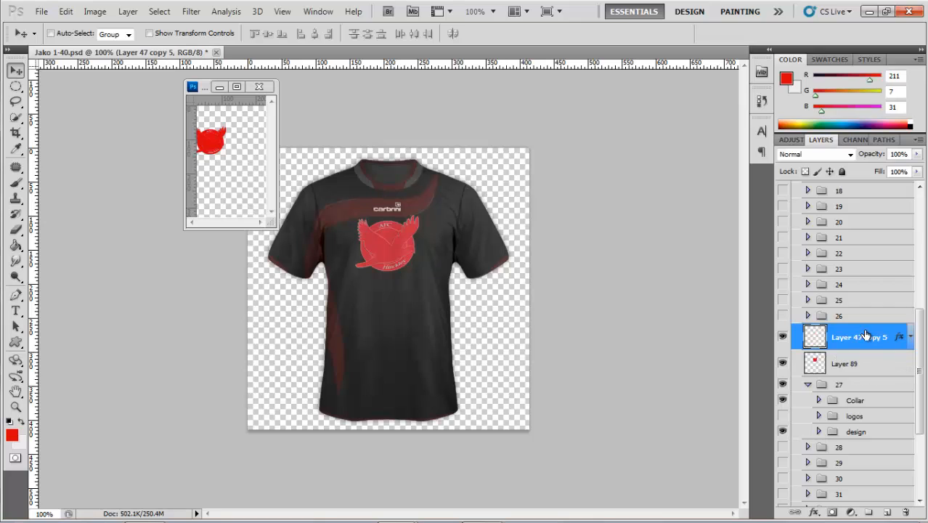
scroll("down", 3)
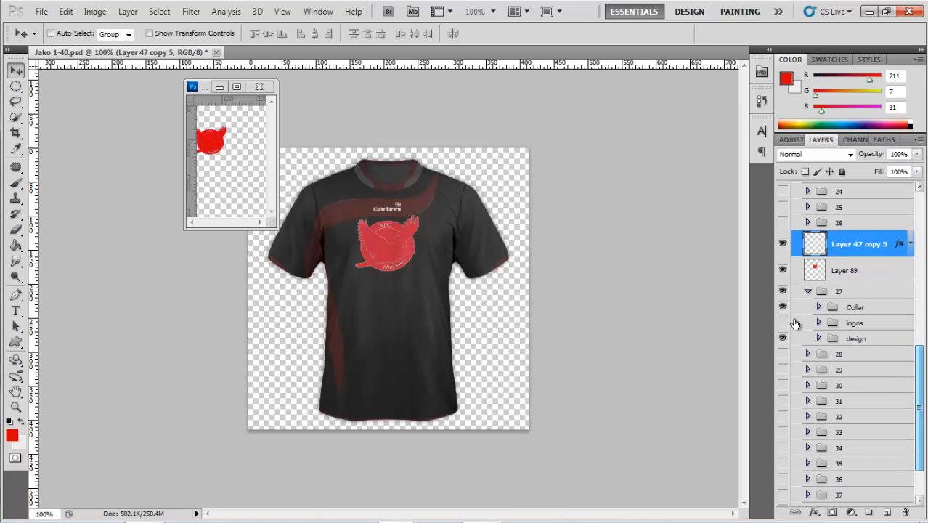
left_click(819, 338)
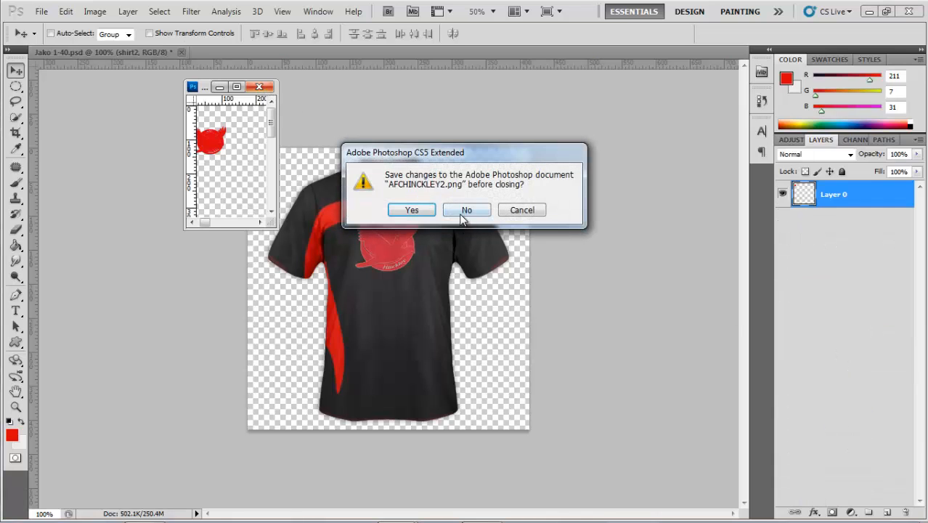
left_click(466, 209)
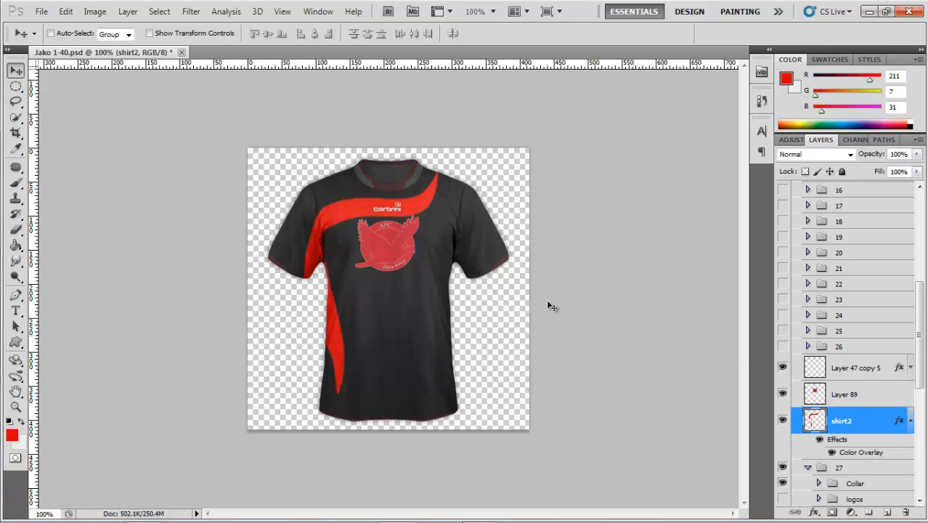
mouse_move(575, 304)
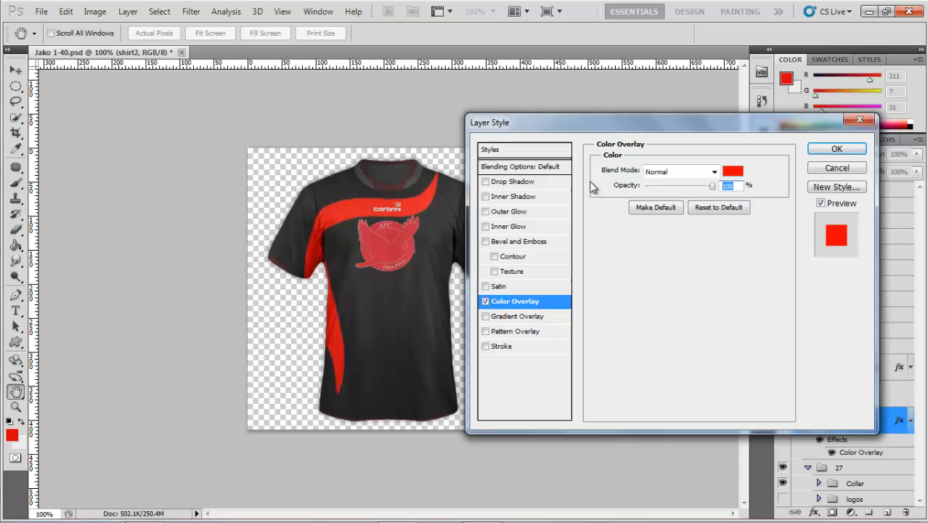
- Set the short2 Color Overlay to #b20101, then select the badge Layer 89
left_click(736, 171)
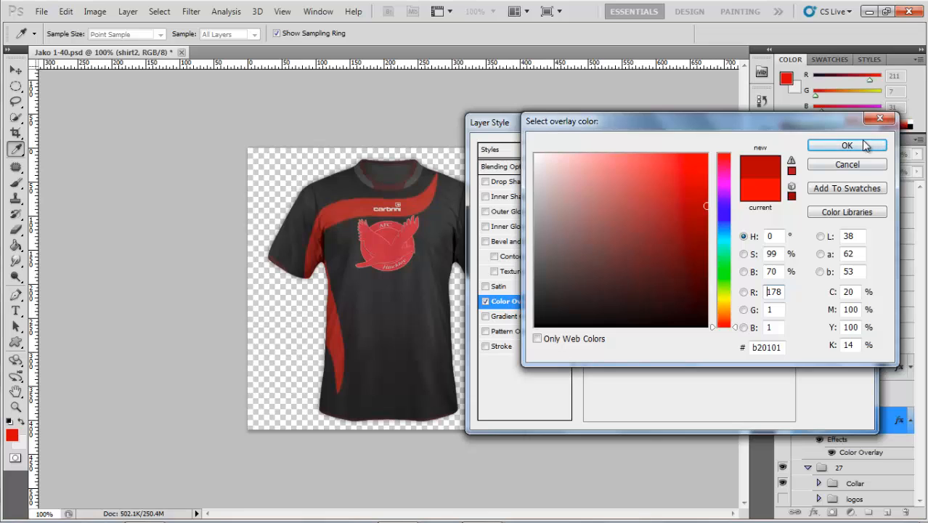
left_click(845, 145)
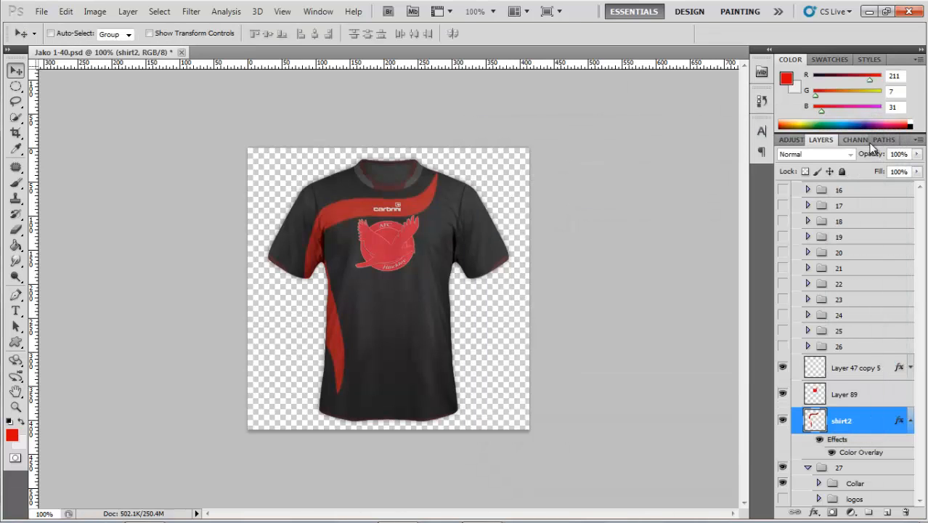
left_click(848, 394)
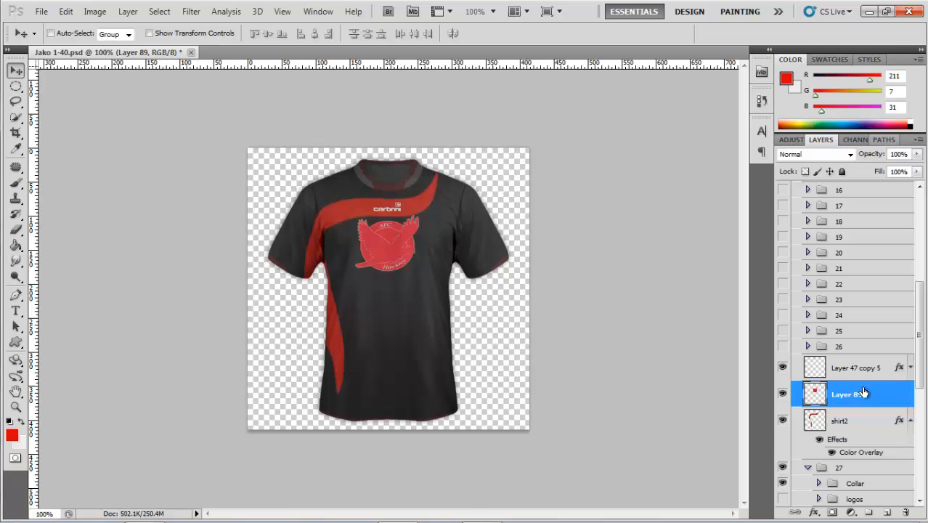
left_click(64, 12)
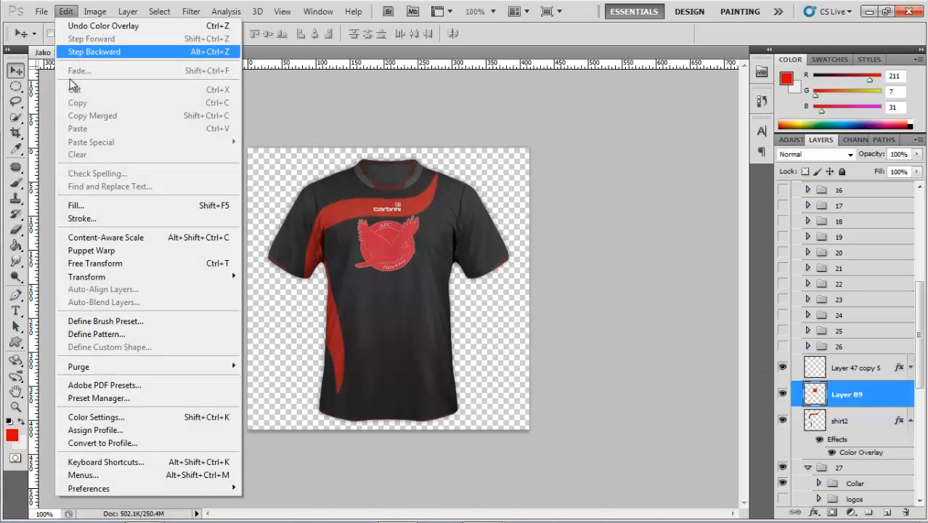
- Free Transform the red crest down to a small size centred below the brand logo
left_click(95, 264)
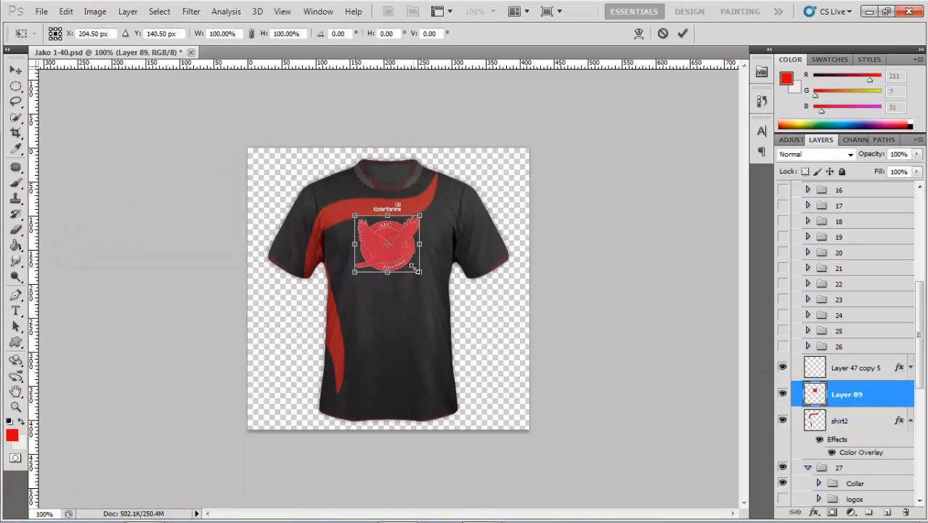
left_click_drag(418, 269, 376, 232)
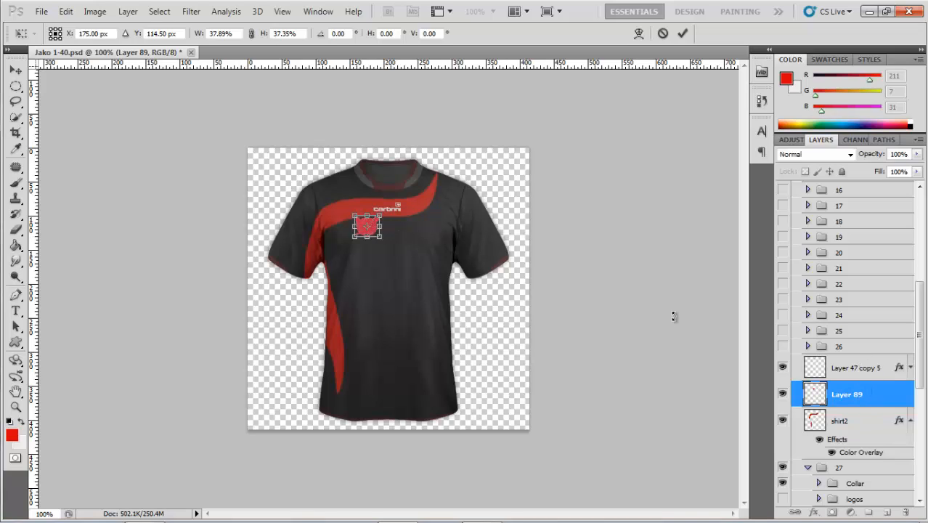
left_click_drag(378, 235, 384, 241)
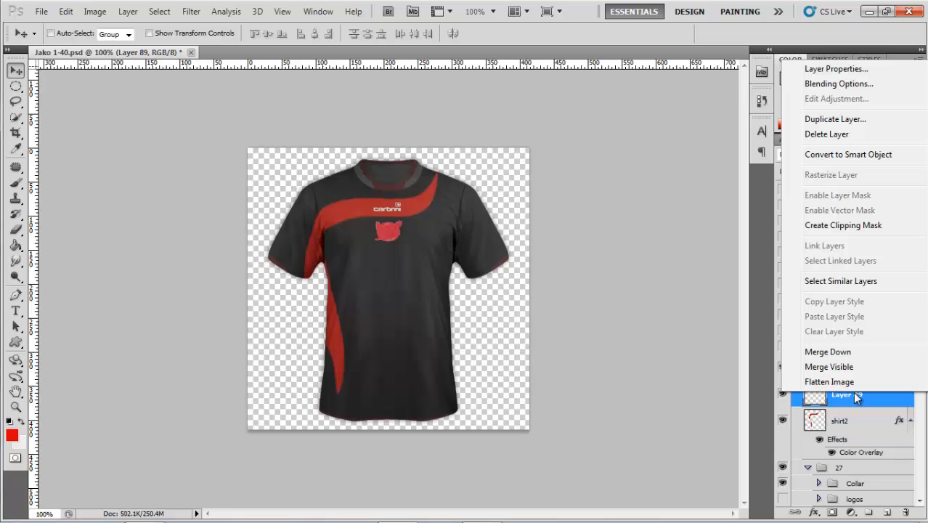
- Apply an Outer Glow at 75% opacity and 8 px size to the crest layer
left_click(833, 85)
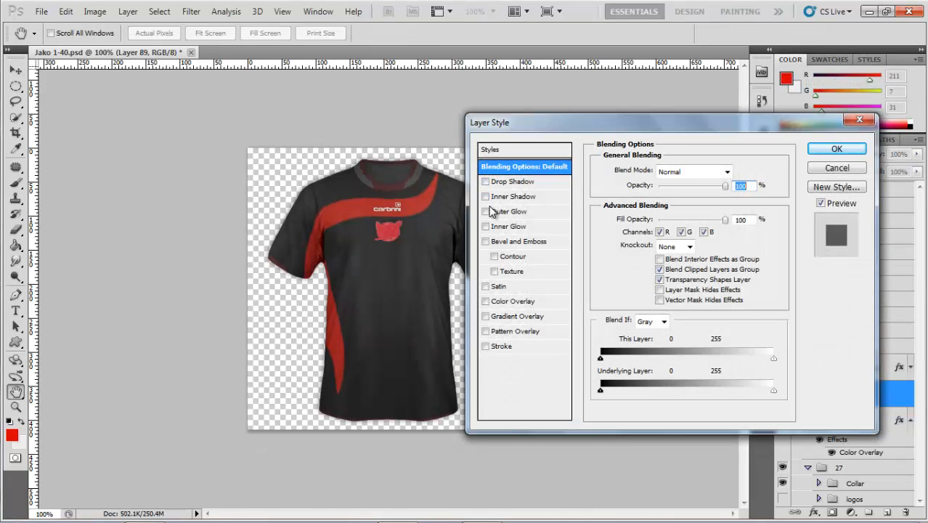
left_click(485, 212)
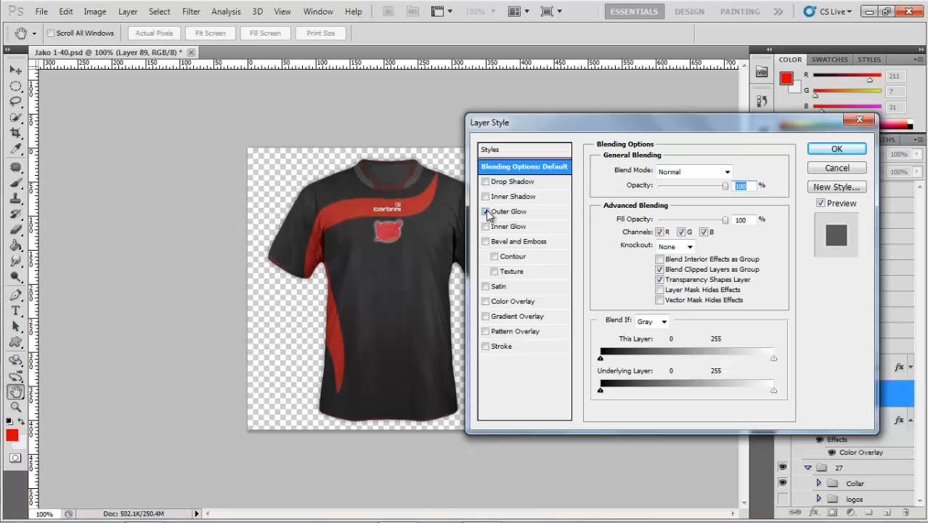
mouse_move(488, 212)
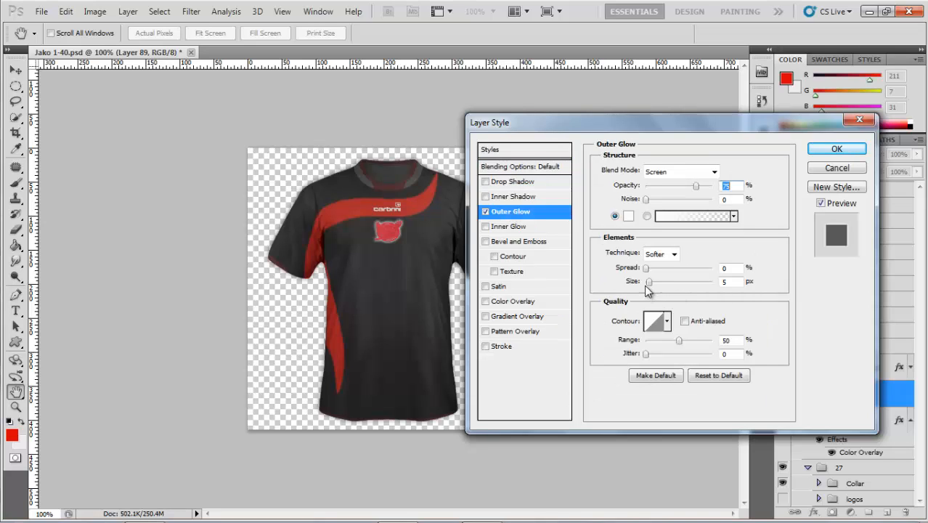
mouse_move(650, 284)
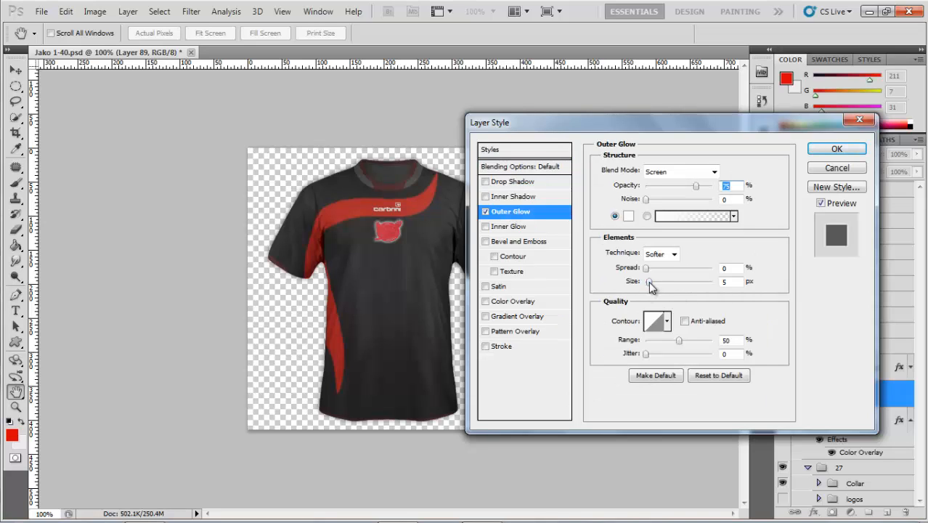
left_click_drag(650, 282, 679, 282)
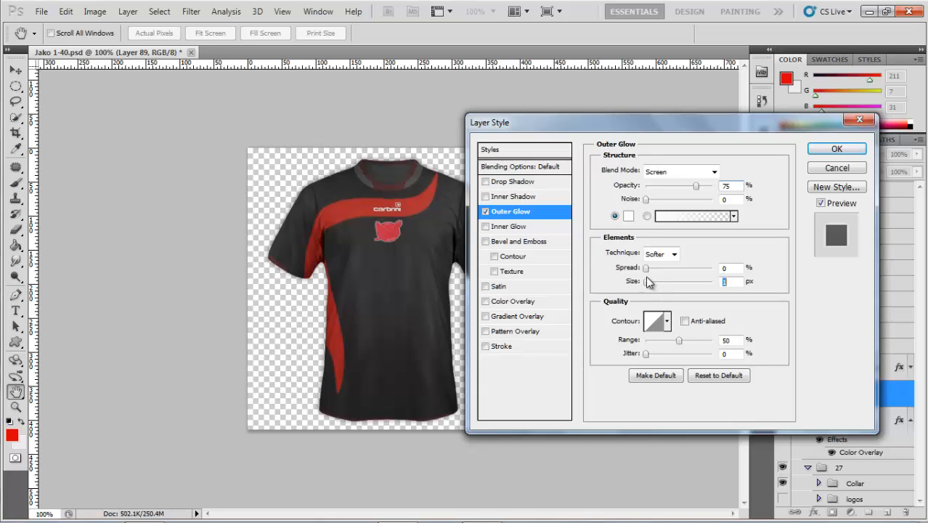
mouse_move(663, 282)
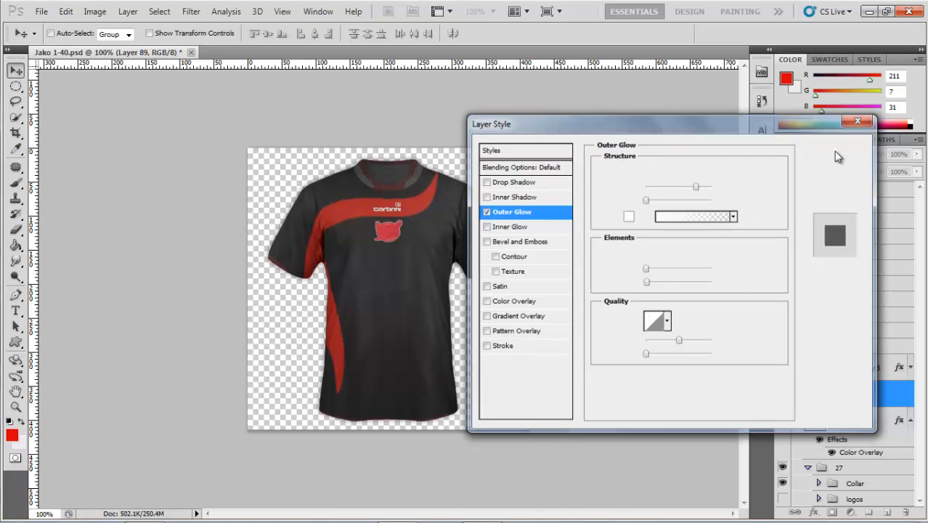
left_click(853, 122)
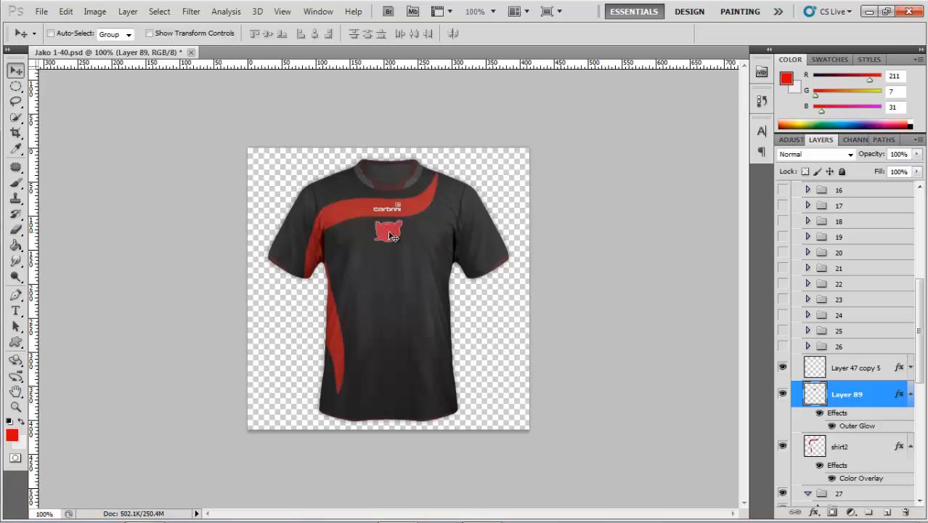
mouse_move(395, 244)
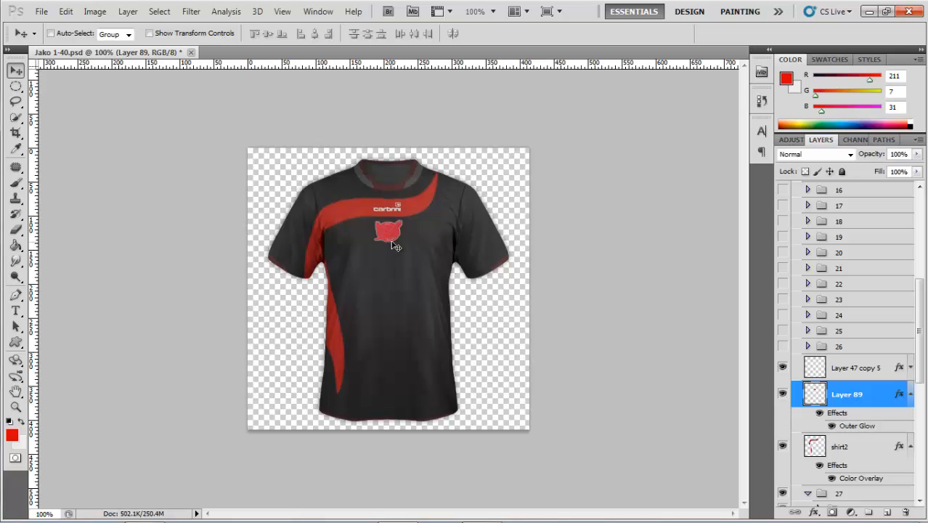
mouse_move(241, 202)
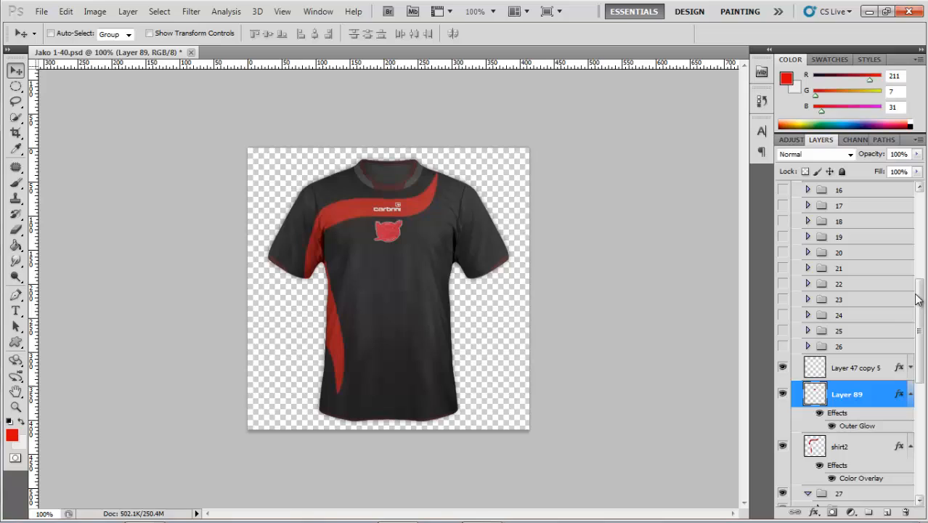
- Place the mesh layer above Layer 89, toggle its visibility to compare, and select the main collar layer
scroll("down", 3)
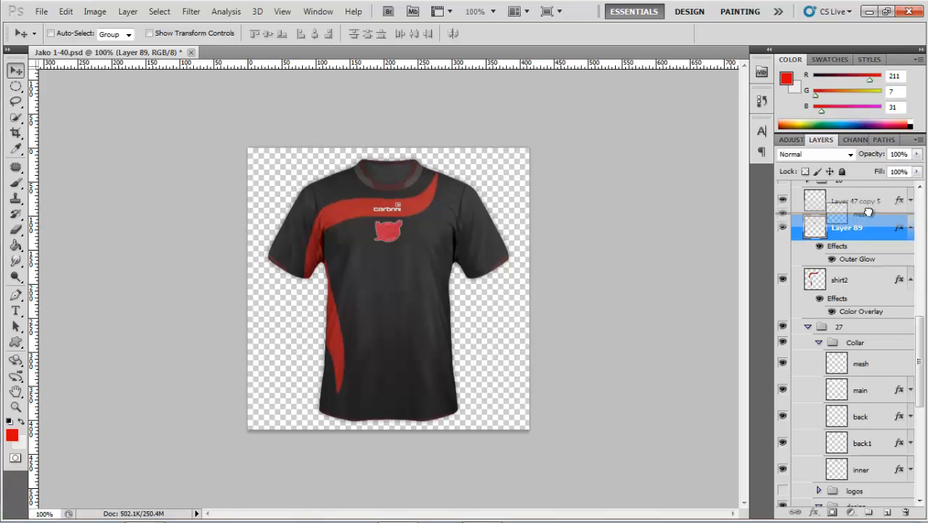
left_click(856, 213)
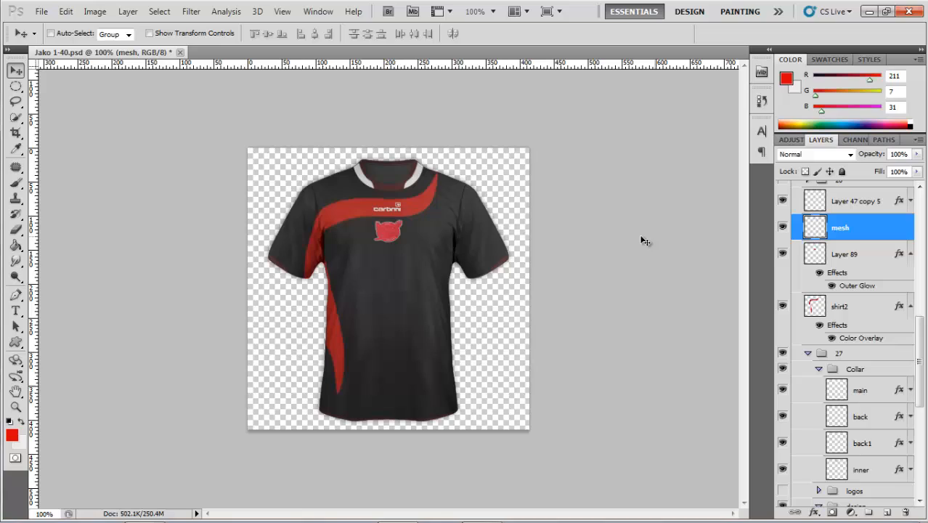
mouse_move(874, 230)
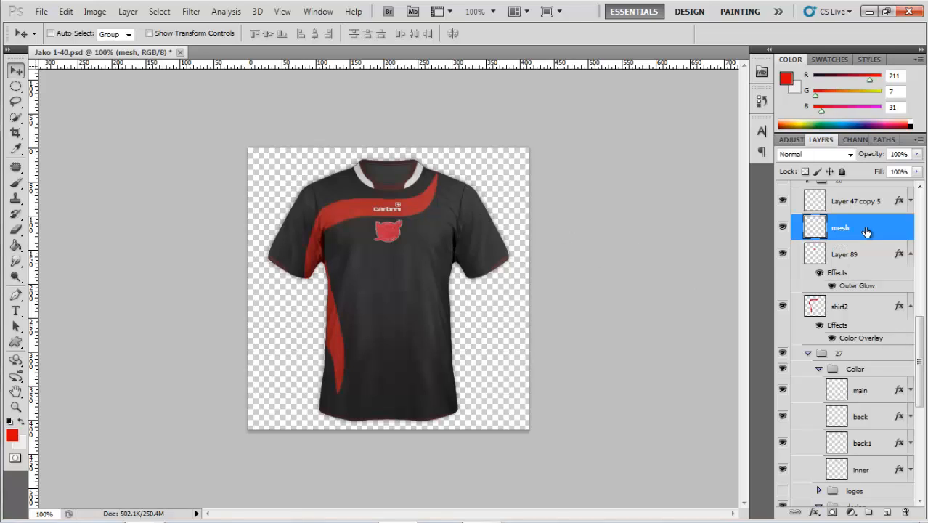
mouse_move(489, 180)
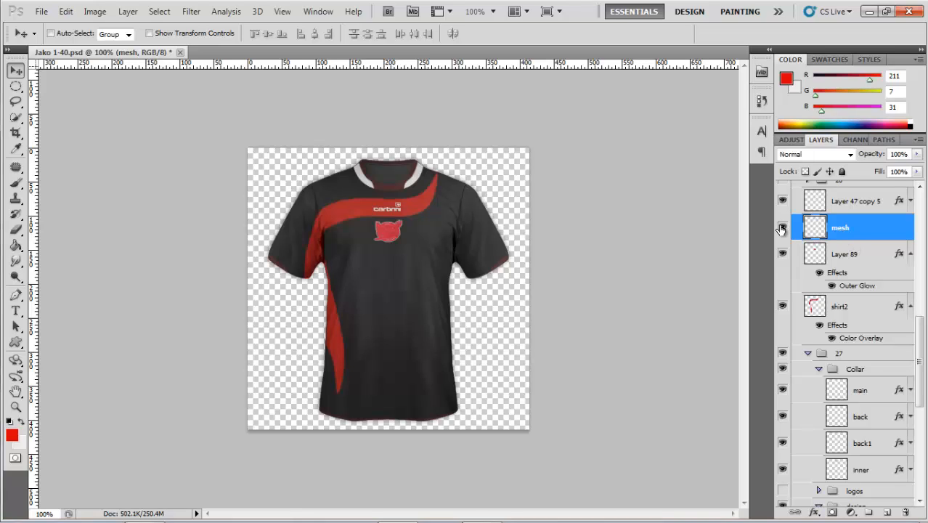
left_click(778, 226)
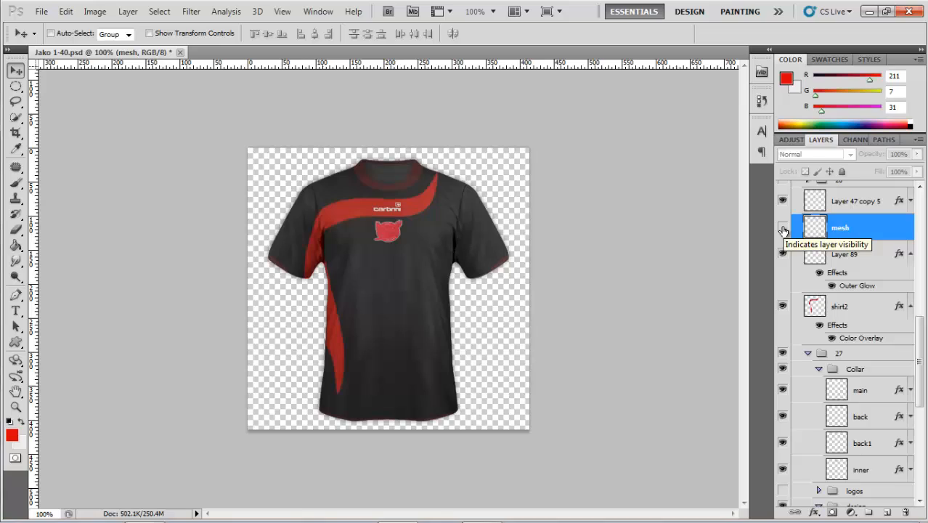
left_click(784, 227)
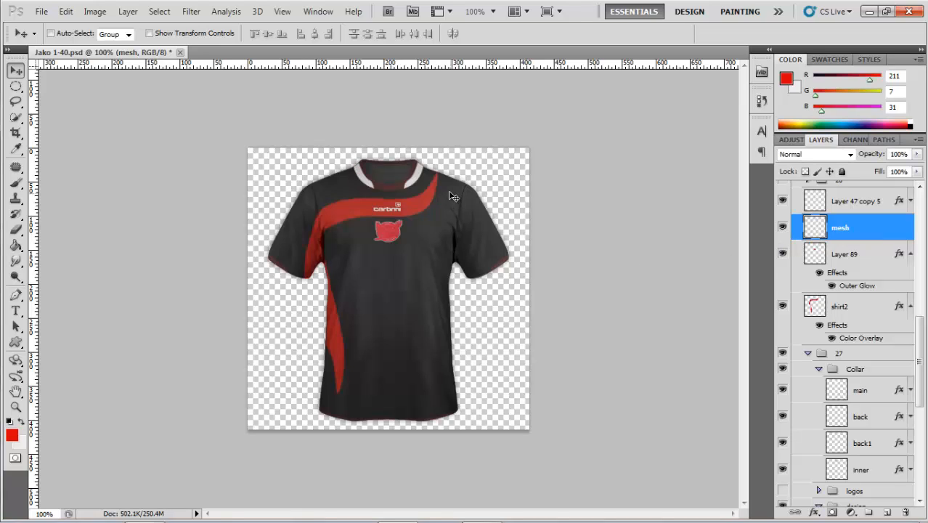
mouse_move(887, 392)
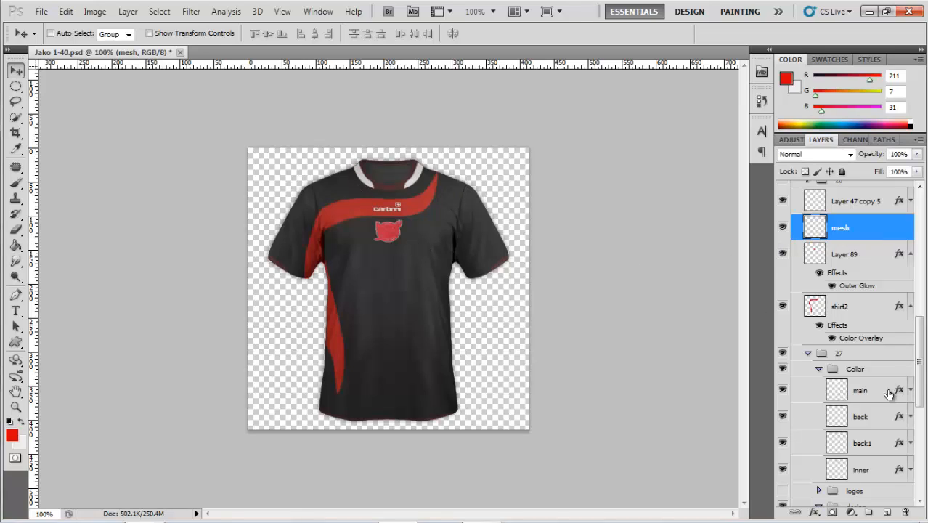
left_click(782, 392)
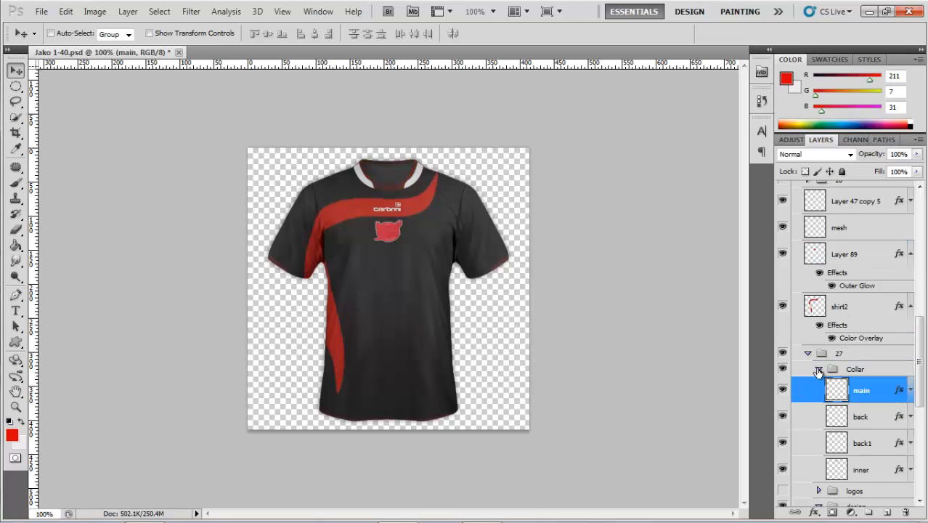
- Collapse the Collar group and bring up the Open dialog via File > Open
left_click(818, 369)
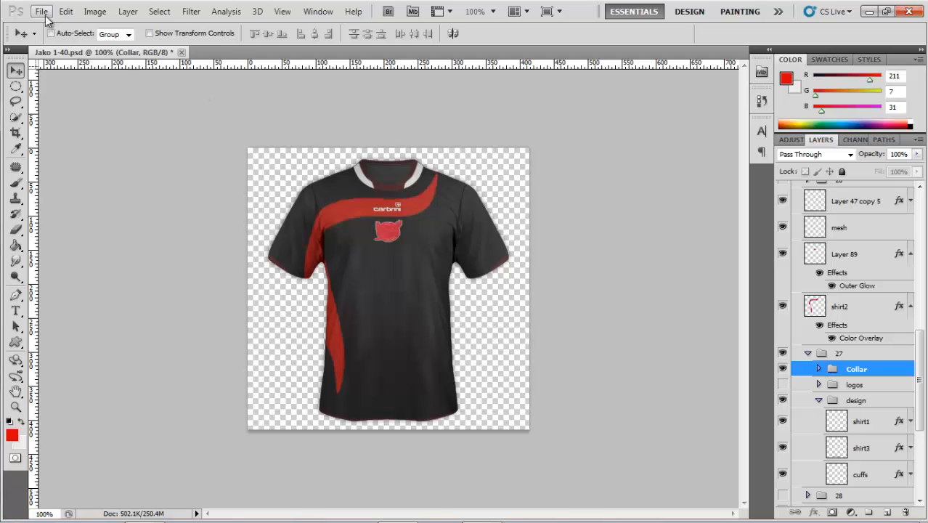
left_click(52, 15)
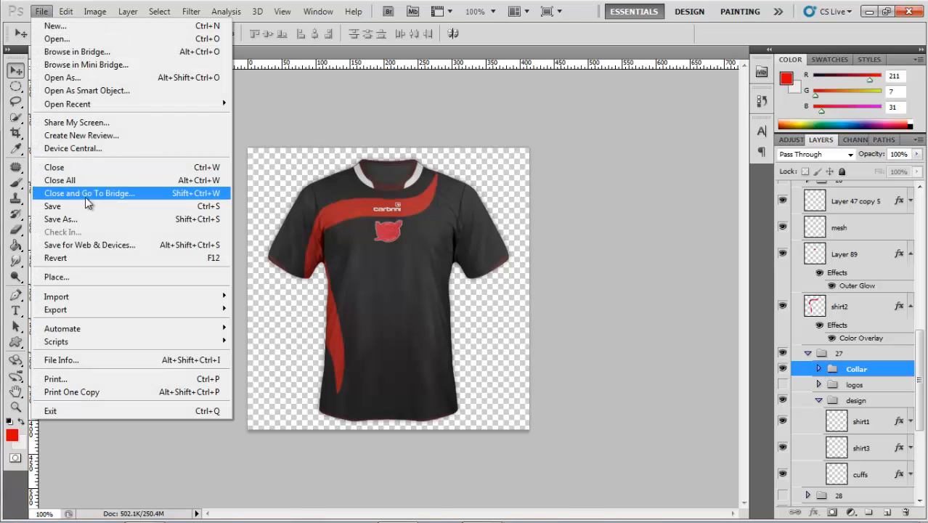
mouse_move(94, 90)
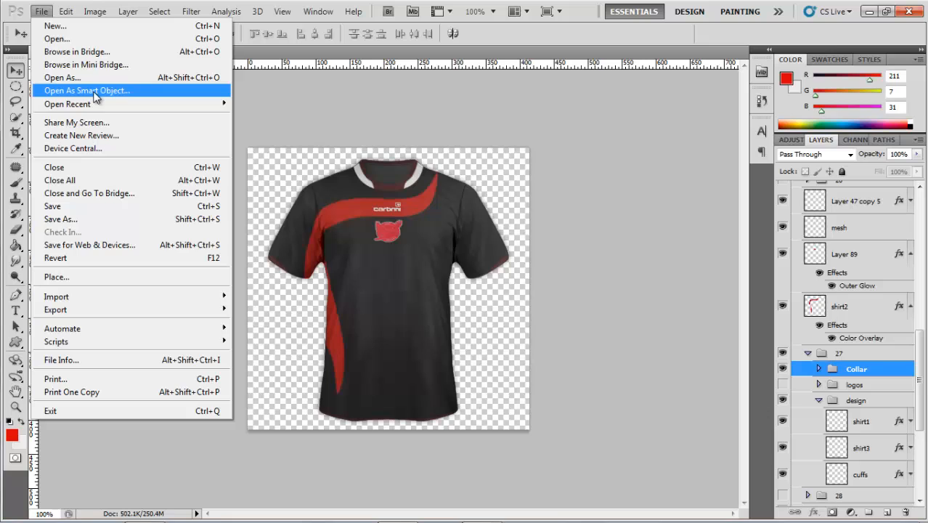
left_click(68, 11)
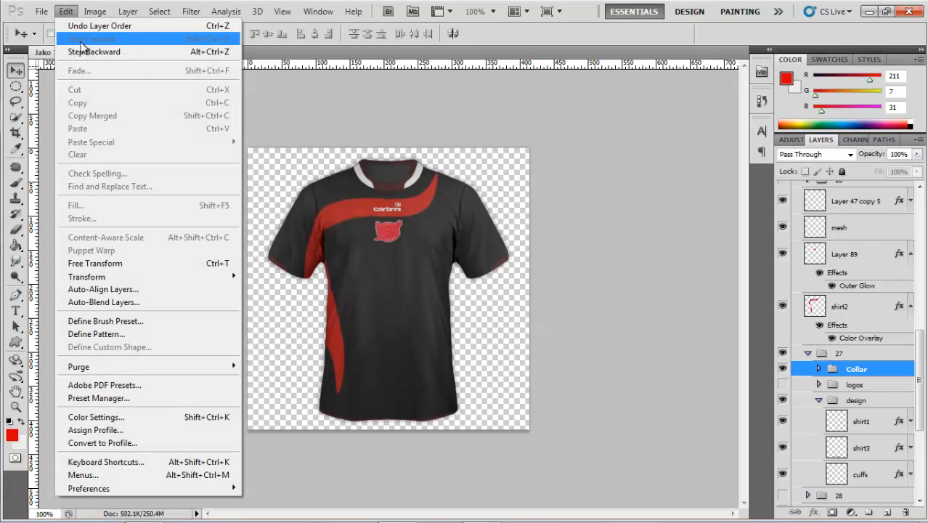
left_click(73, 12)
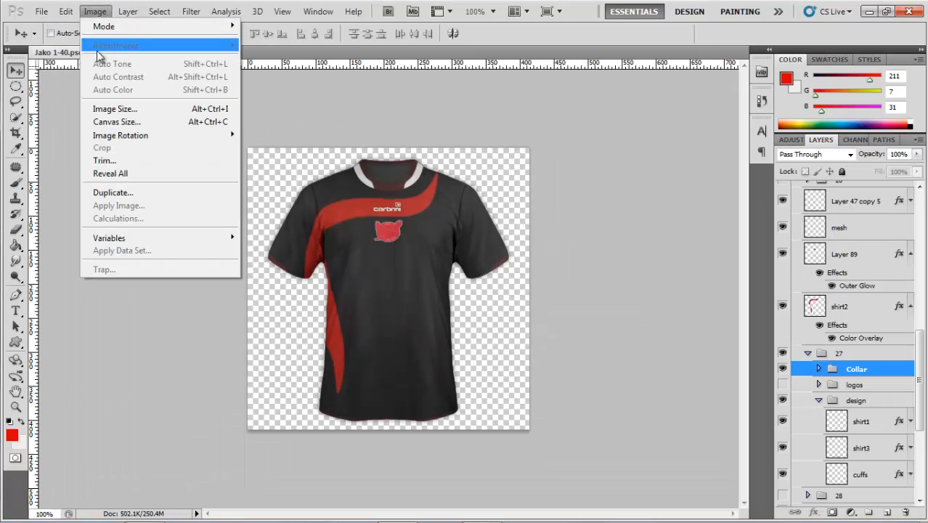
left_click(45, 11)
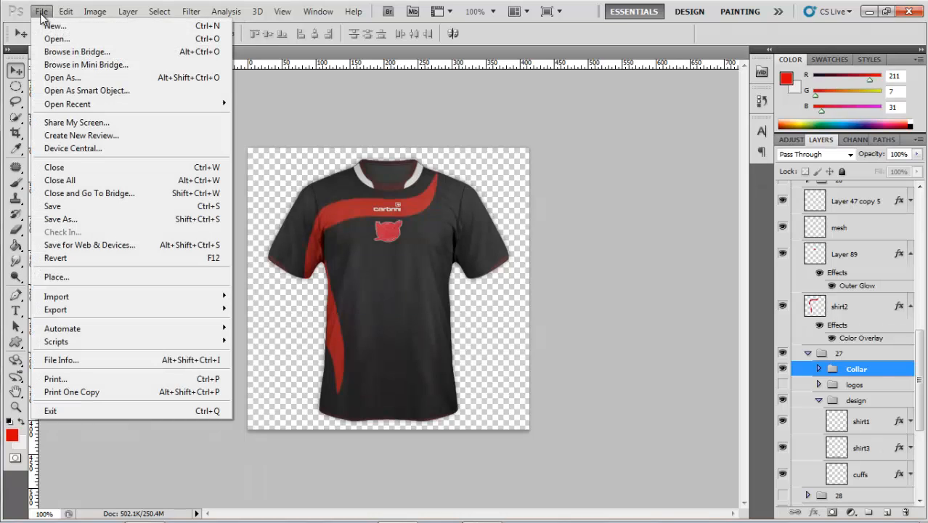
left_click(55, 38)
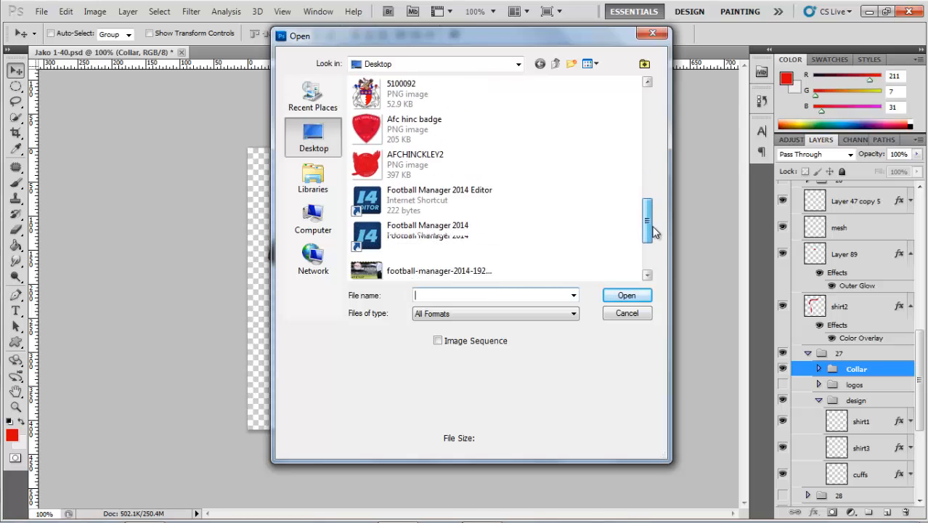
- Open triumph.png, drag the Triumph logo onto the kit as Layer 90, and close it unsaved
scroll("down", 3)
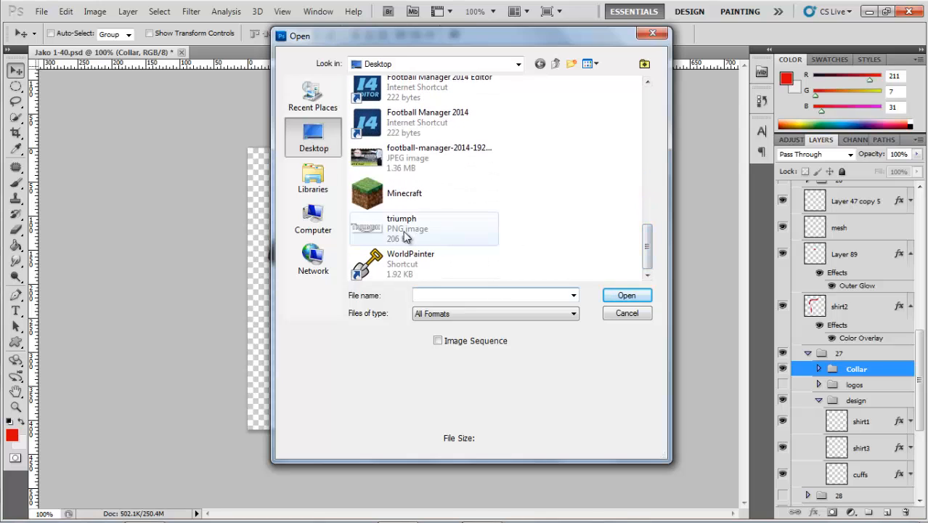
double_click(401, 225)
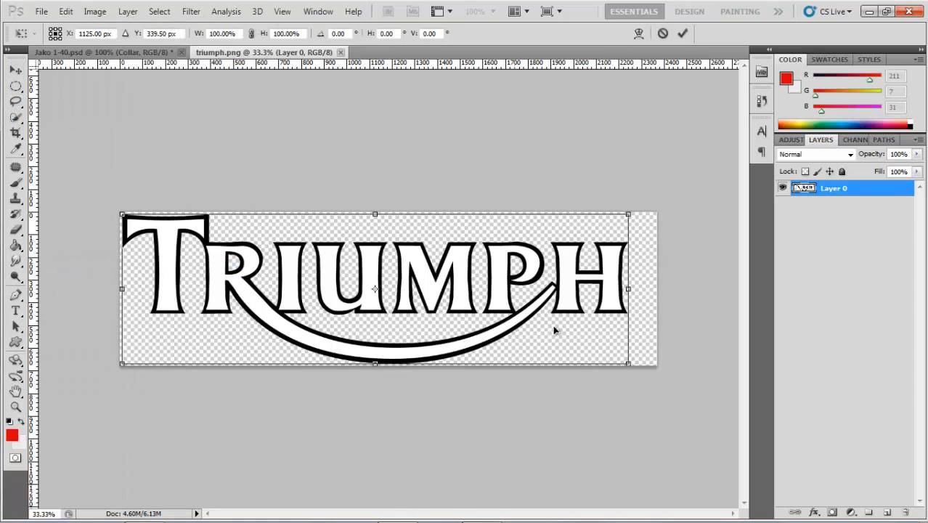
left_click_drag(627, 363, 325, 246)
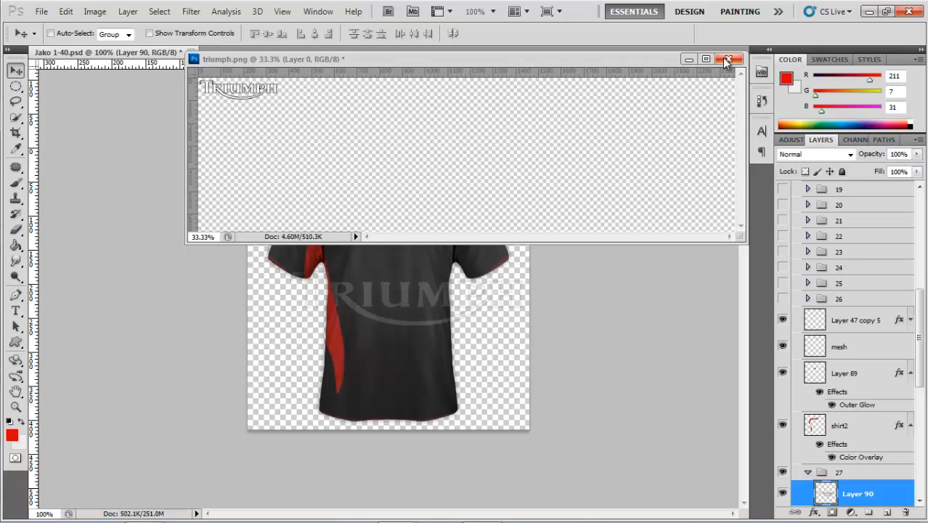
left_click(726, 61)
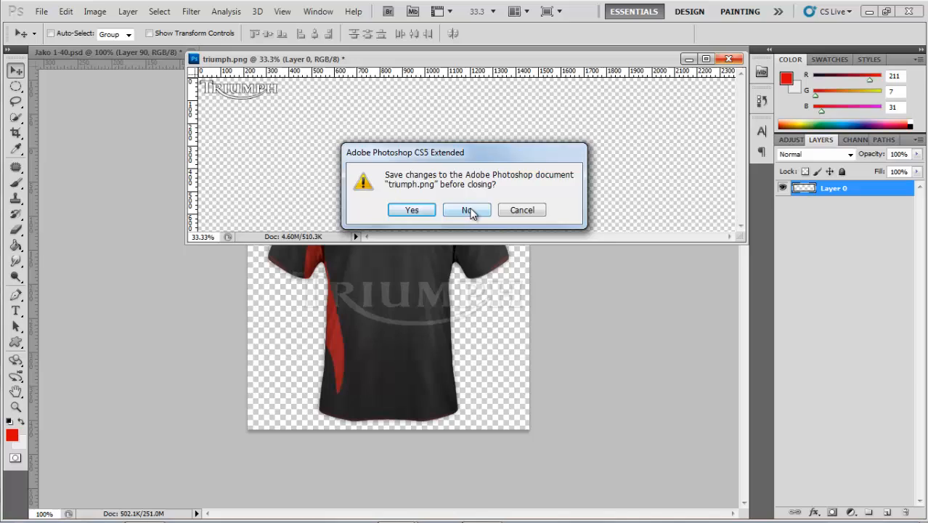
left_click(466, 209)
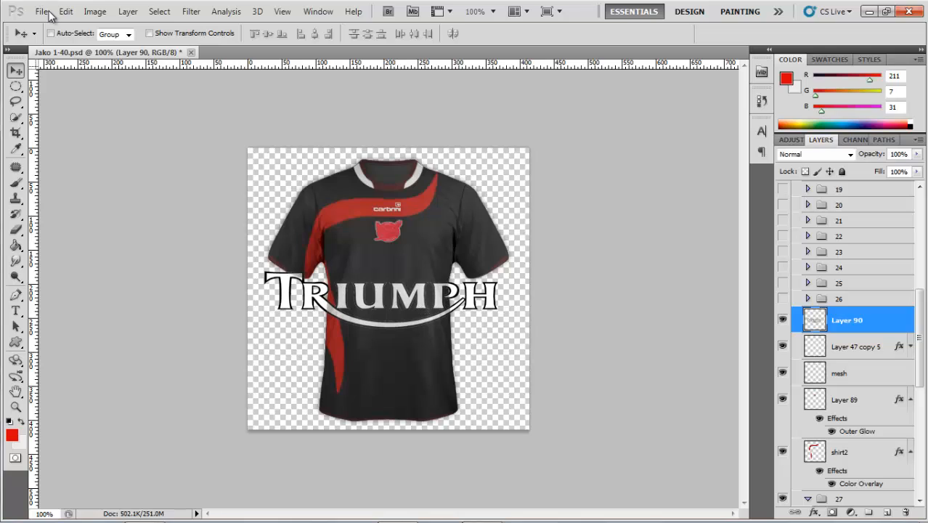
- Free Transform the Triumph logo smaller and centre it on the chest below the crest
left_click(66, 12)
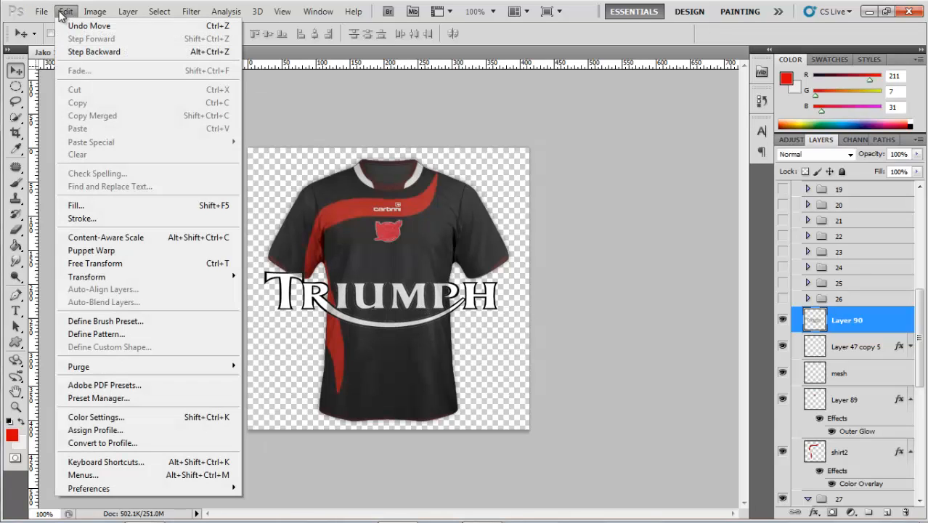
left_click(94, 265)
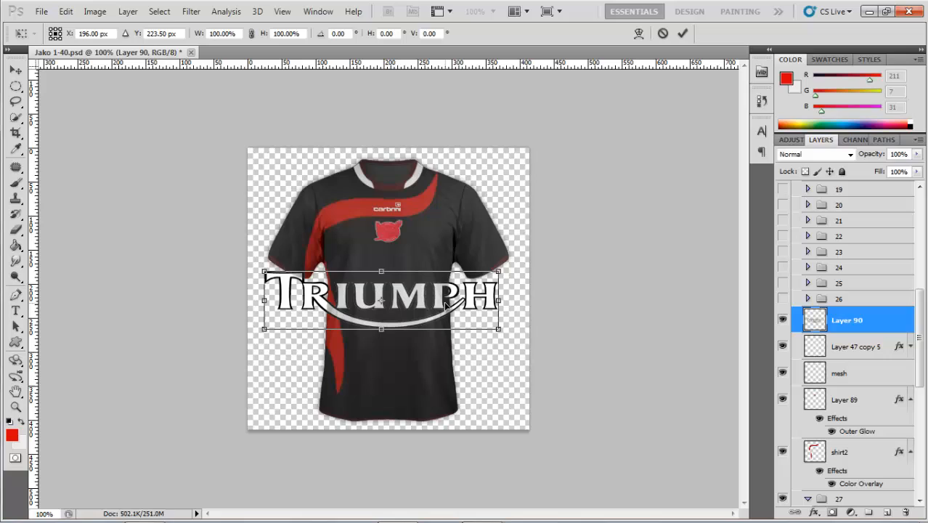
left_click_drag(497, 328, 396, 274)
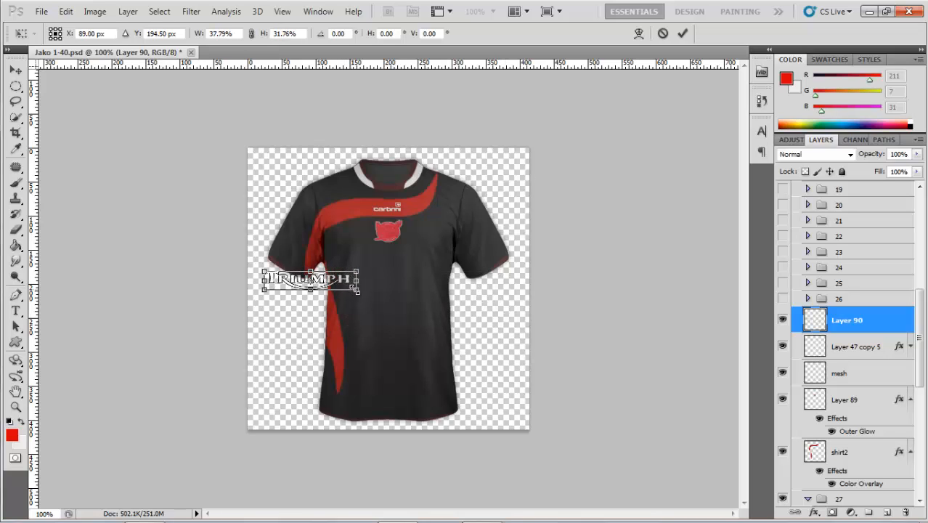
left_click_drag(309, 279, 389, 290)
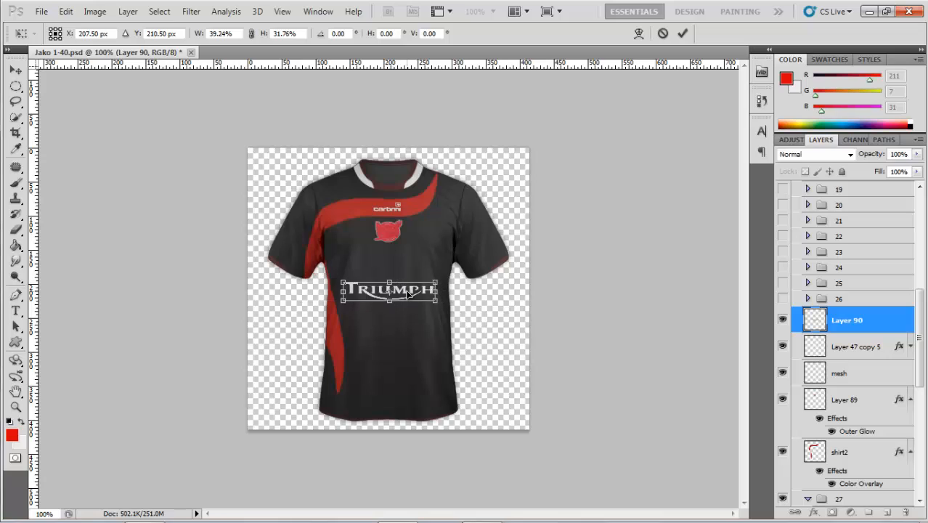
left_click_drag(389, 293, 389, 285)
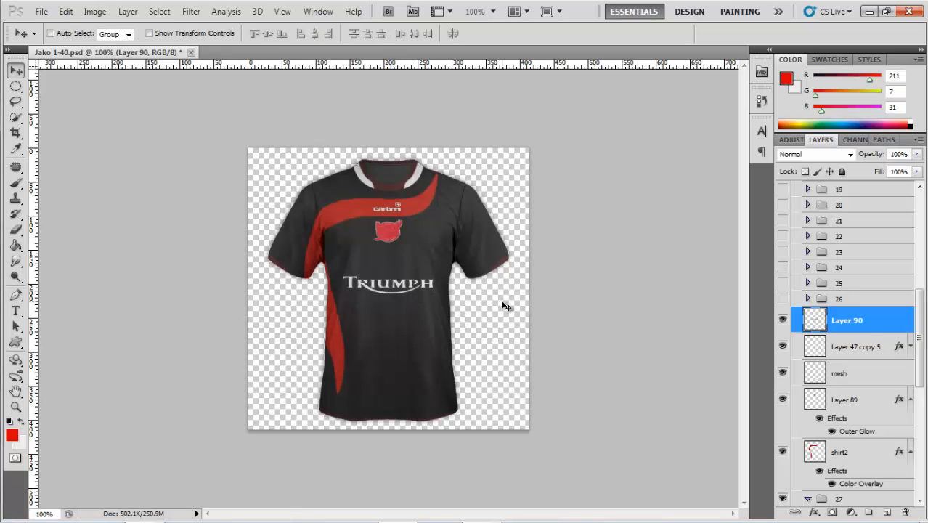
mouse_move(808, 197)
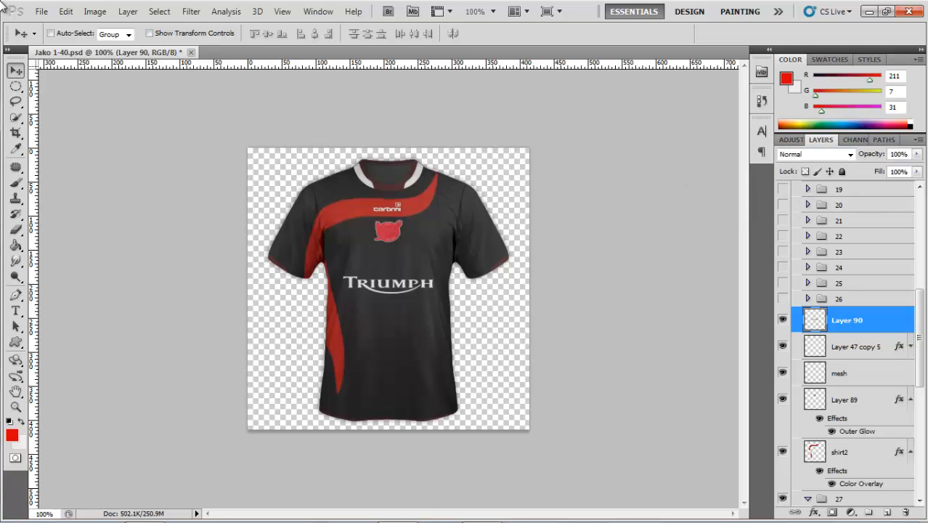
left_click(49, 11)
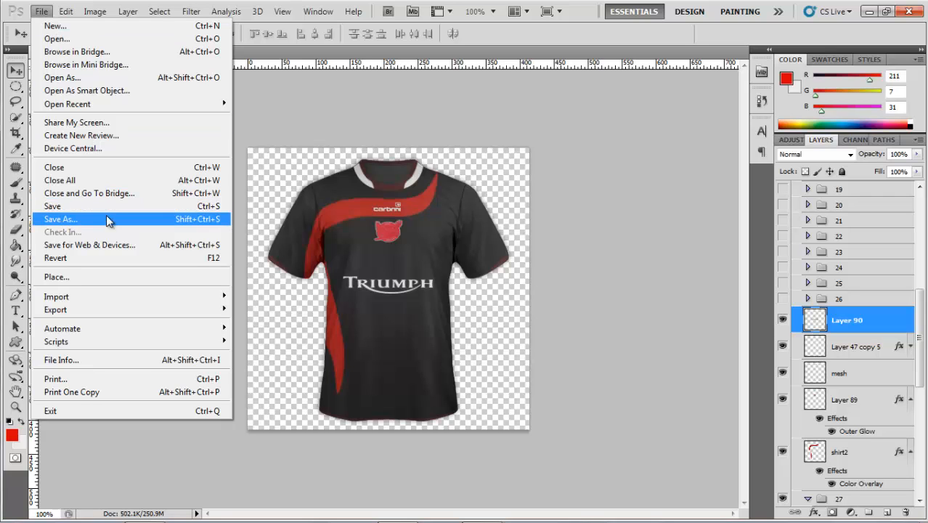
- Save the kit to the Desktop in PNG format under the name Jako 1-40
left_click(60, 217)
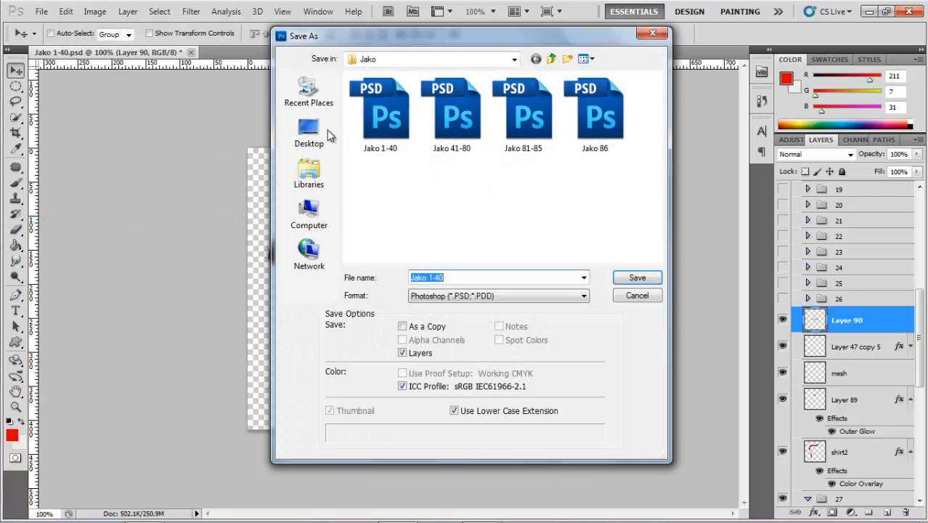
mouse_move(321, 133)
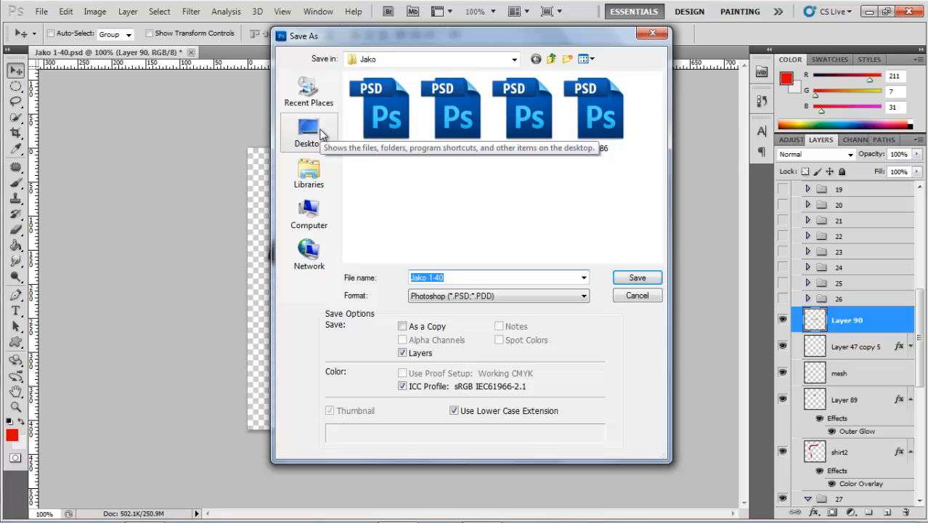
left_click(309, 134)
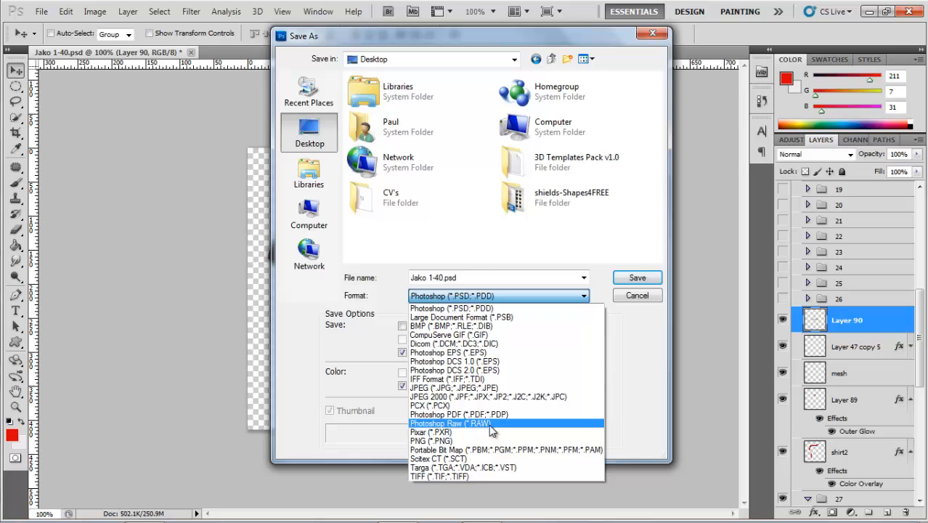
left_click(424, 441)
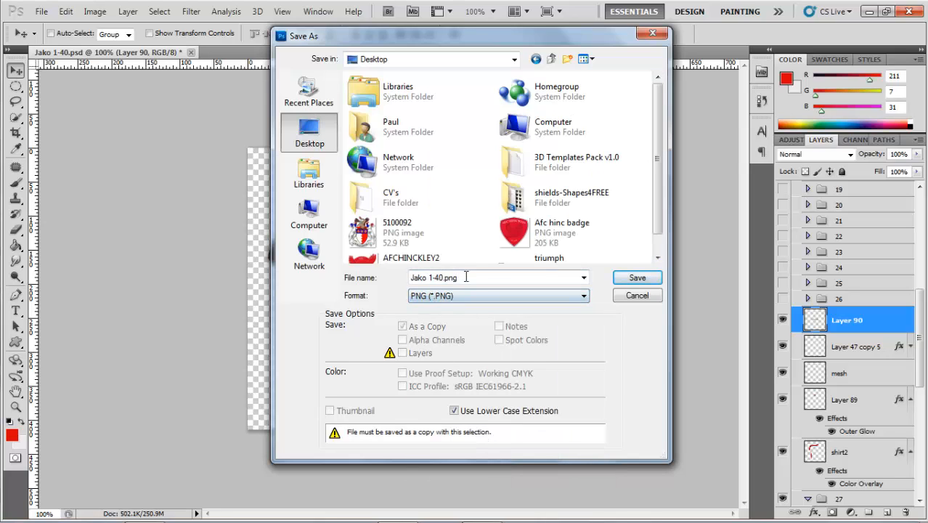
double_click(443, 277)
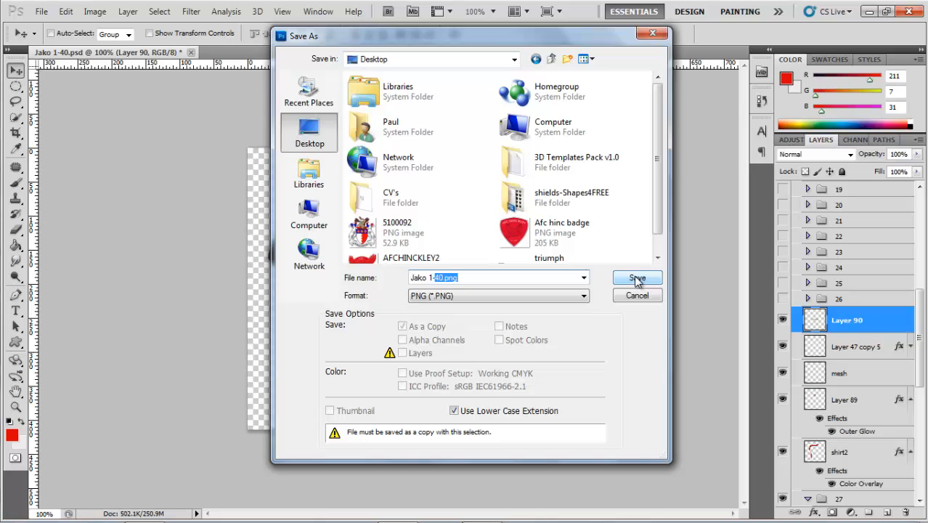
left_click(636, 278)
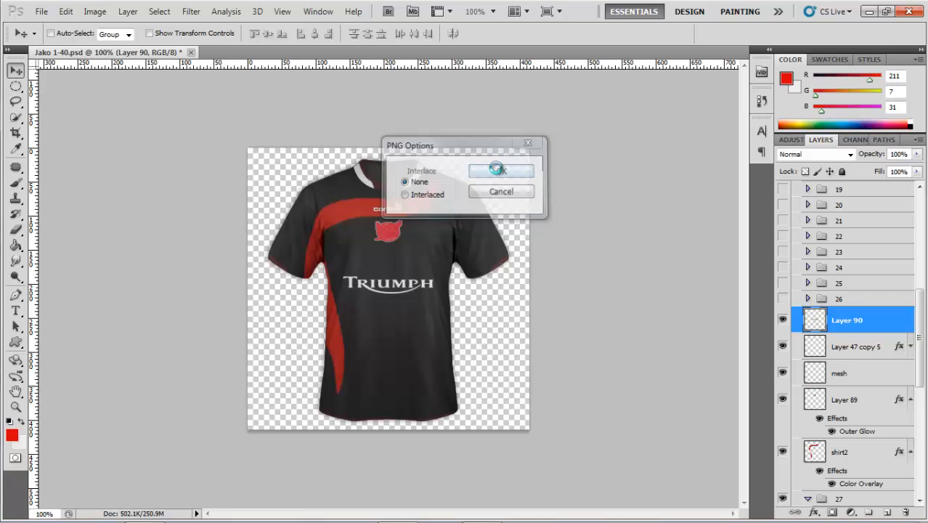
- Confirm the PNG options, then quit Photoshop declining to save the document
left_click(501, 170)
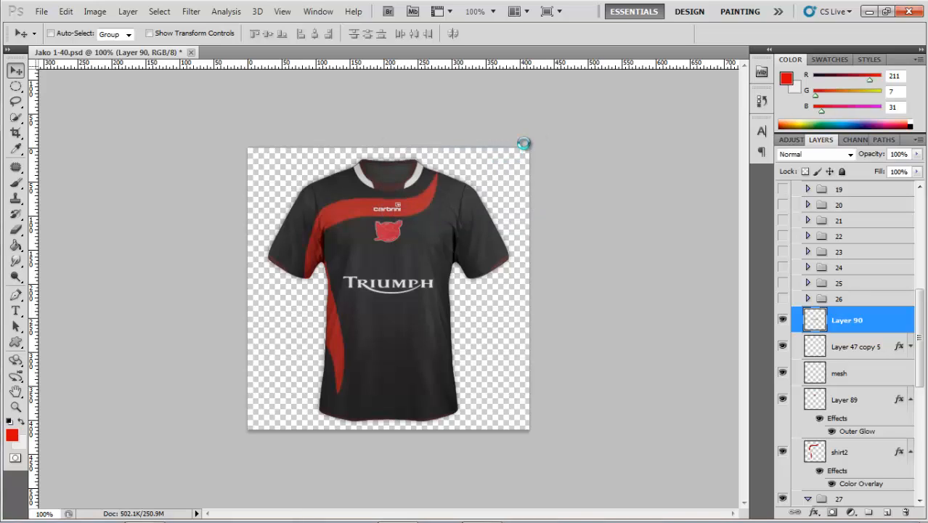
mouse_move(526, 148)
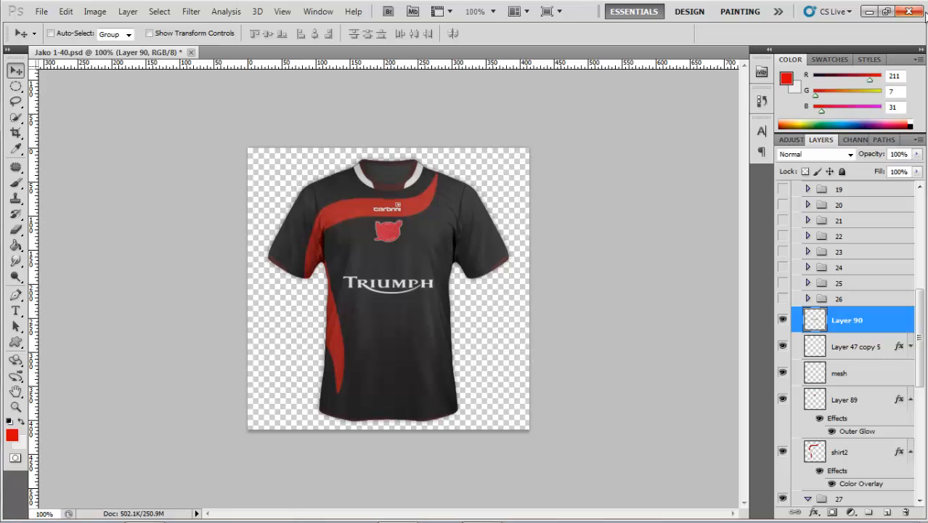
left_click(909, 8)
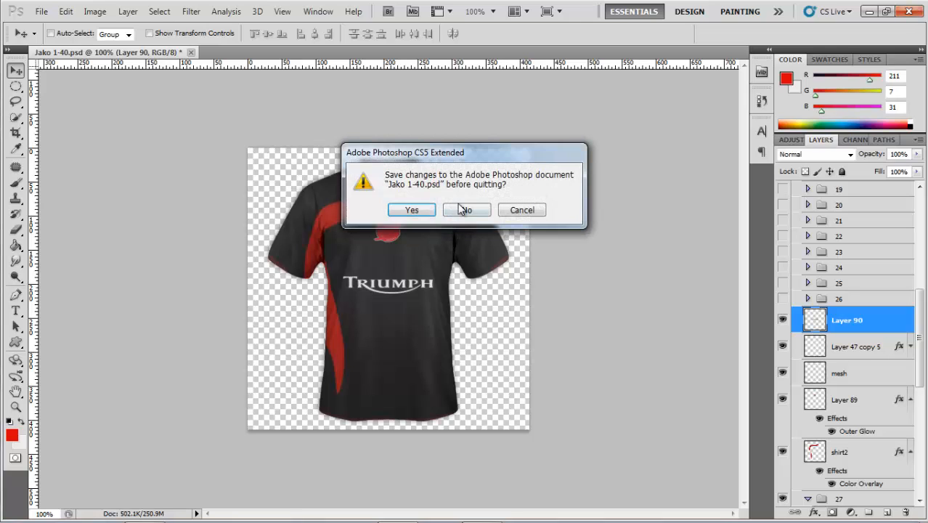
left_click(466, 209)
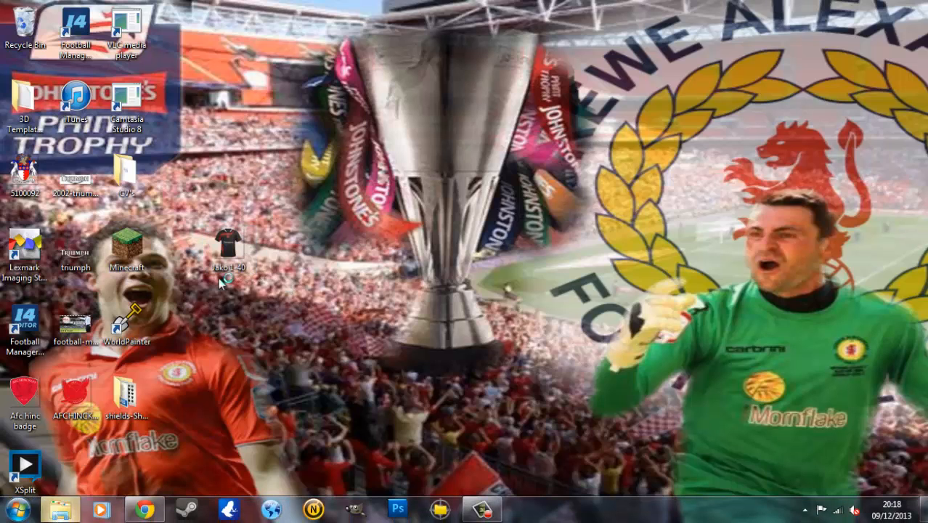
- Browse from Documents into Sports Interactive's Football Manager 2014 folder
left_click(64, 506)
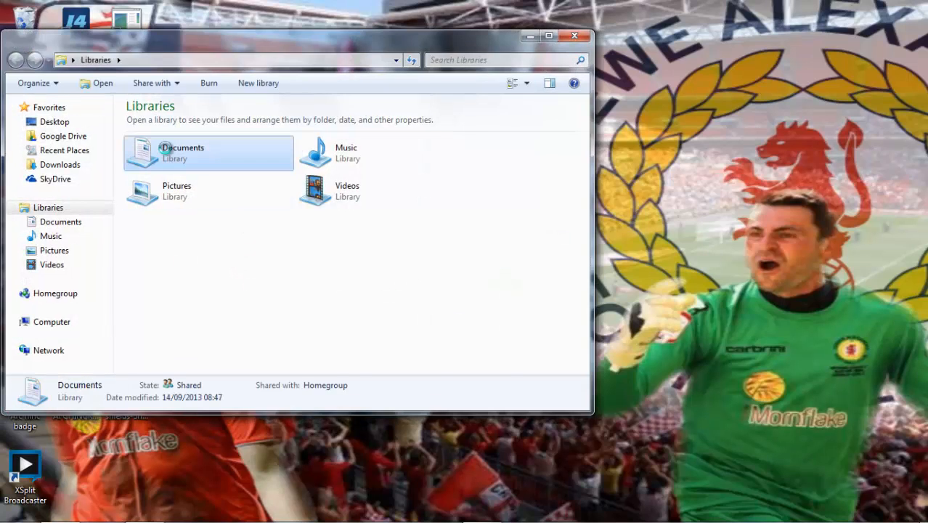
double_click(182, 152)
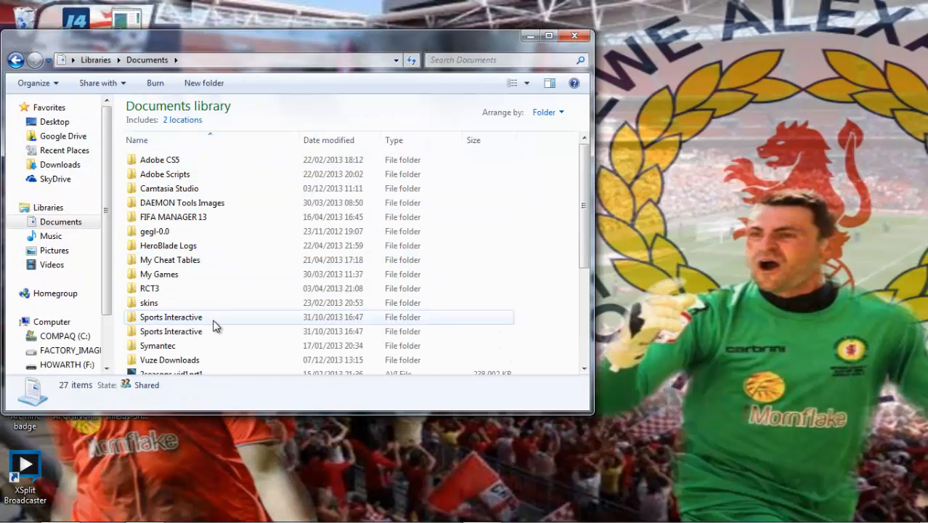
double_click(171, 317)
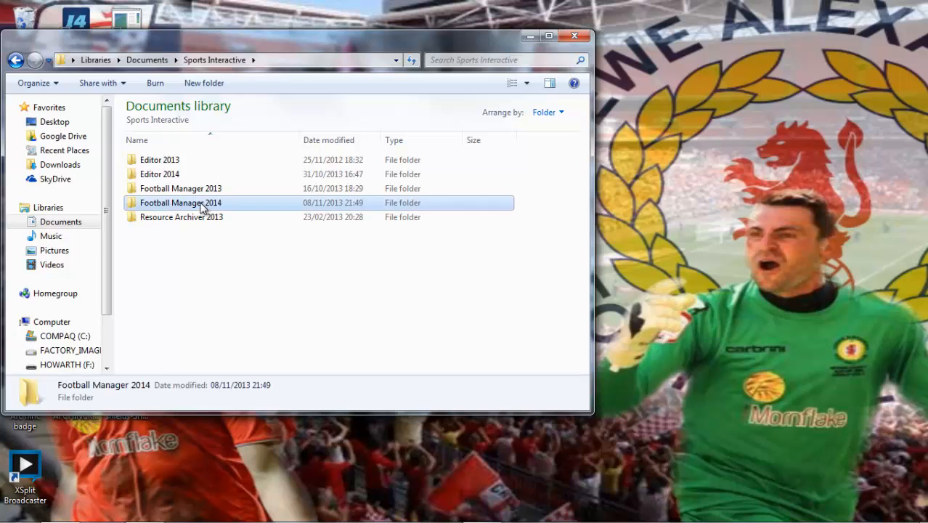
double_click(180, 204)
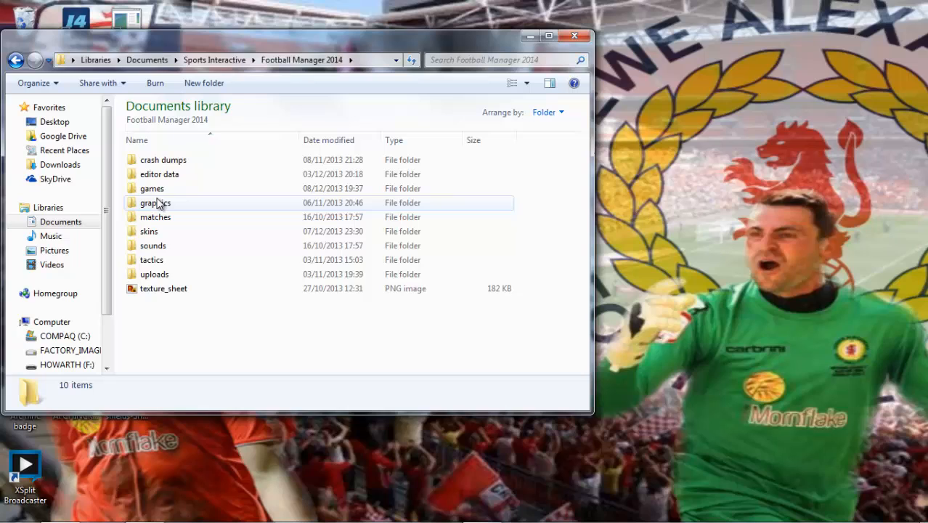
mouse_move(159, 203)
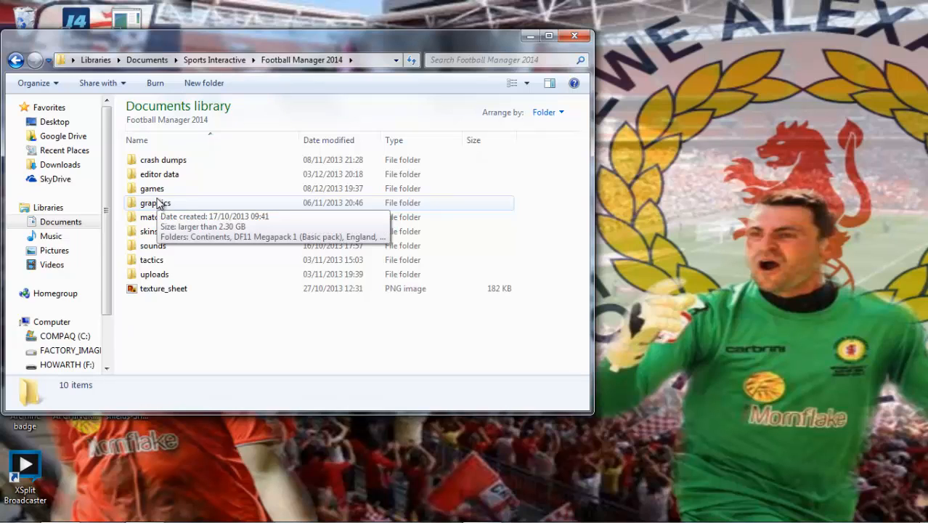
mouse_move(167, 209)
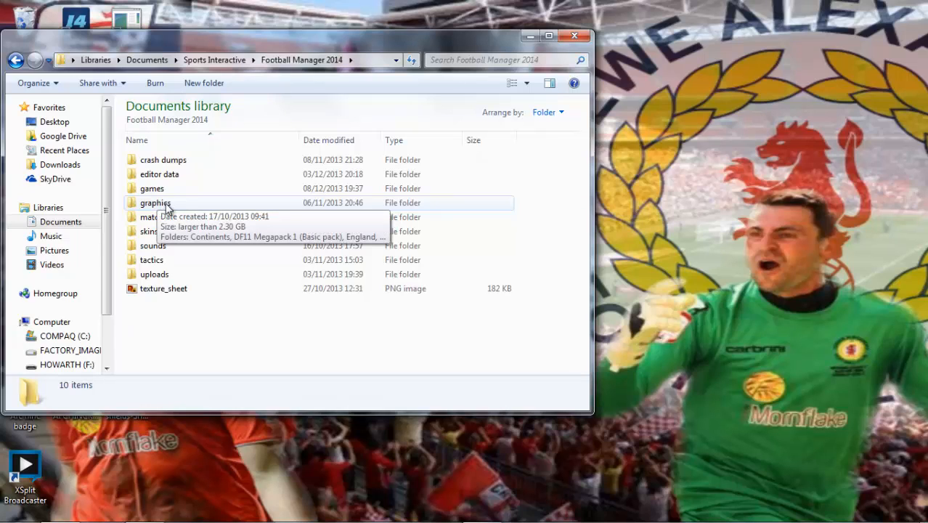
- Go into the graphics folder and then its Misc Kits subfolder
left_click(154, 203)
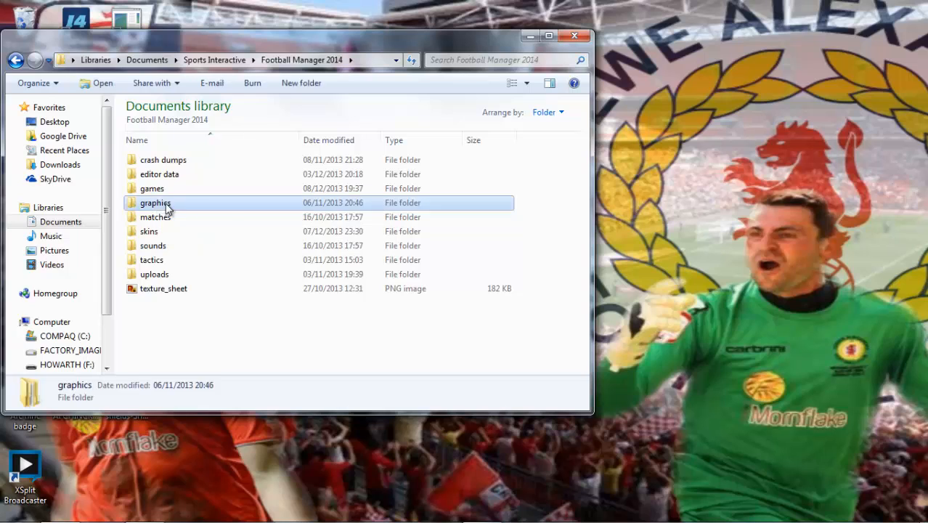
double_click(154, 203)
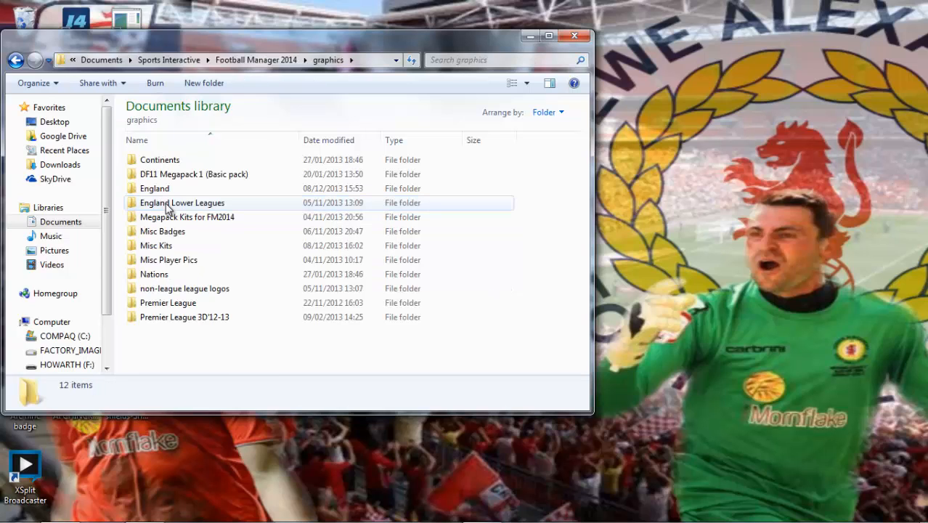
mouse_move(174, 265)
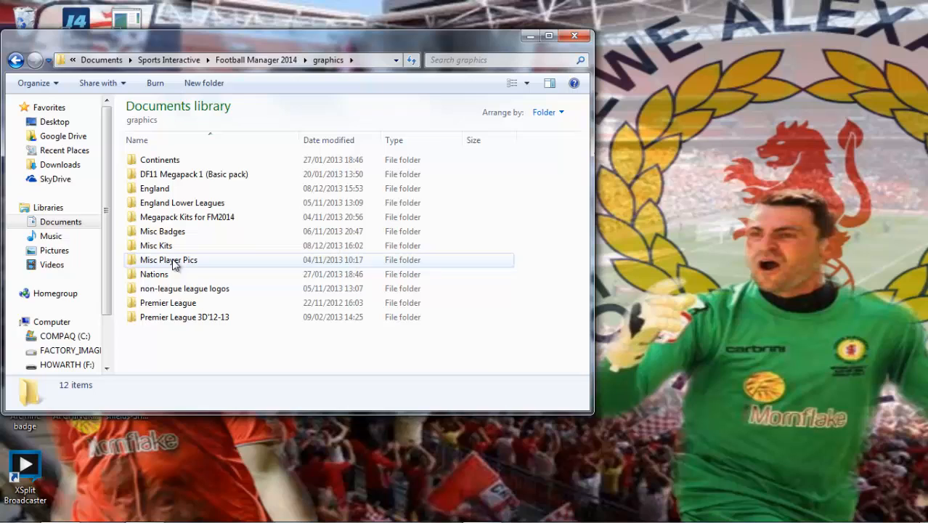
mouse_move(155, 245)
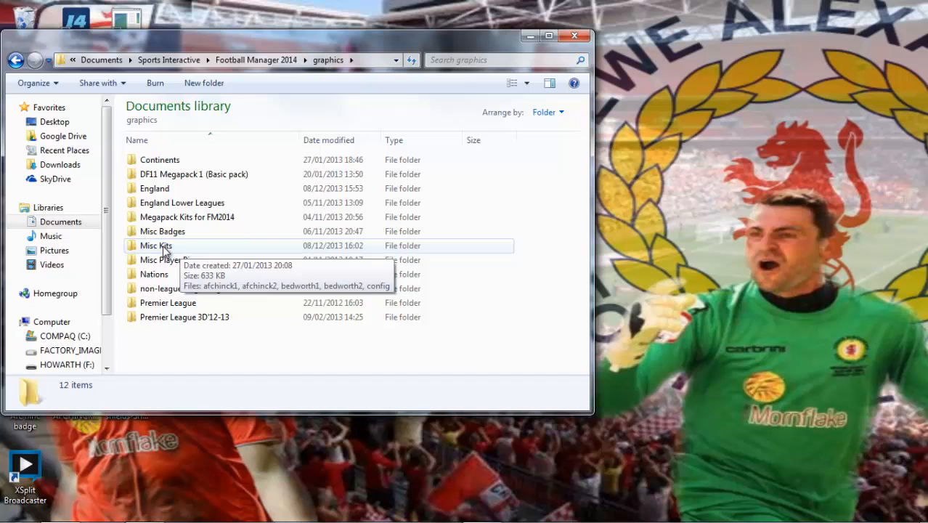
mouse_move(243, 160)
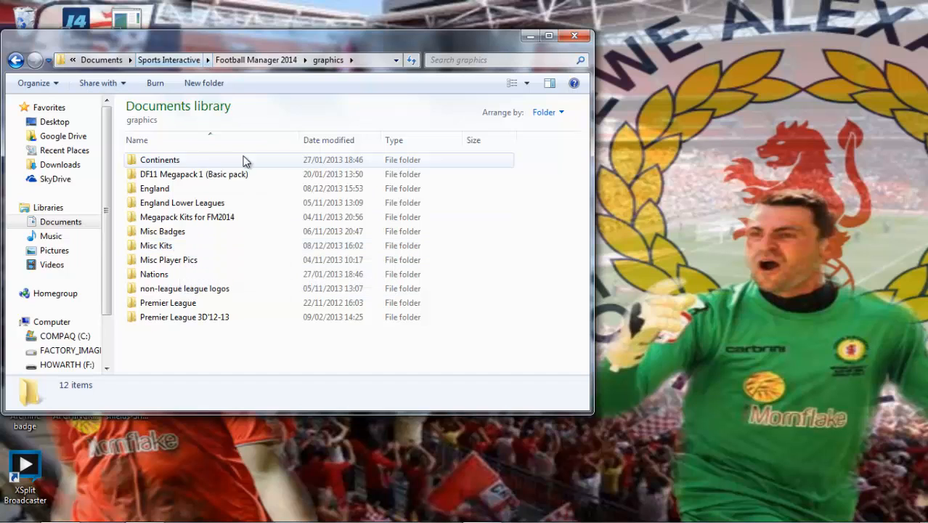
mouse_move(240, 196)
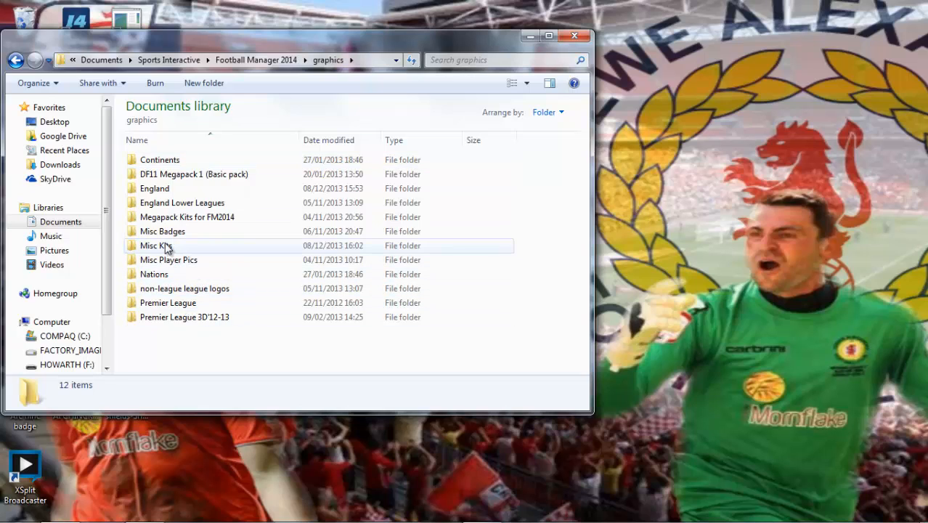
double_click(156, 245)
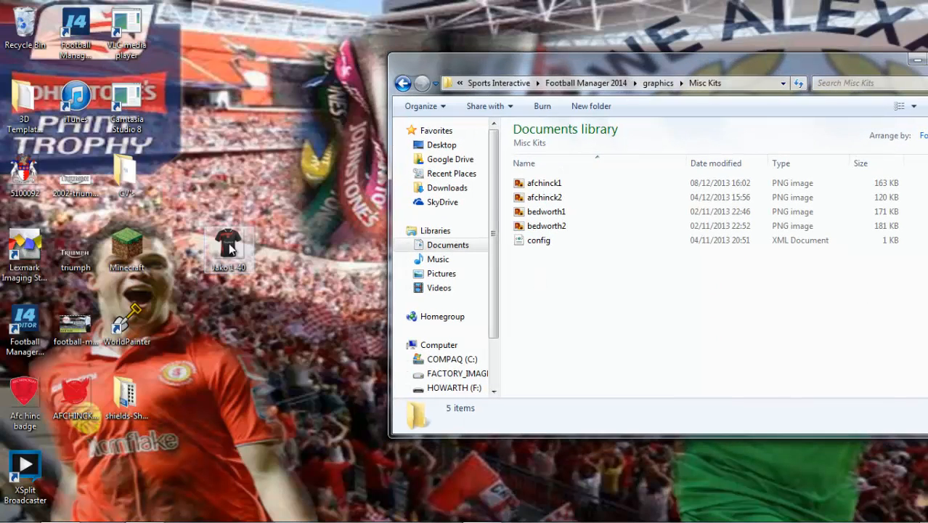
- Open the Misc Kits config file with Notepad via its context menu
left_click(538, 241)
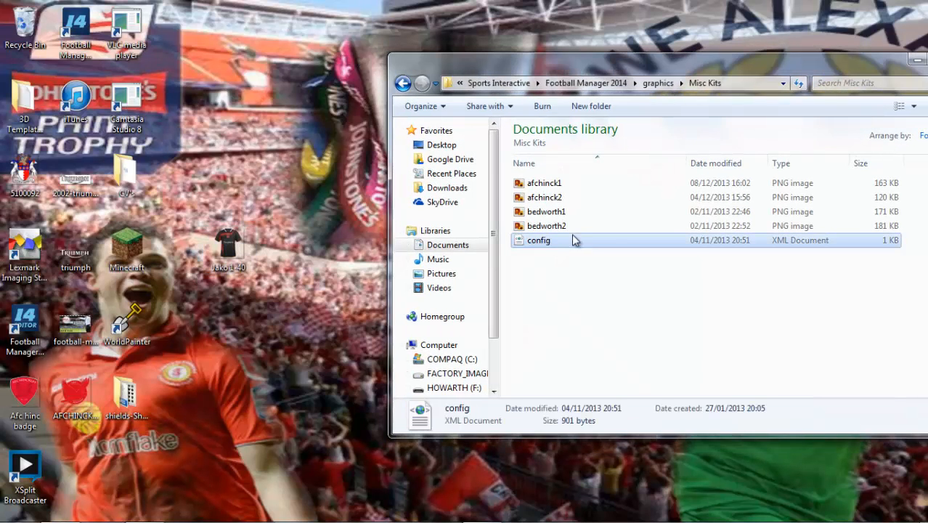
right_click(539, 239)
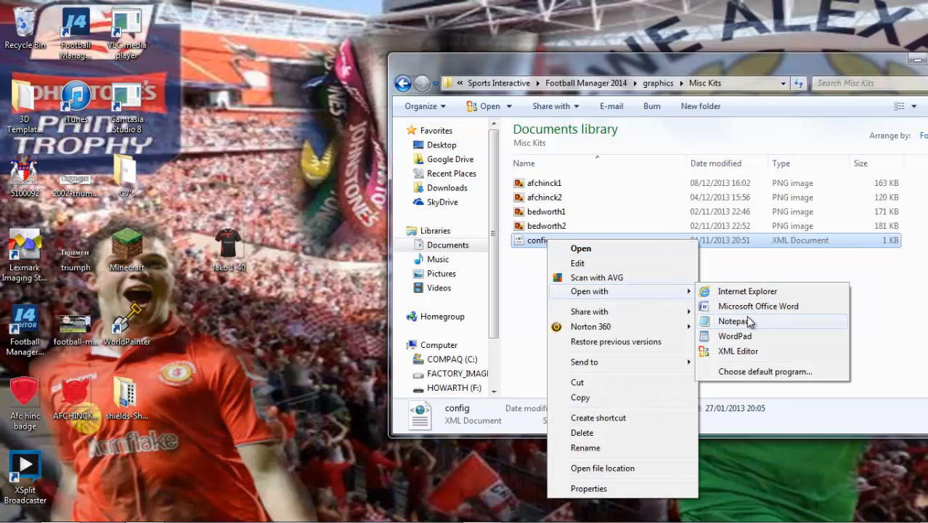
left_click(735, 321)
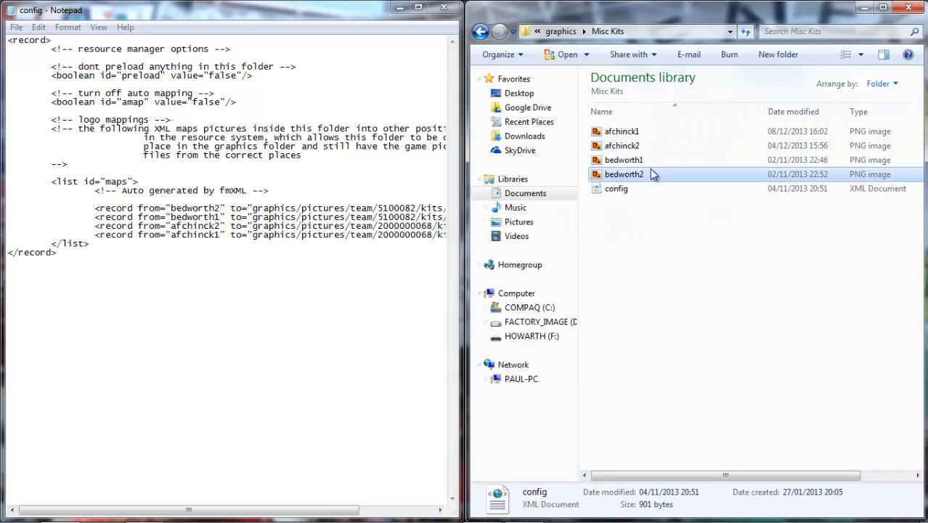
- Preview the bedworth2, bedworth1 and afchinck2 kit images against the config records, then close Notepad
left_click(622, 174)
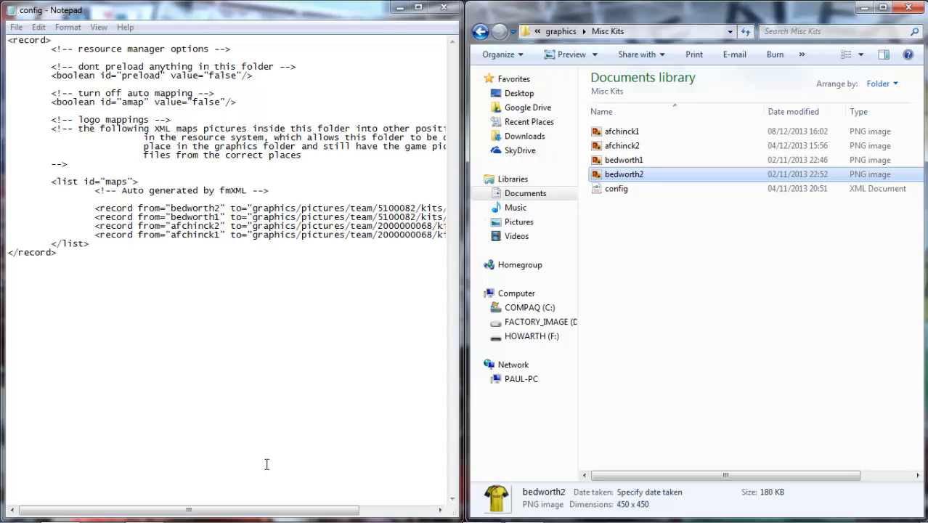
scroll("right", 3)
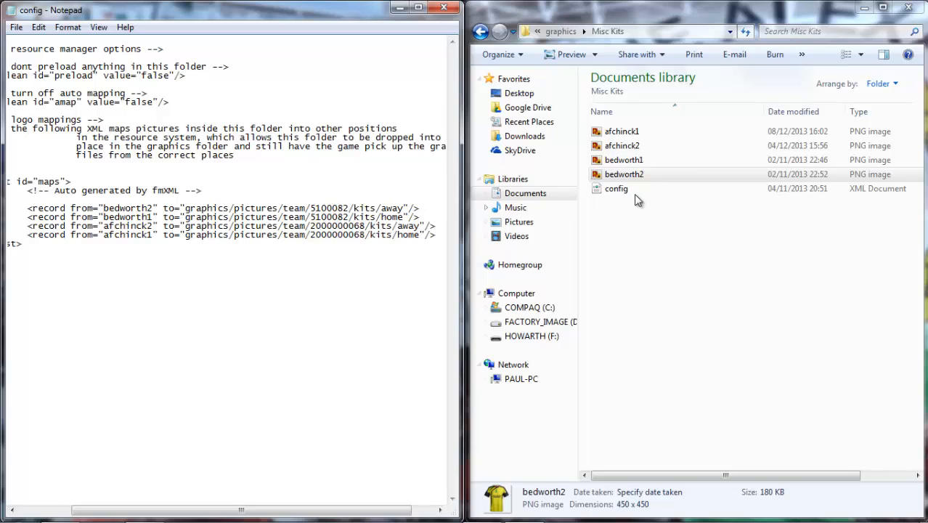
left_click(622, 174)
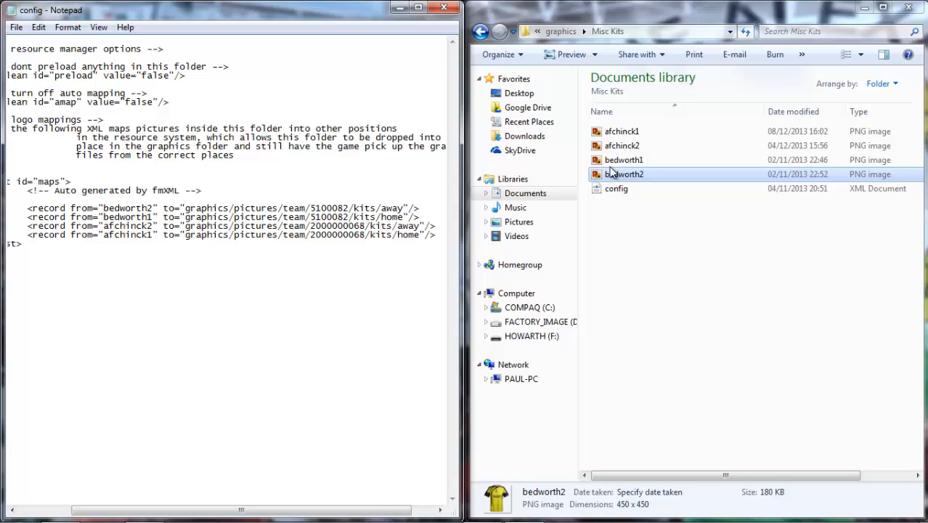
left_click(623, 159)
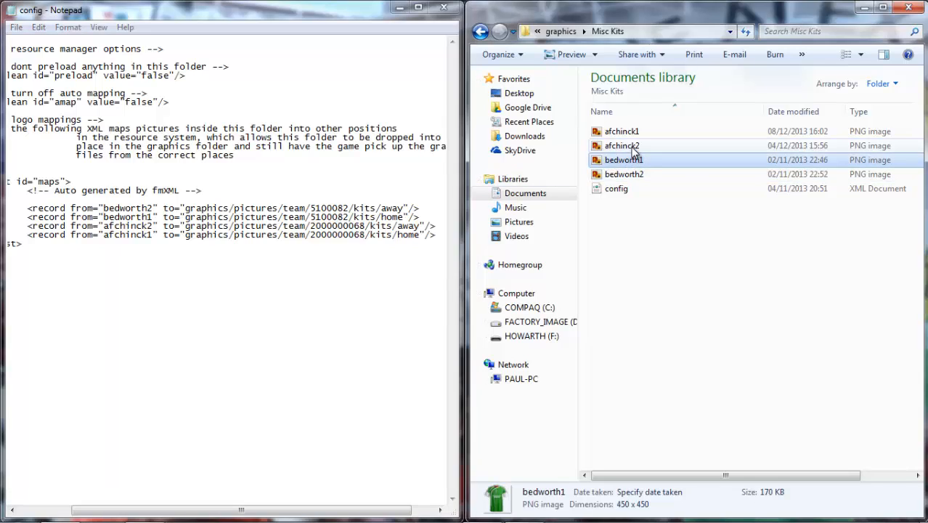
left_click(621, 146)
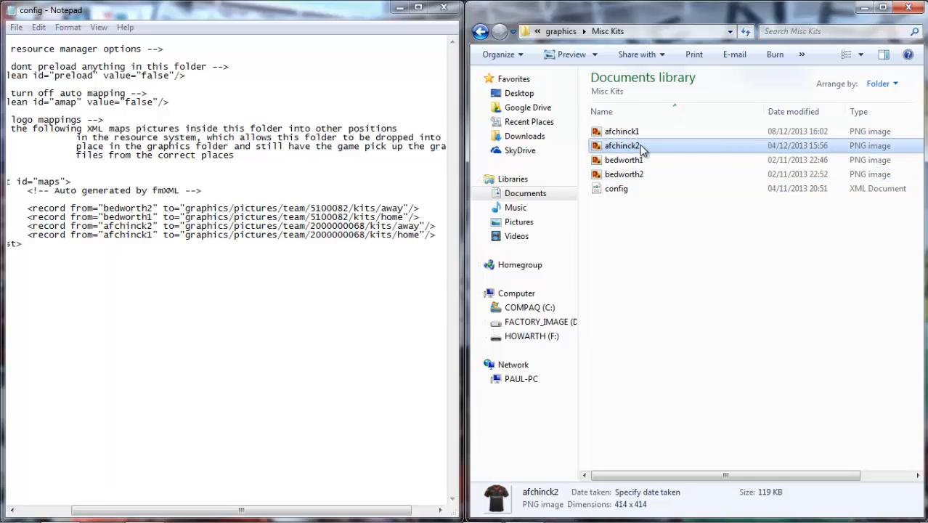
mouse_move(640, 148)
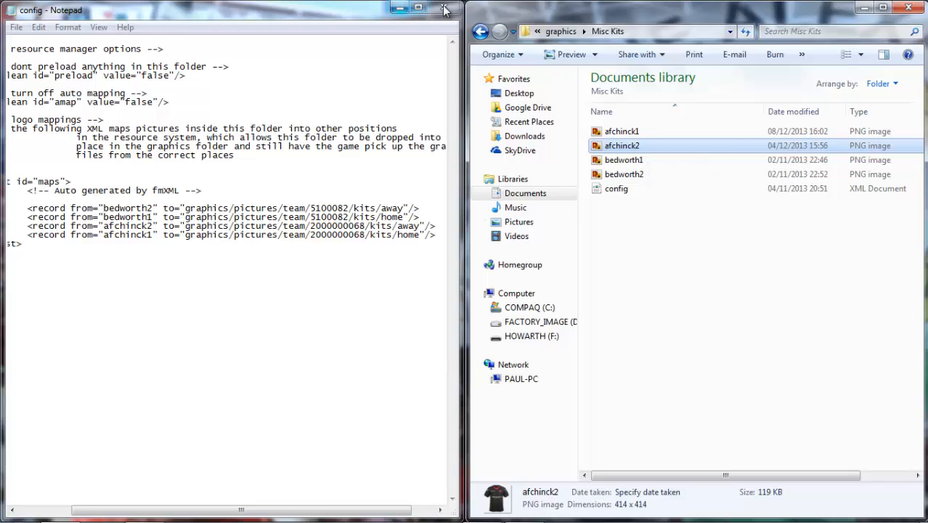
left_click(443, 11)
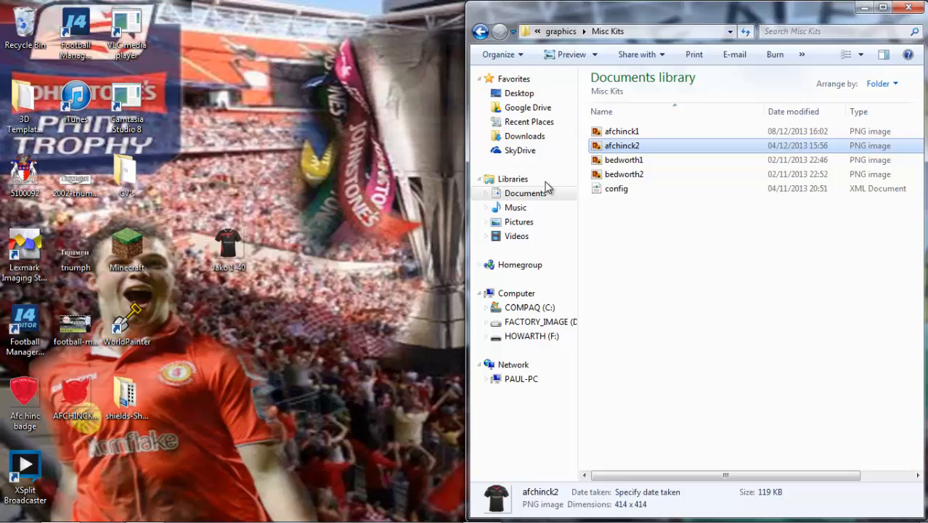
- Drag the afchinck2 kit image from the desktop into the Misc Kits folder
right_click(226, 240)
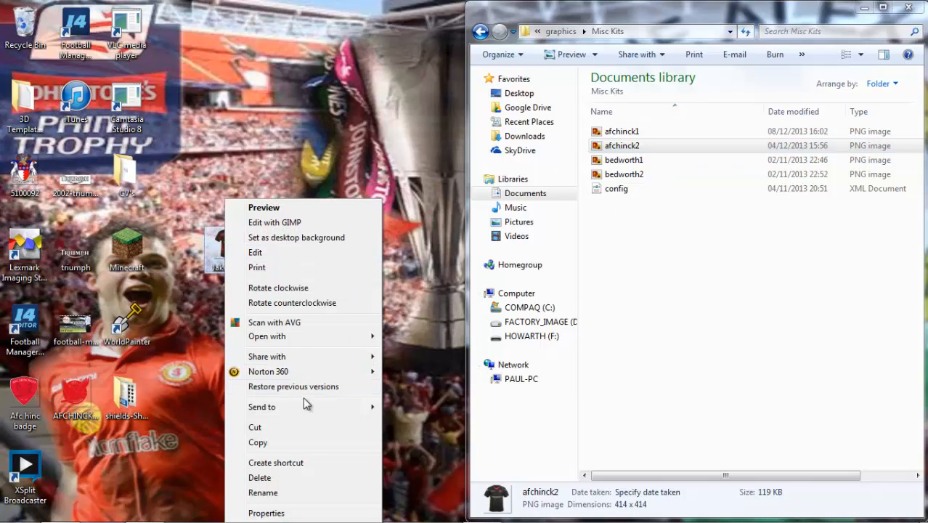
left_click(262, 492)
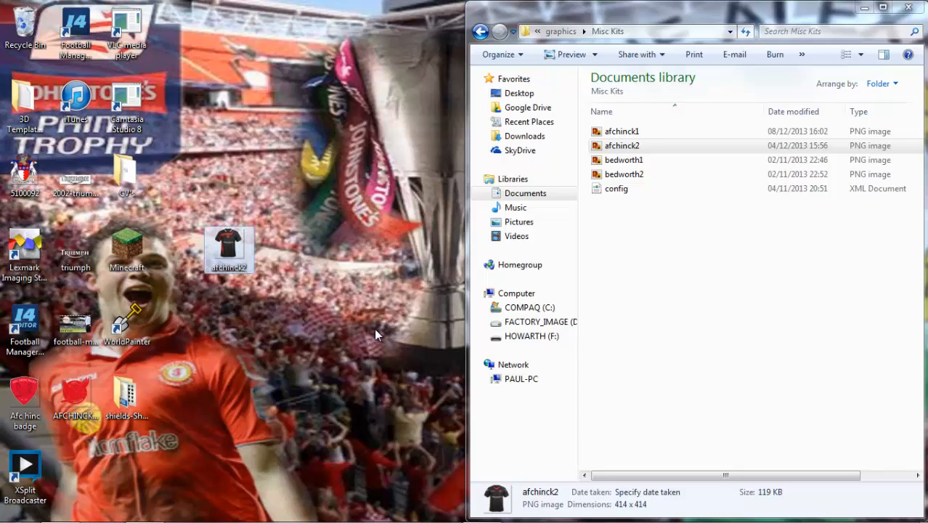
mouse_move(640, 190)
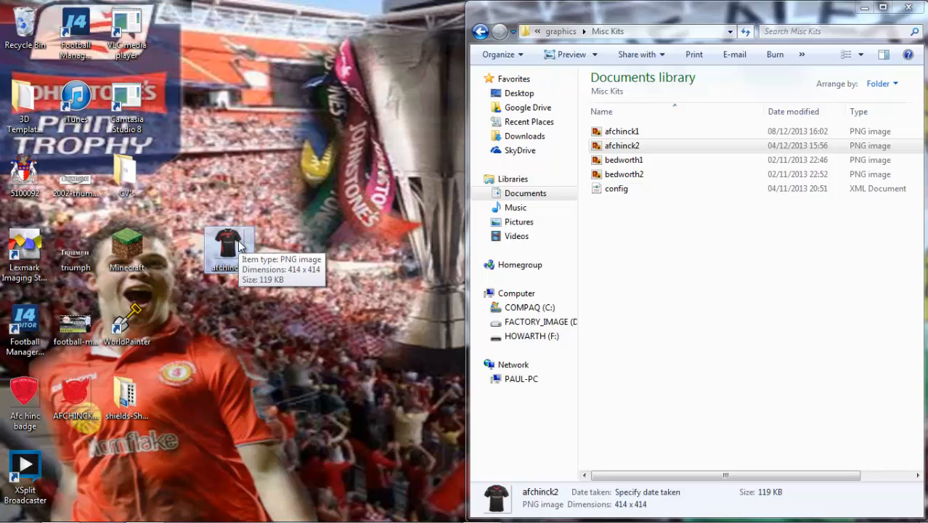
left_click_drag(229, 246, 712, 273)
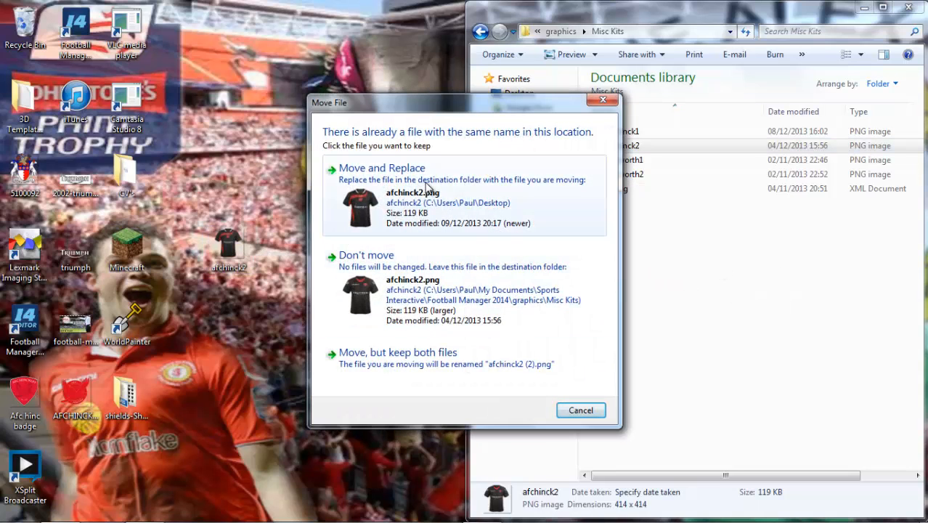
mouse_move(424, 197)
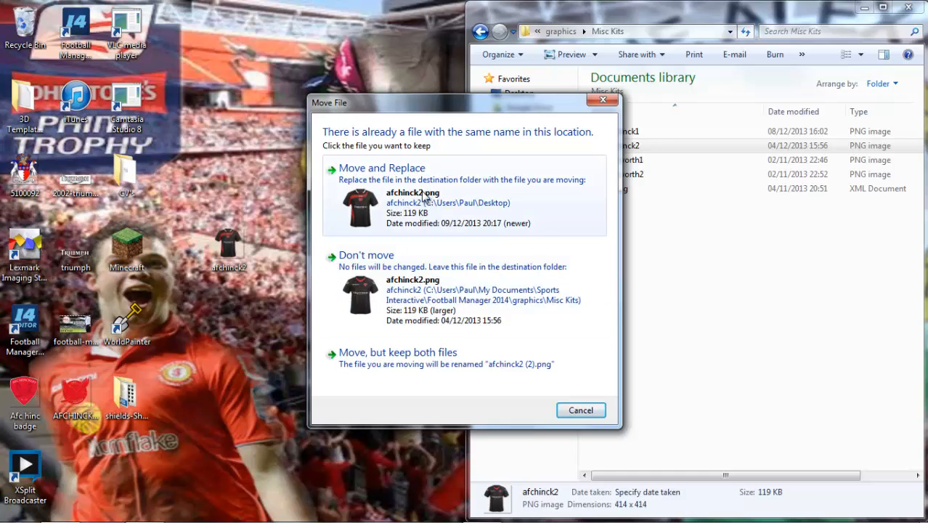
- Choose Move and Replace so the newer afchinck2 overwrites the old one
left_click(381, 168)
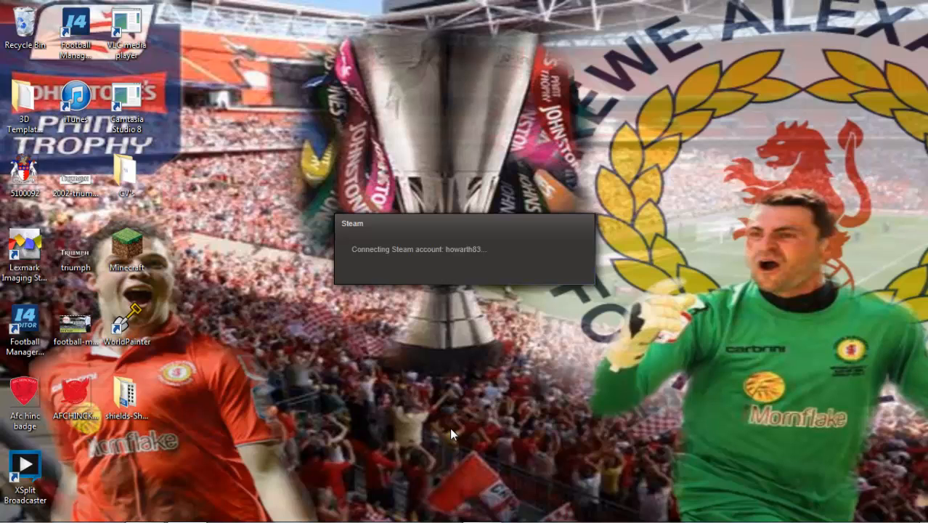
mouse_move(76, 254)
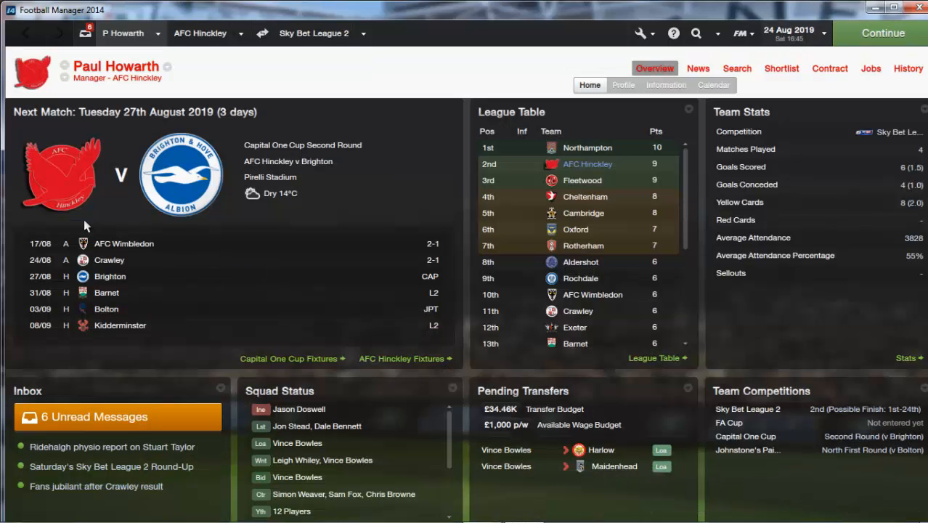
mouse_move(313, 38)
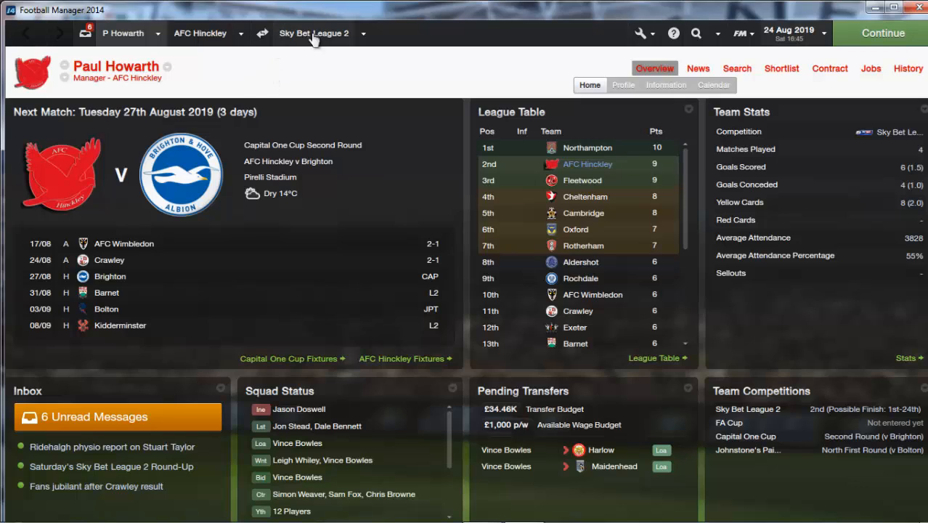
- View AFC Hinckley's Club Overview Information page with its kits, then go to Preferences
left_click(247, 34)
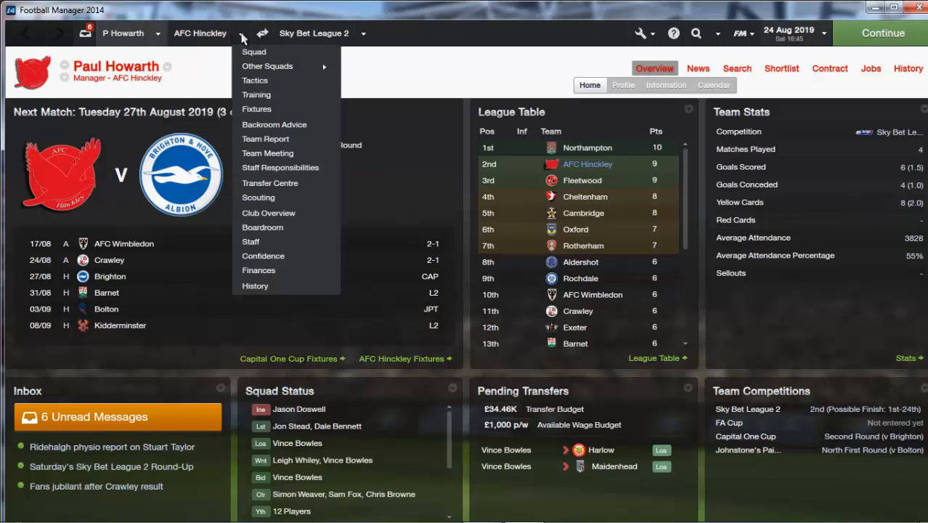
mouse_move(255, 114)
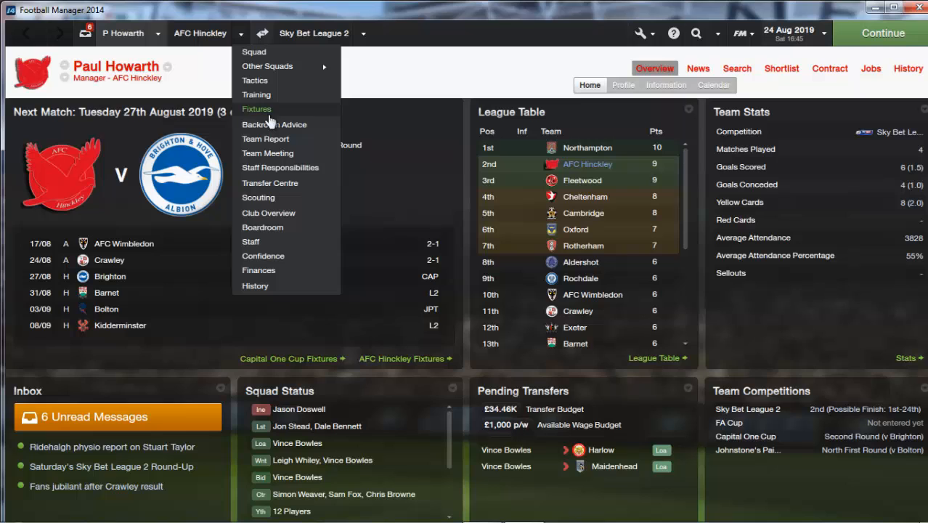
left_click(137, 78)
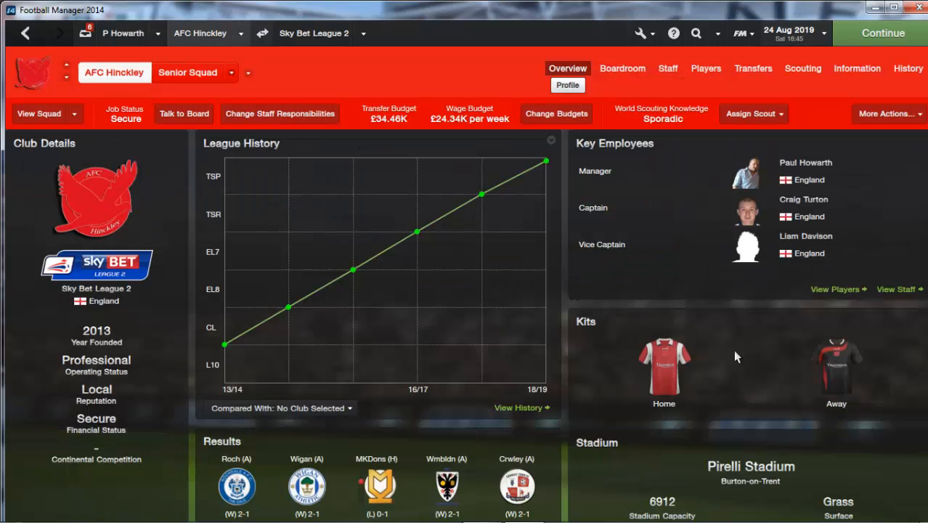
left_click(857, 68)
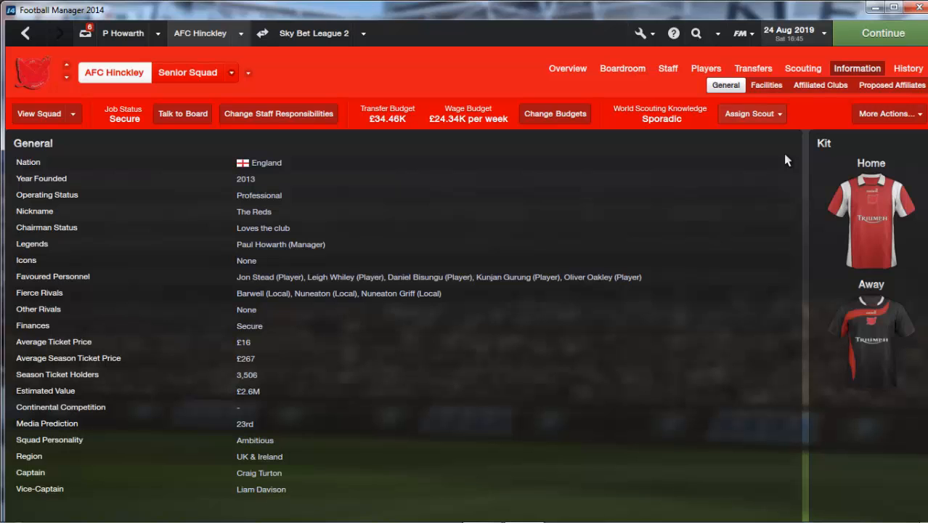
left_click(640, 34)
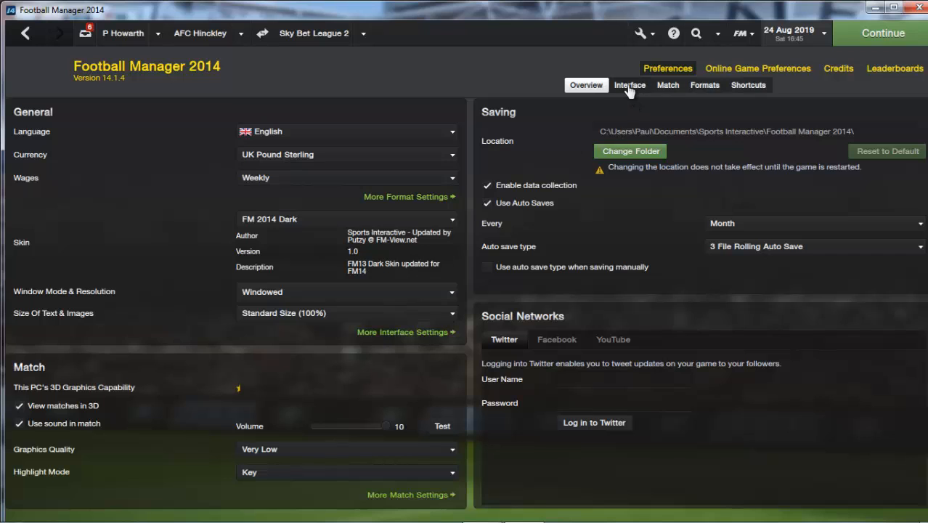
- Check the Interface preferences, then switch to AFC Hinckley's Squad page
left_click(630, 85)
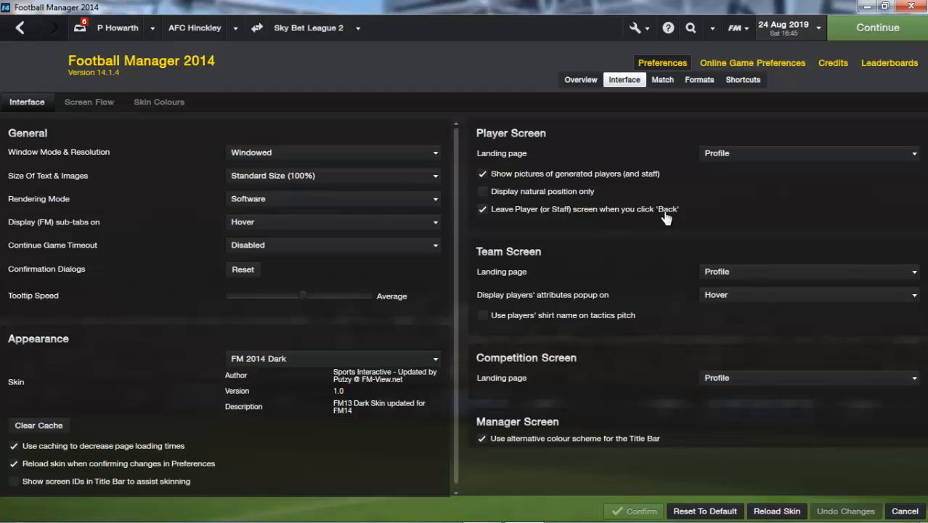
mouse_move(194, 28)
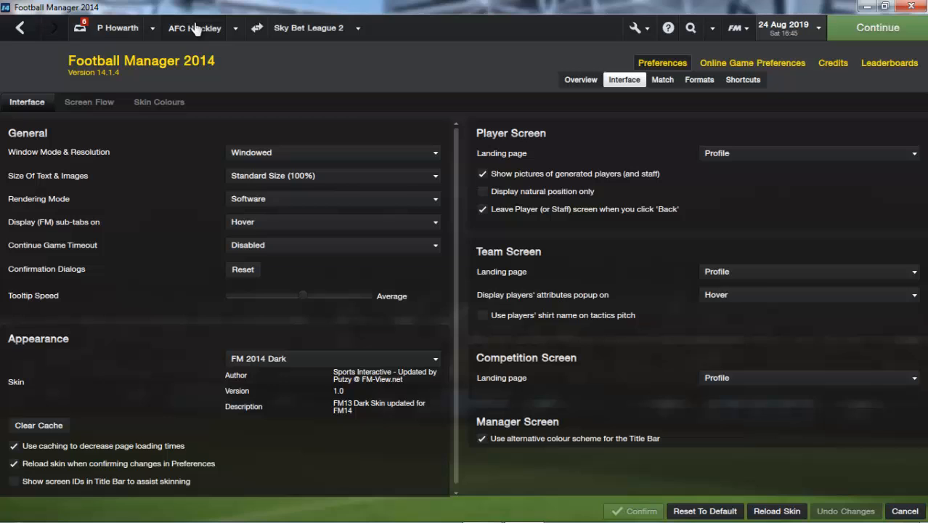
left_click(193, 26)
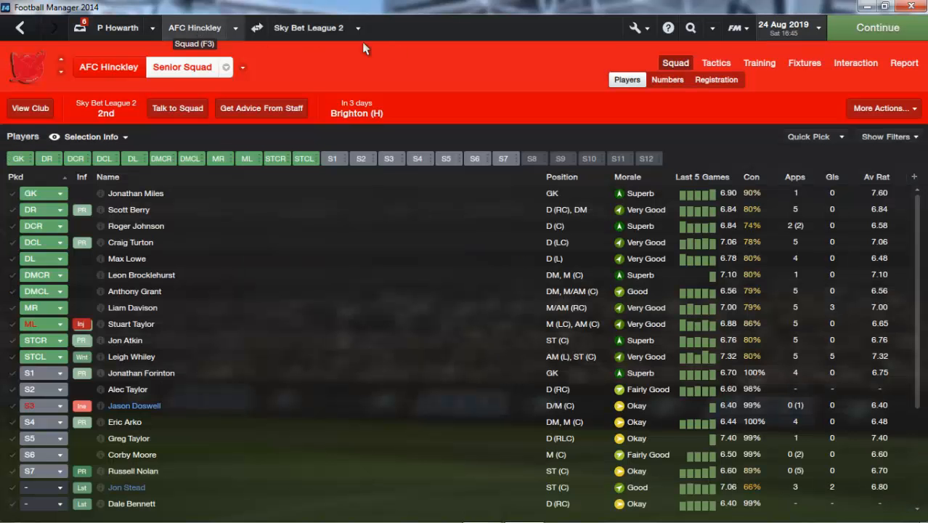
mouse_move(732, 6)
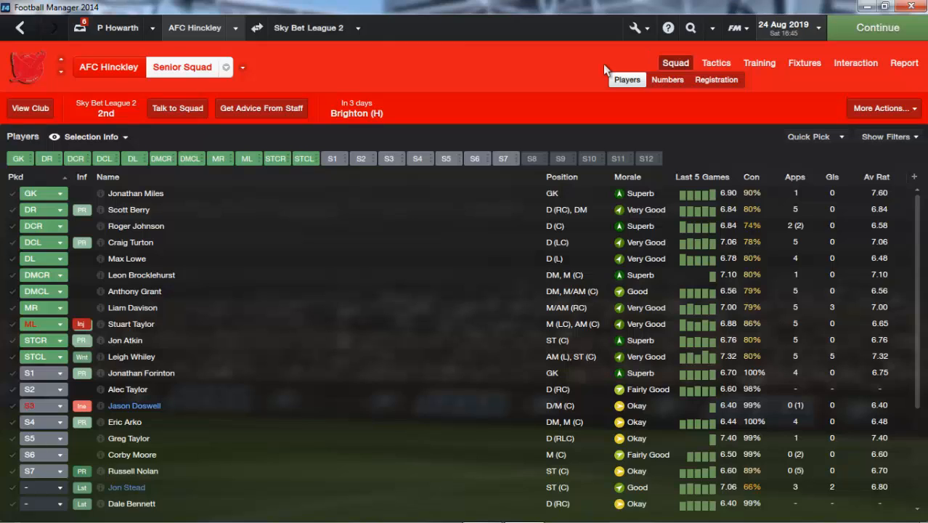
mouse_move(49, 72)
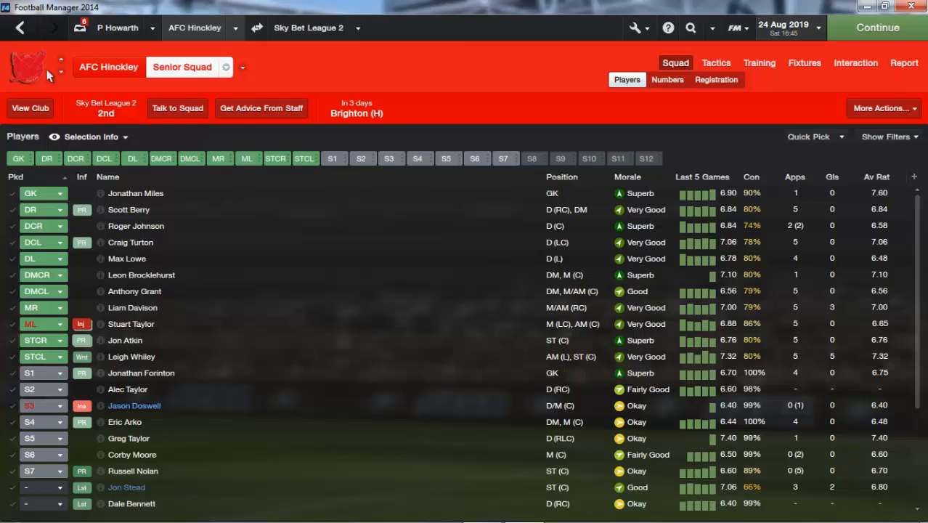
mouse_move(462, 85)
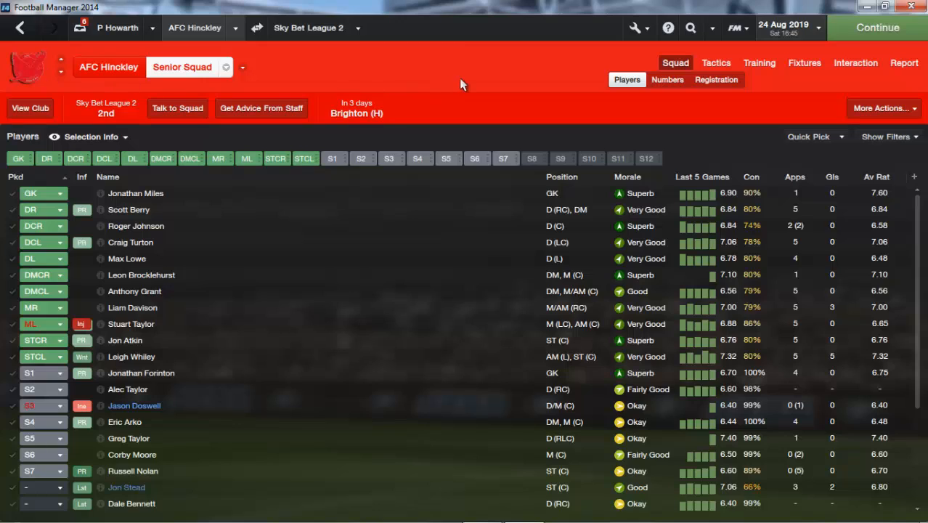